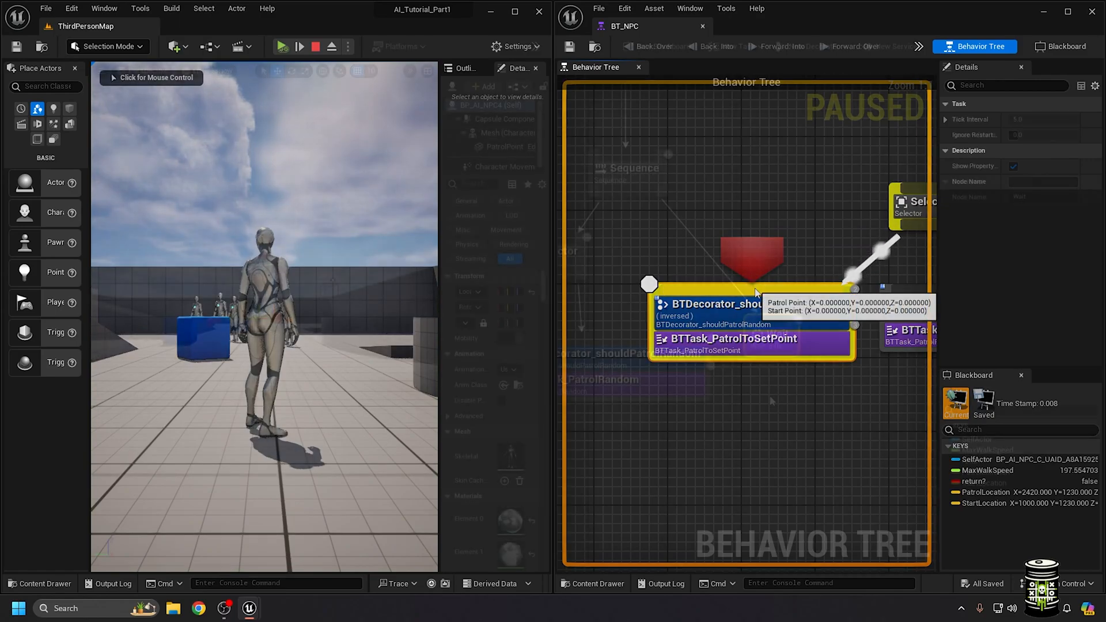
# Play the level, pausing and resuming while the behaviour tree debug and blackboard keys update.
pyautogui.click(314, 46)
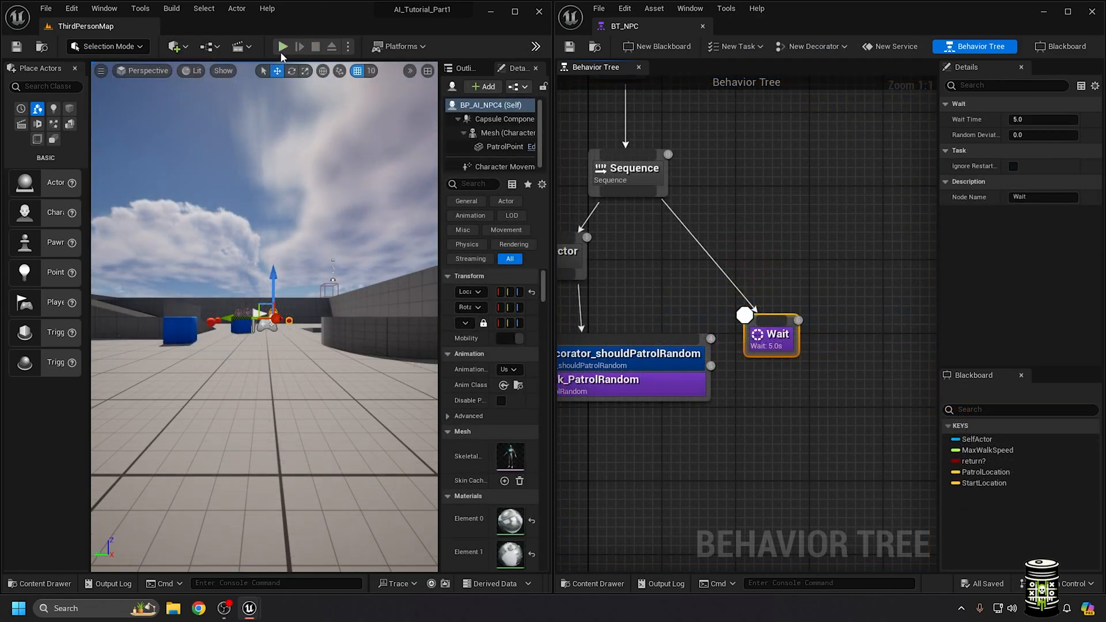
pyautogui.click(283, 46)
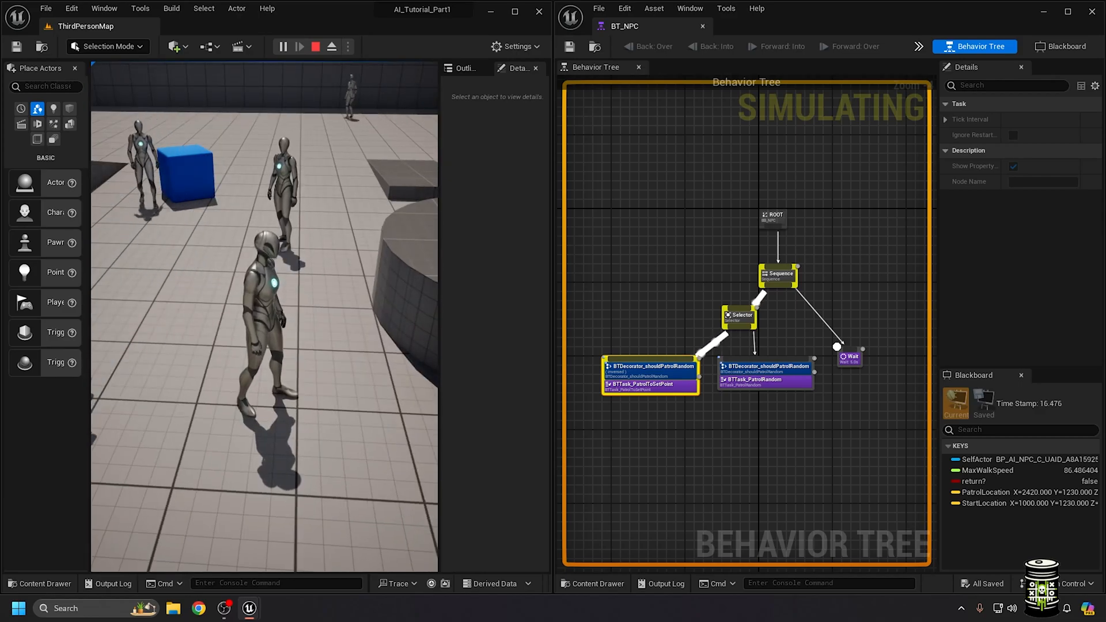
pyautogui.click(283, 46)
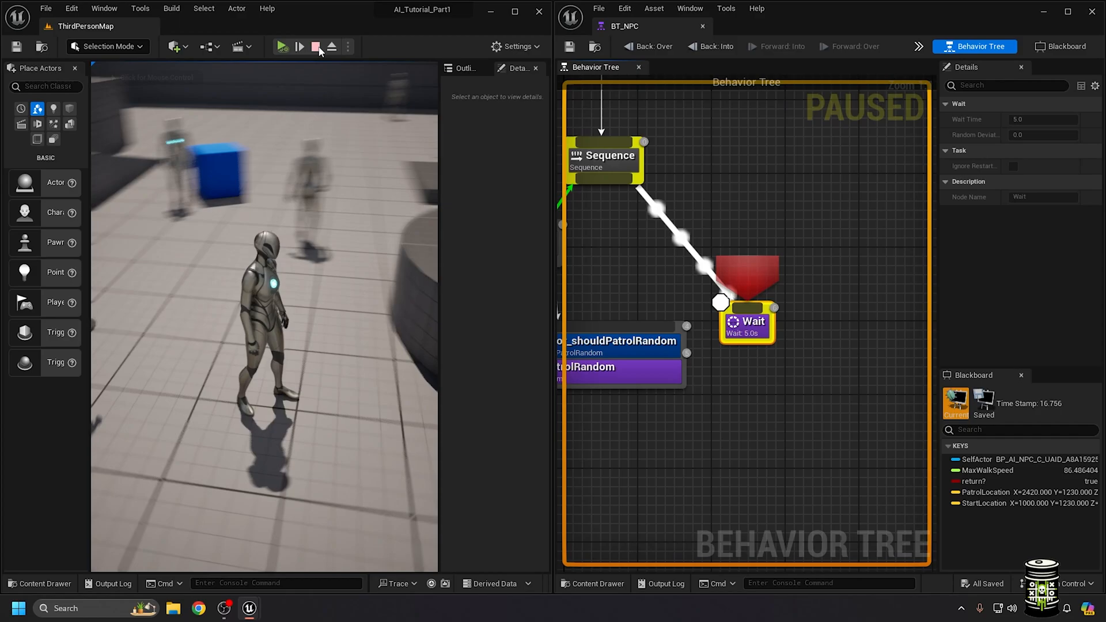
pyautogui.click(283, 46)
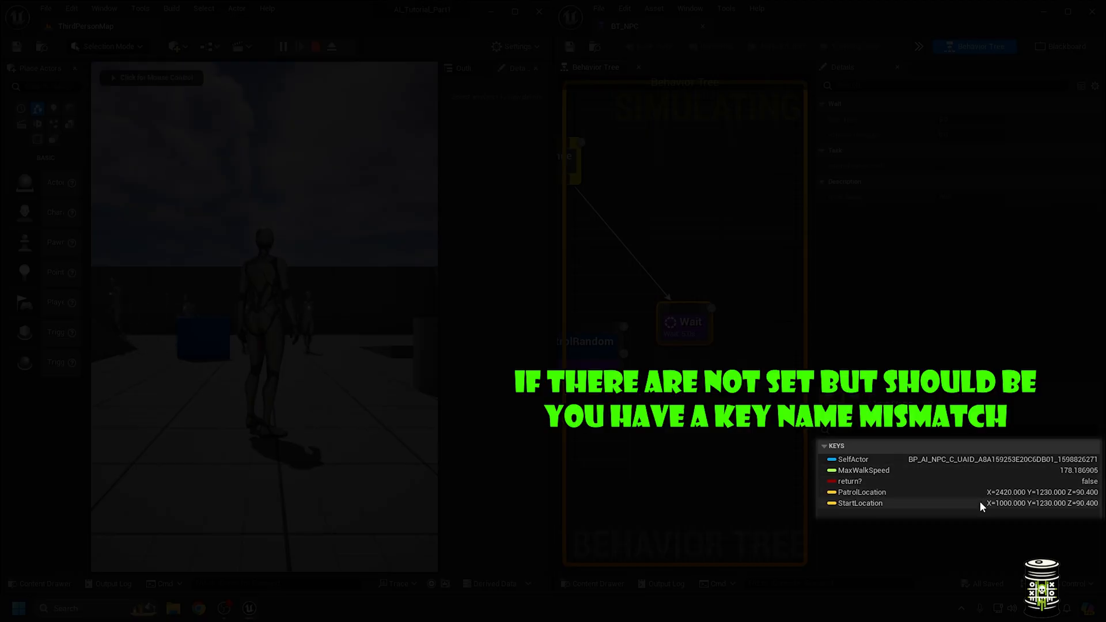
pyautogui.moveTo(1034, 478)
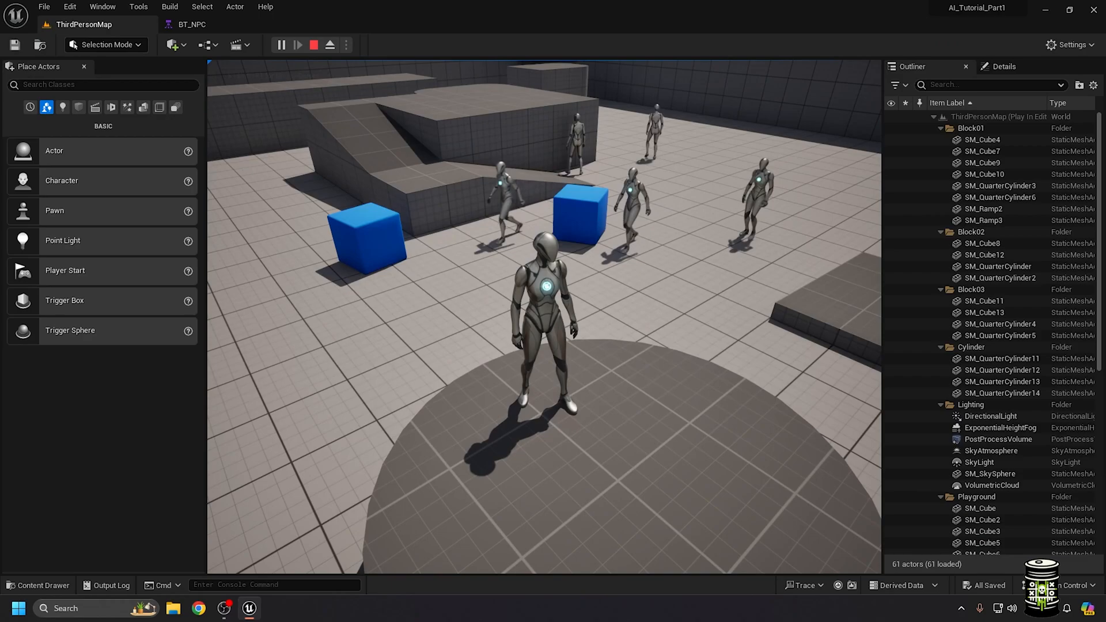
# Stop play, then add an AIPerception component to BP_AI_NPC with its perception-updated events.
pyautogui.click(314, 44)
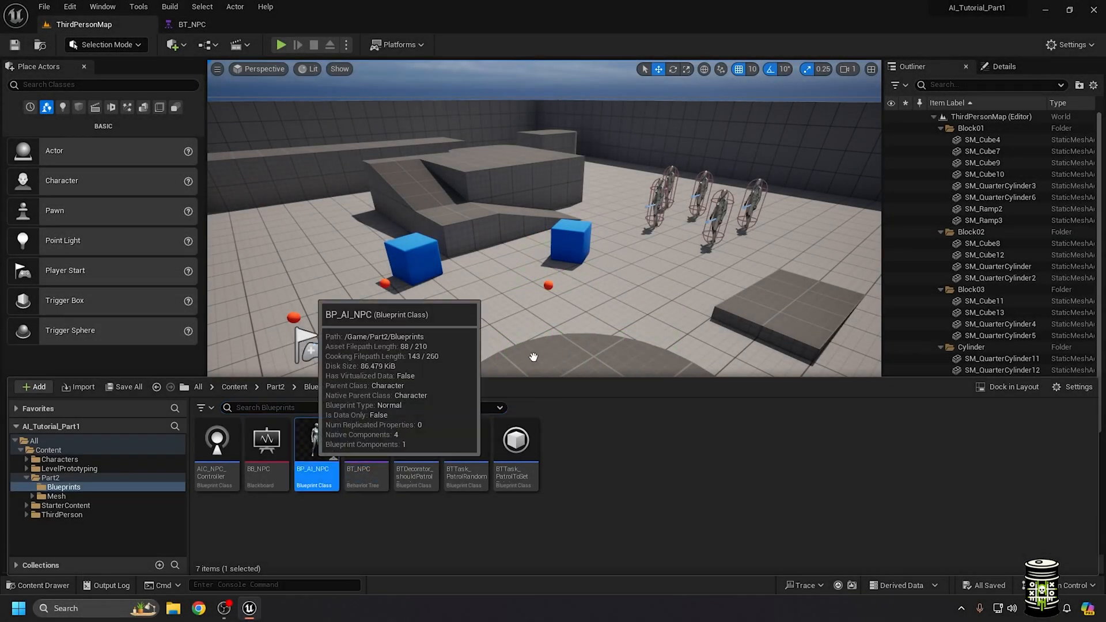
pyautogui.doubleClick(316, 441)
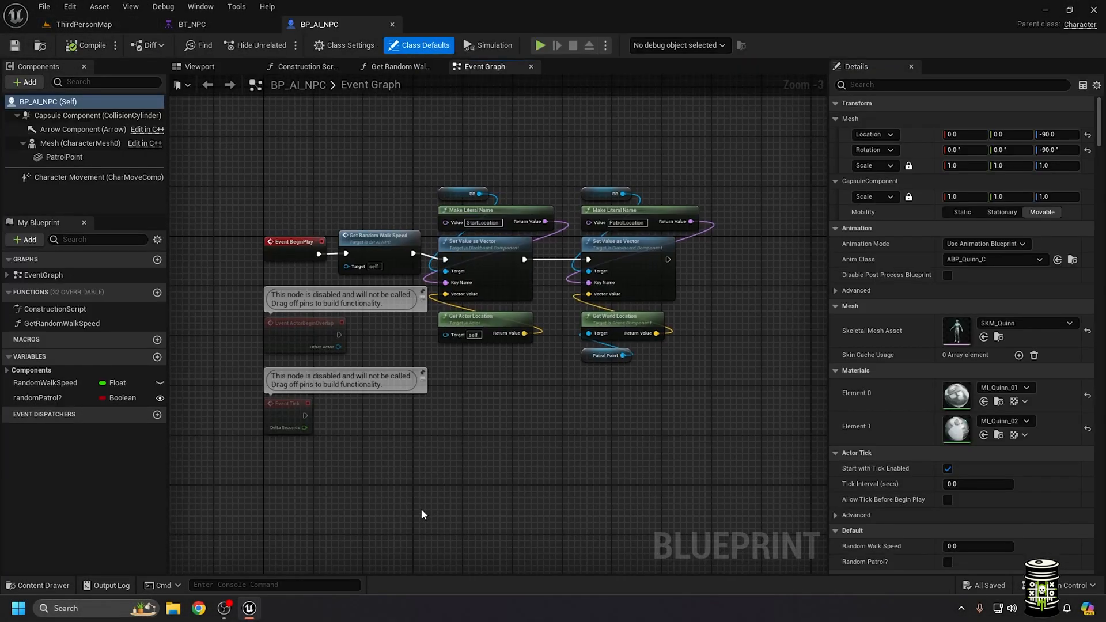
pyautogui.click(24, 82)
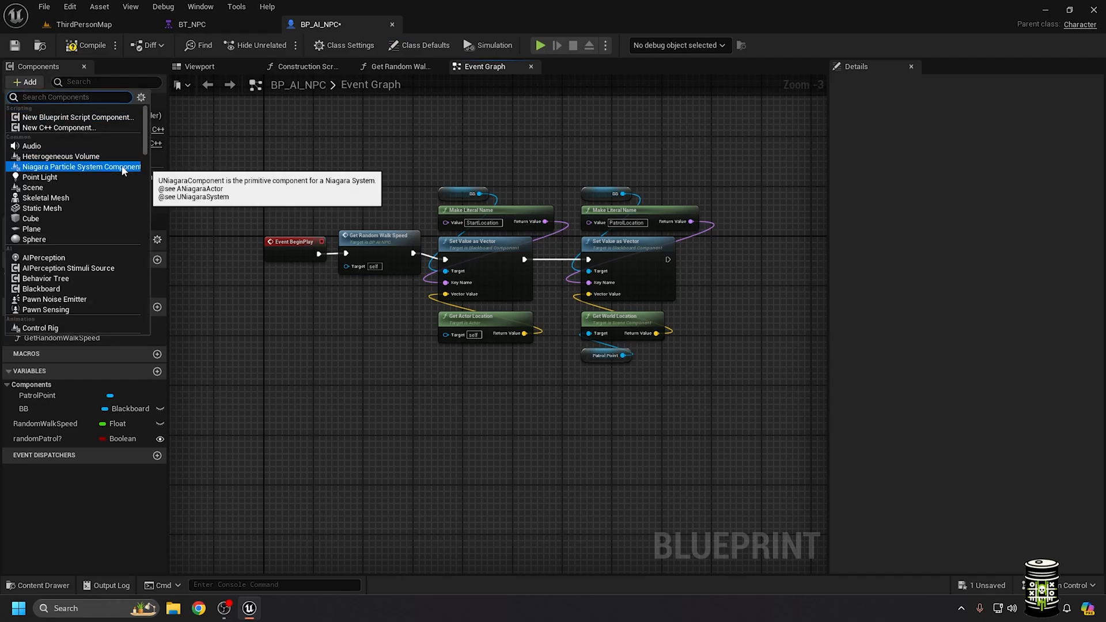
pyautogui.write('ai')
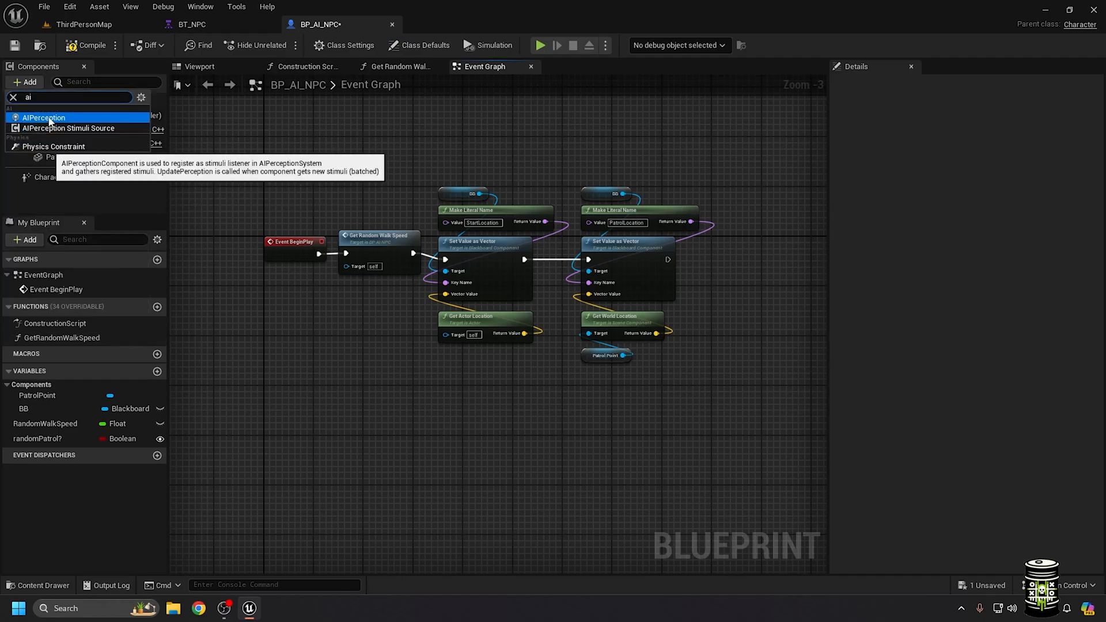
pyautogui.click(44, 117)
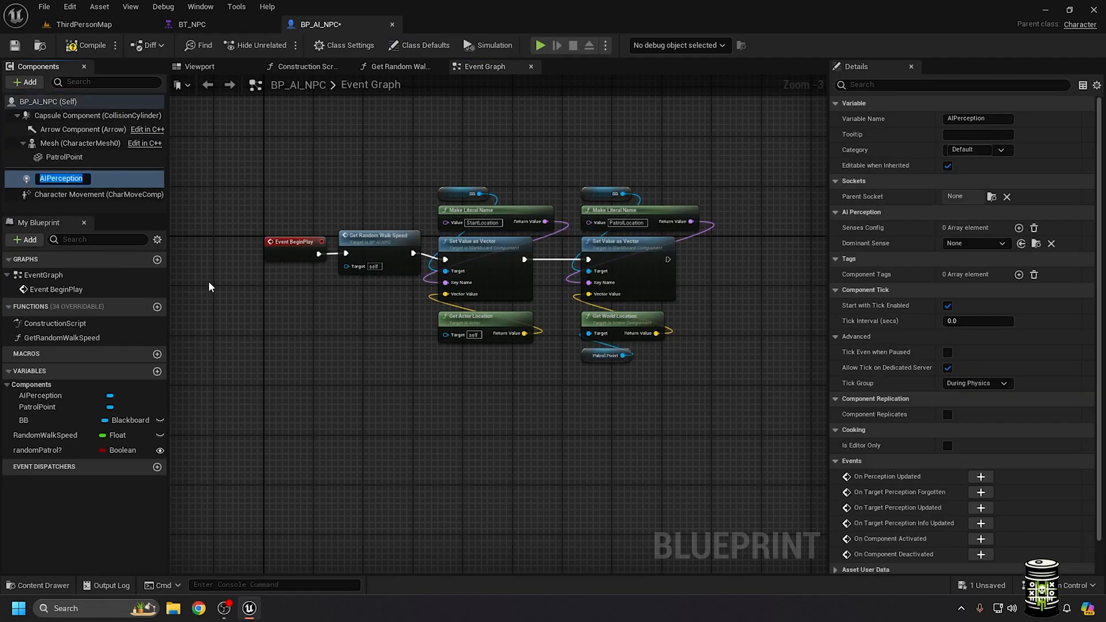
pyautogui.moveTo(598, 216)
pyautogui.write('Test')
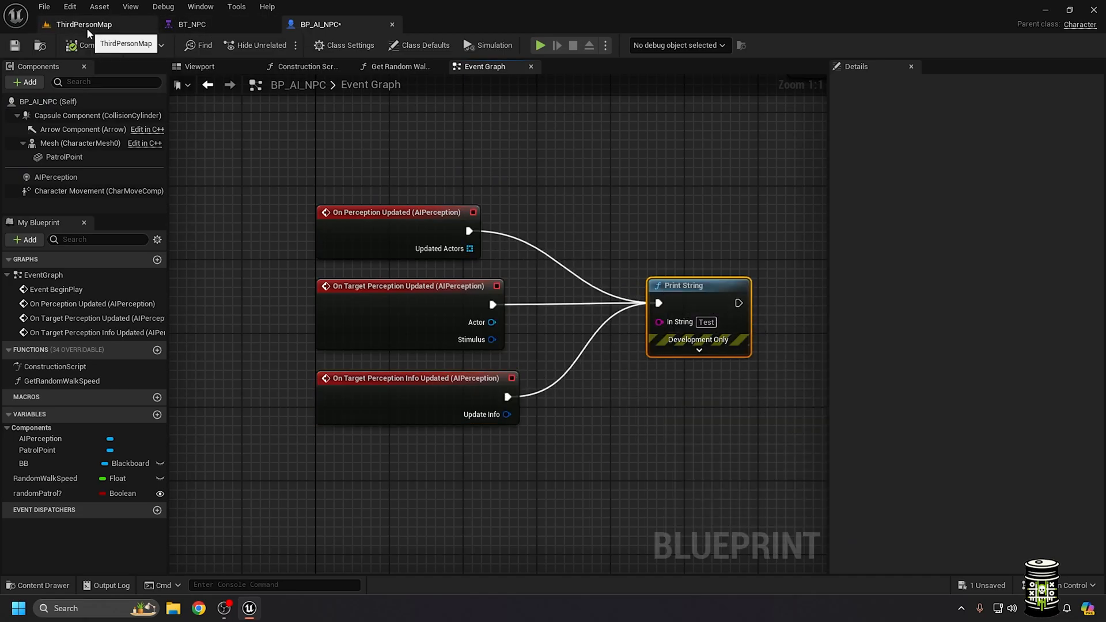
pyautogui.click(55, 178)
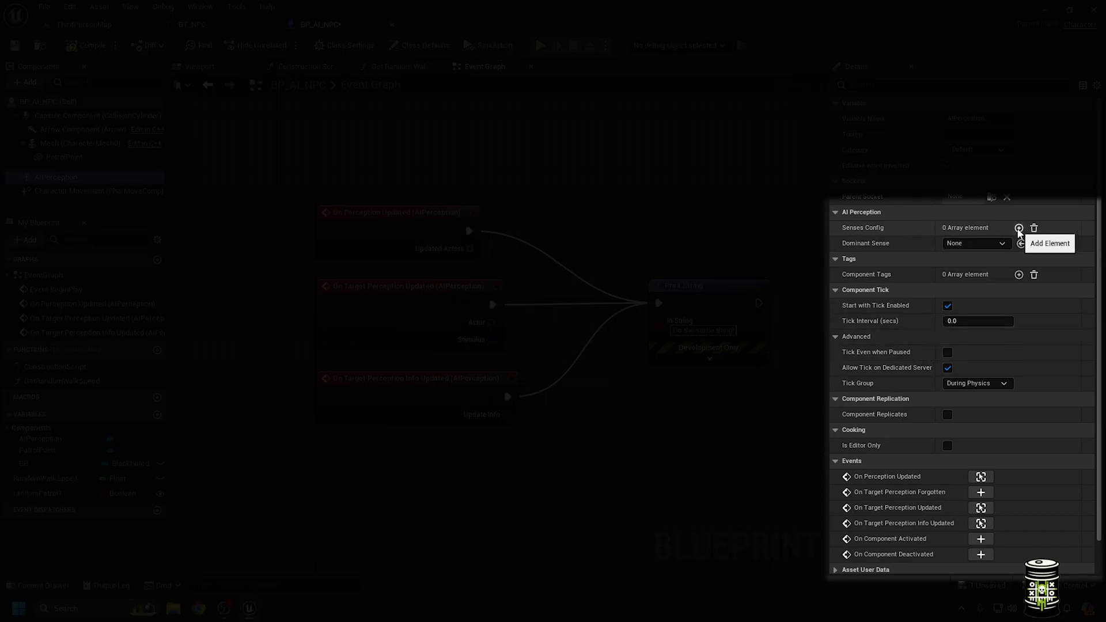
# Add an AI Sight config to Senses Config and make AISense_Sight the dominant sense.
pyautogui.click(1018, 227)
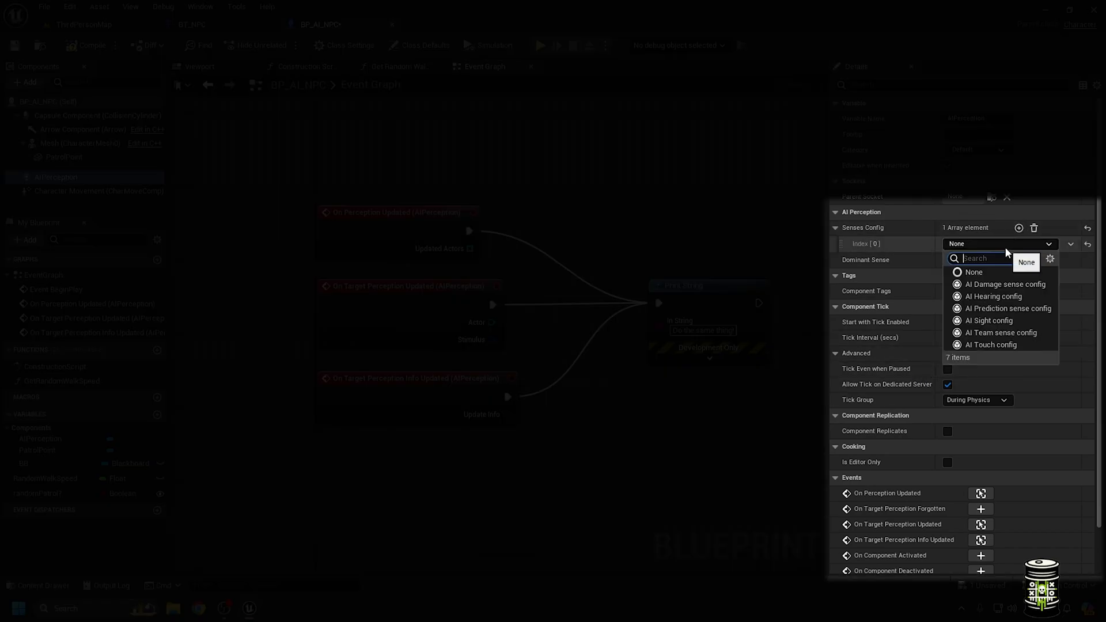
pyautogui.moveTo(987, 325)
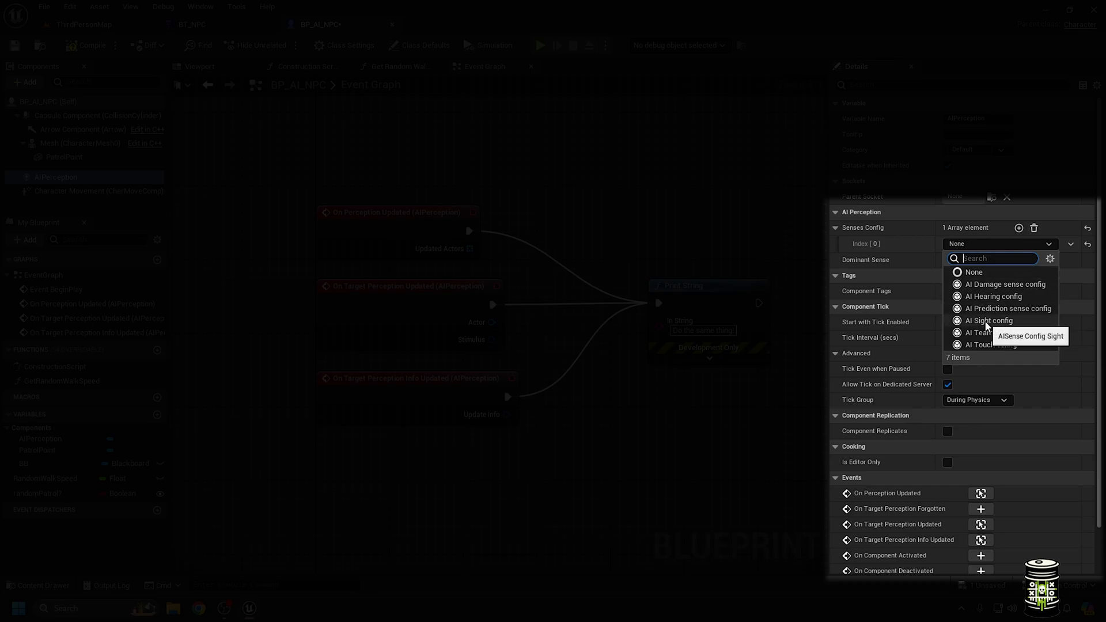
pyautogui.moveTo(997, 331)
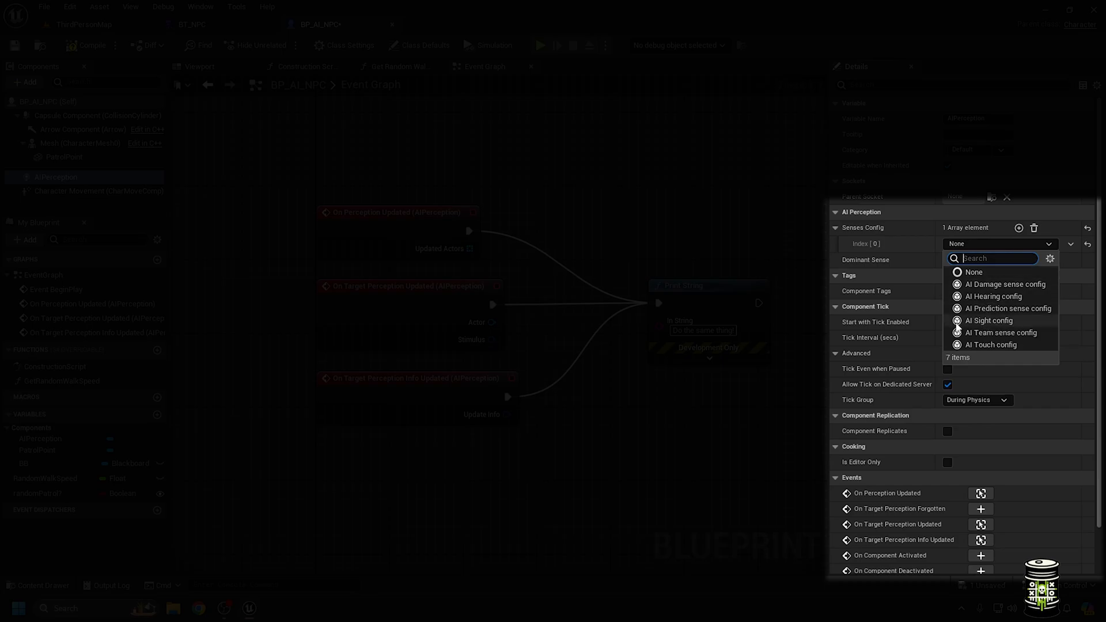
pyautogui.click(990, 321)
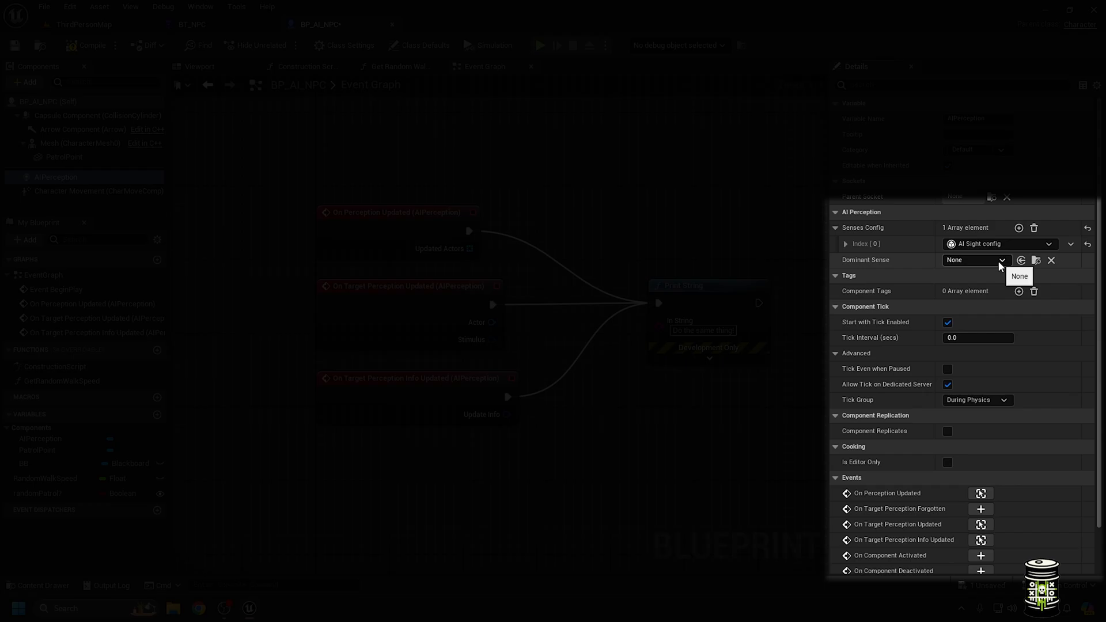
pyautogui.click(1001, 259)
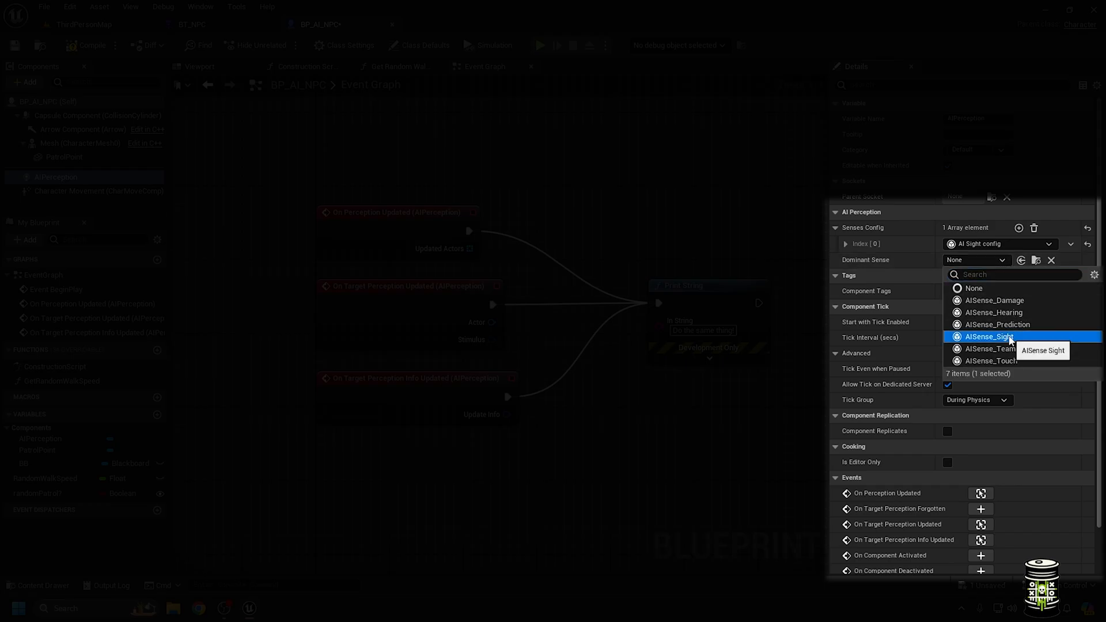
pyautogui.click(987, 336)
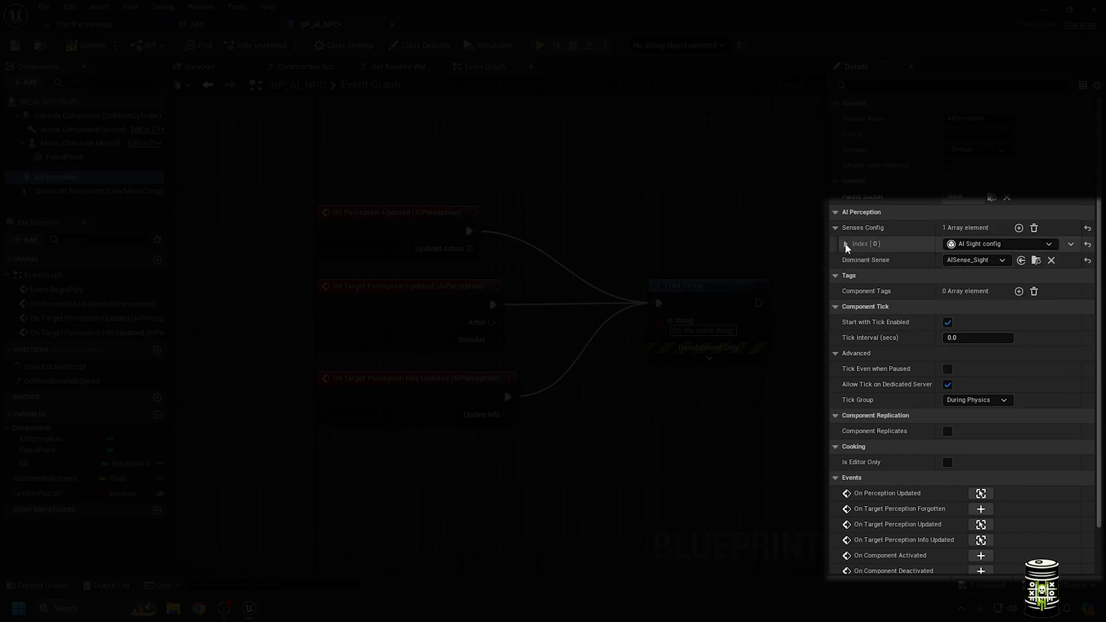
pyautogui.click(835, 243)
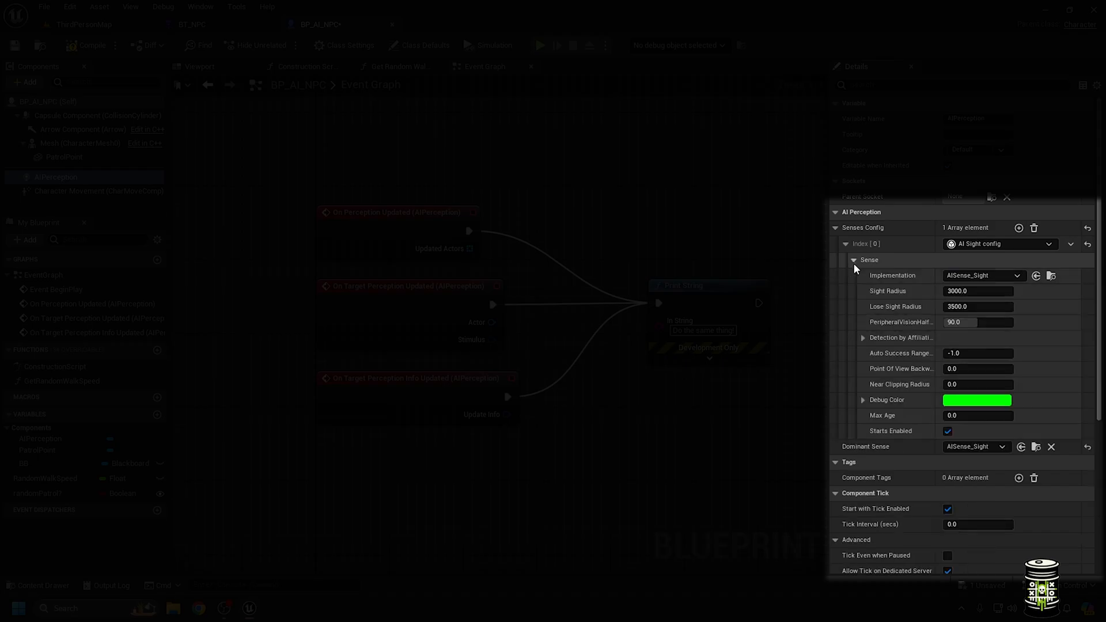
pyautogui.moveTo(667, 388)
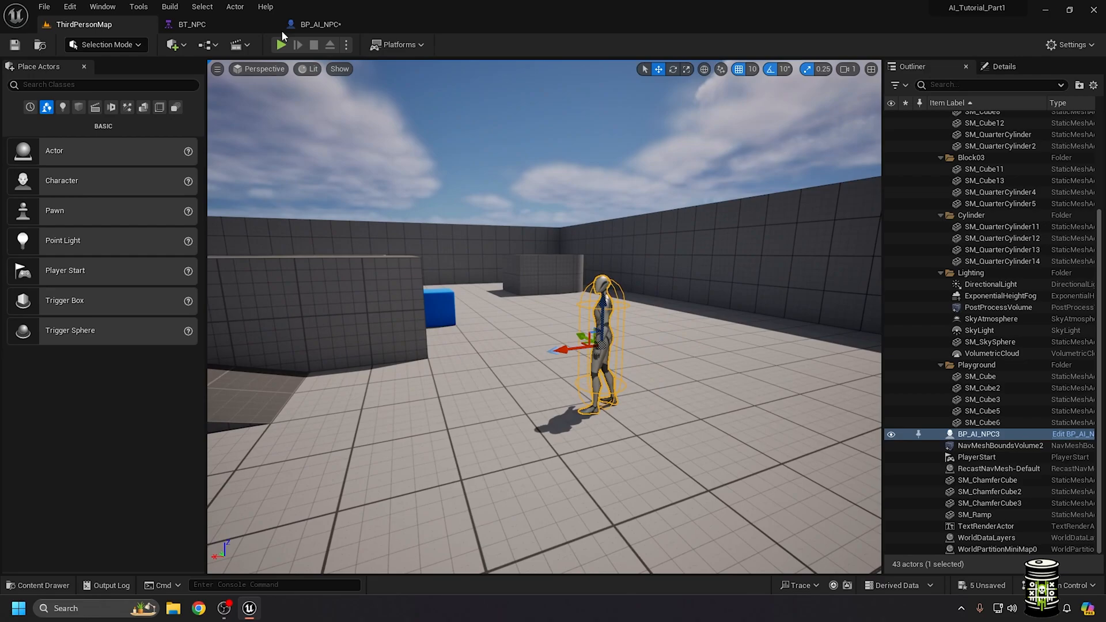
# Play the level and set the sight's peripheral vision angle to 45.
pyautogui.click(281, 45)
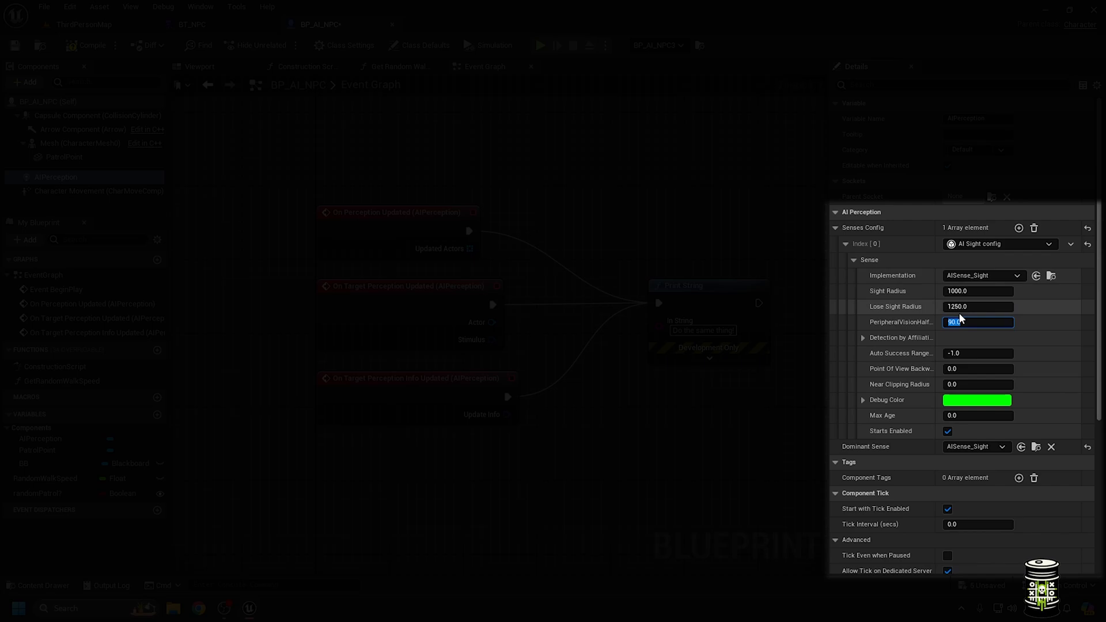
pyautogui.write('45')
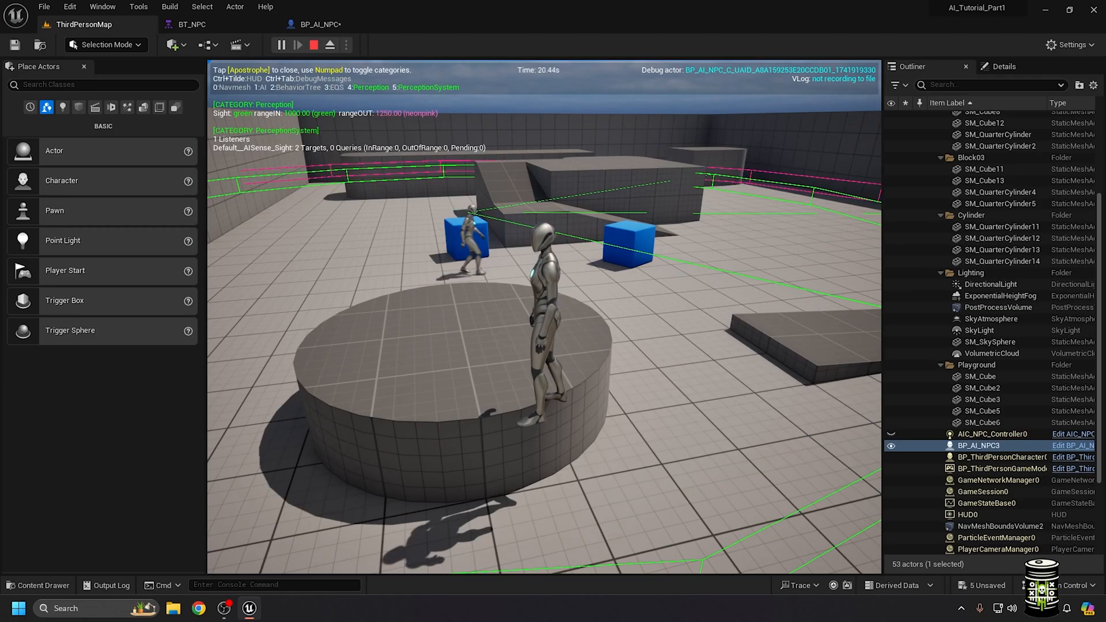
# Set the sight's Point Of View Backward Offset to 200 and take control of the player in play.
pyautogui.click(316, 24)
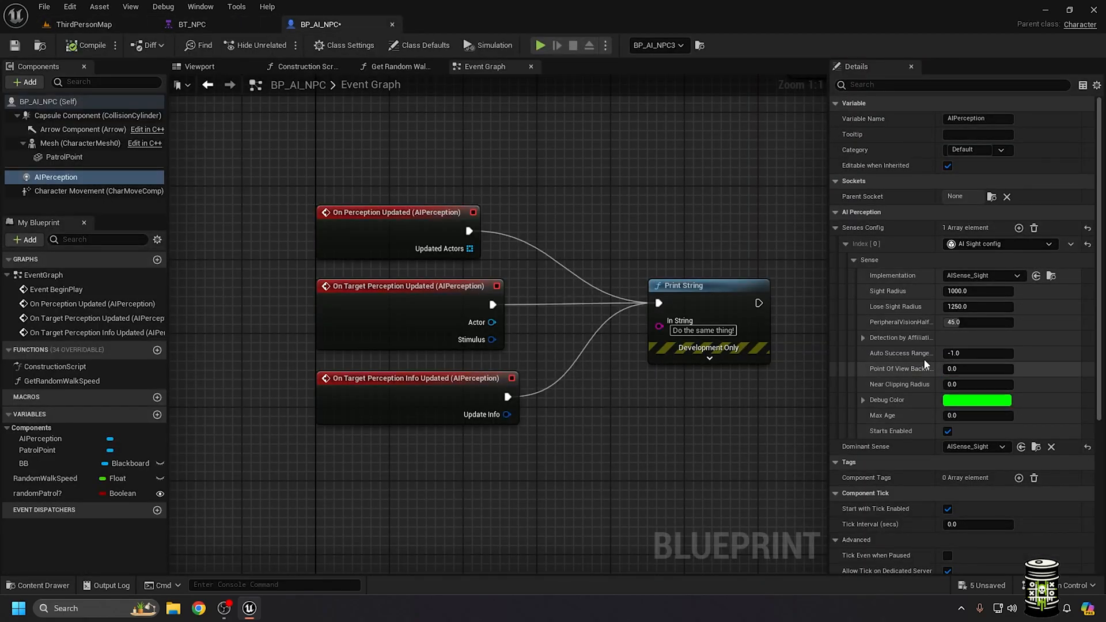
pyautogui.tripleClick(978, 369)
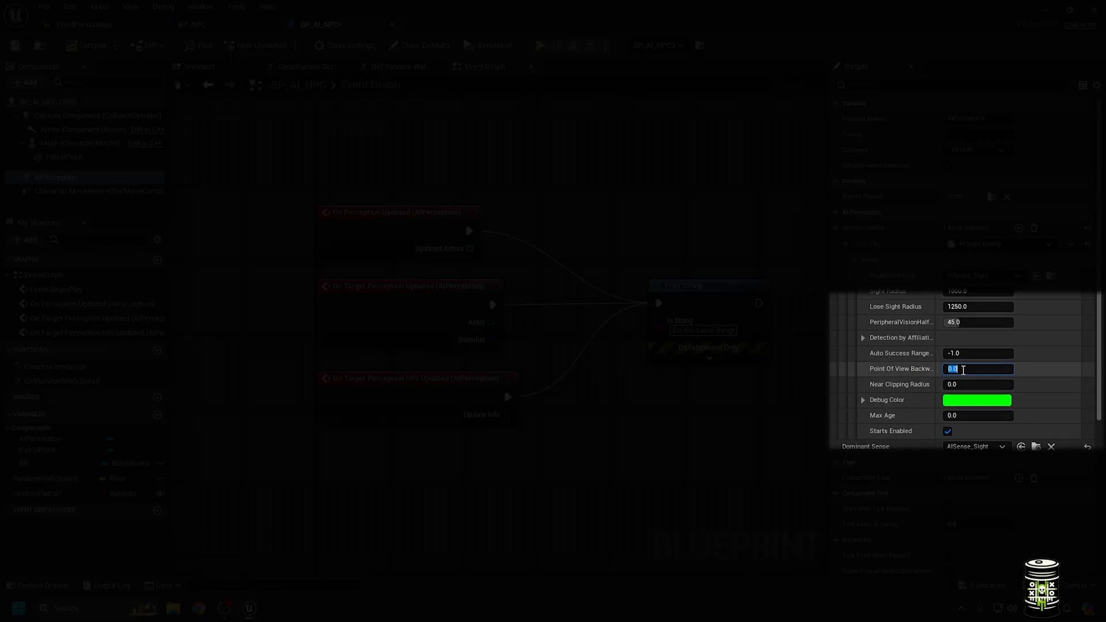
pyautogui.write('200')
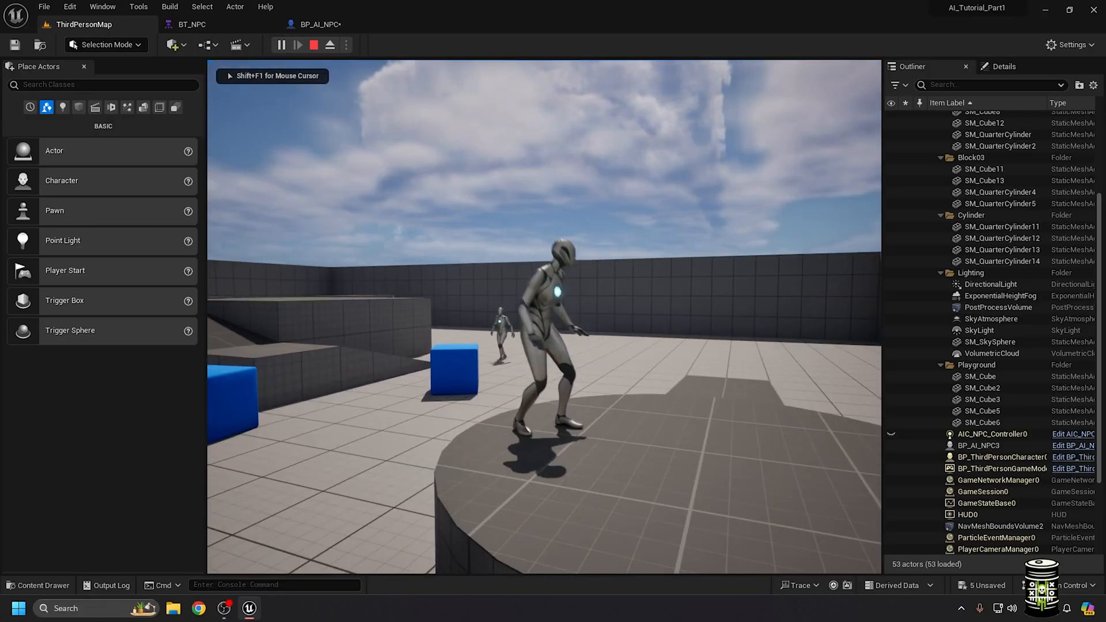
pyautogui.click(979, 444)
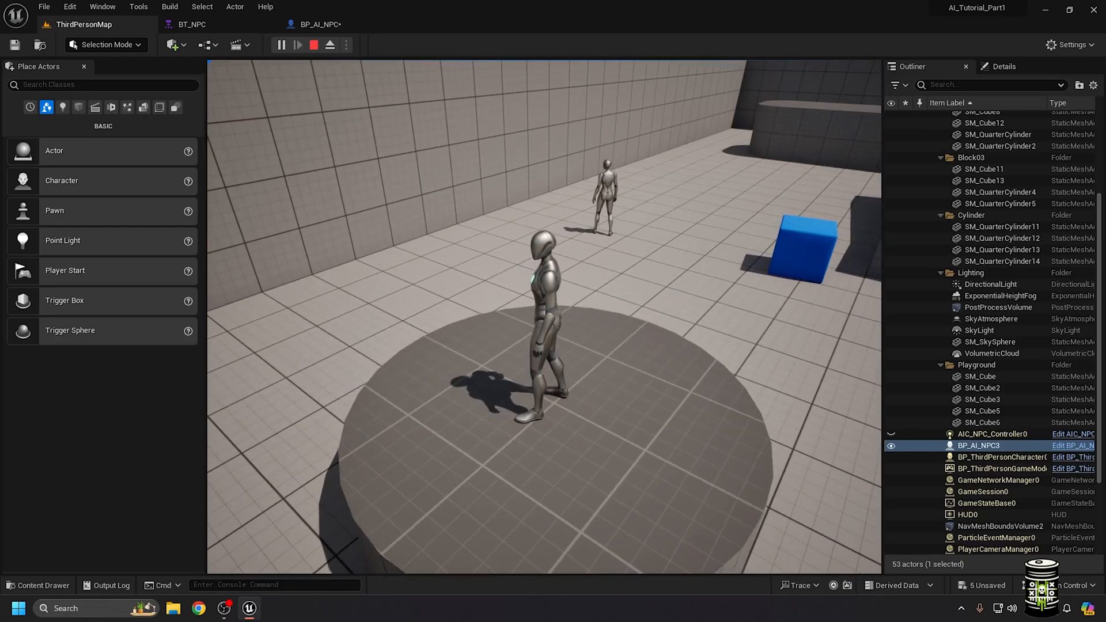
# Check the BT_NPC behaviour tree and level, then resume controlling the player to test perception.
pyautogui.click(191, 24)
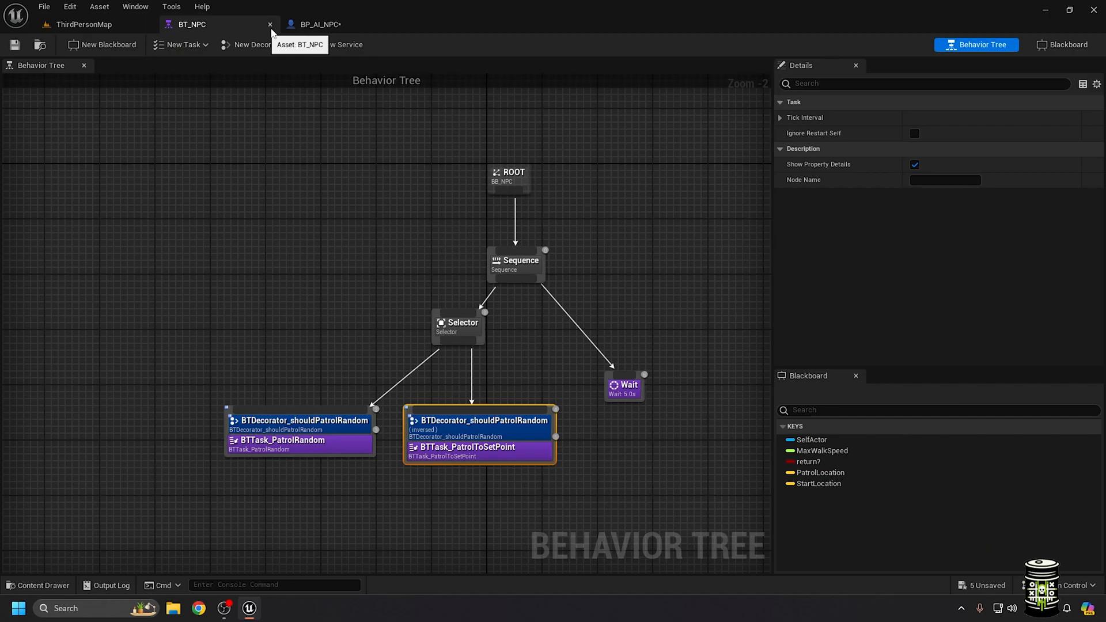
pyautogui.click(83, 24)
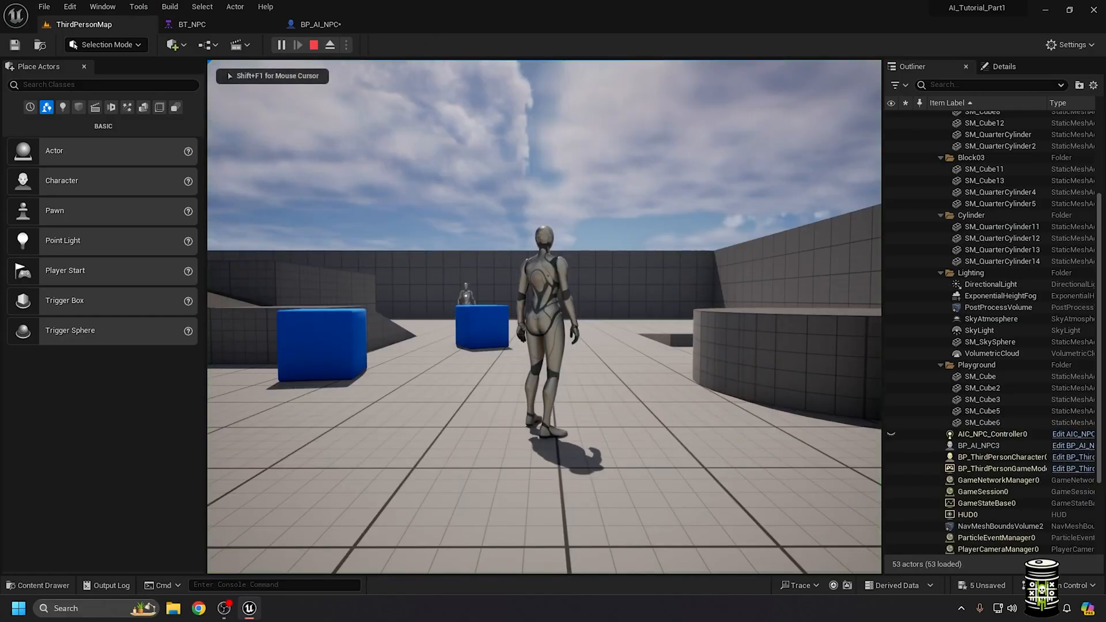
pyautogui.click(987, 445)
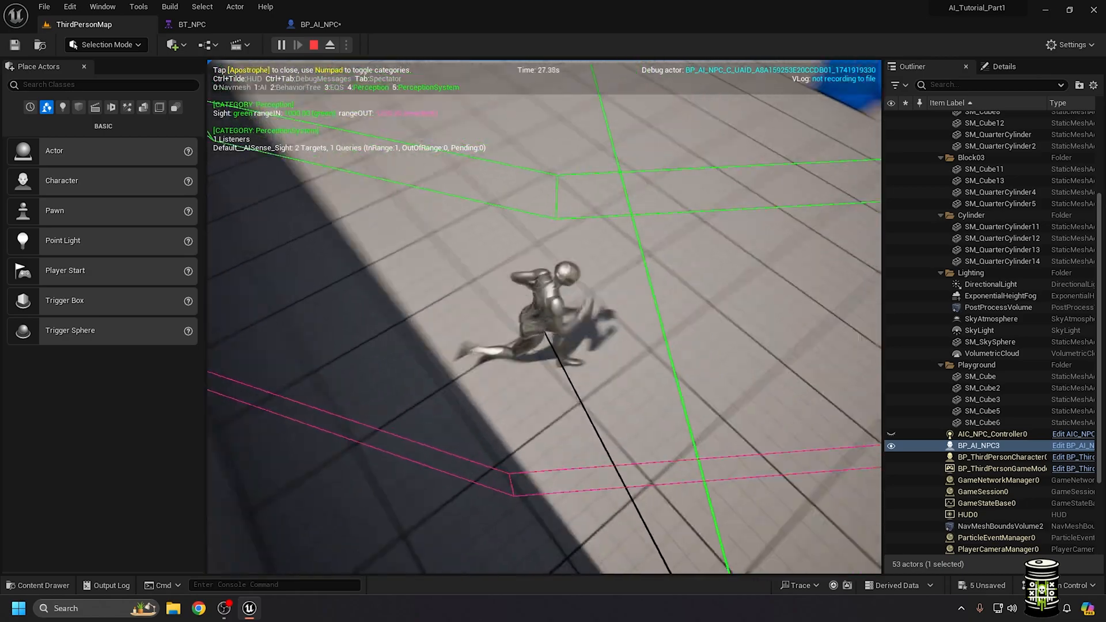
# Run ENABLEALLSCREENMESSAGES in the console and start playing the level again.
pyautogui.click(314, 45)
pyautogui.write('ENABLEALLSCREENMESSAGES')
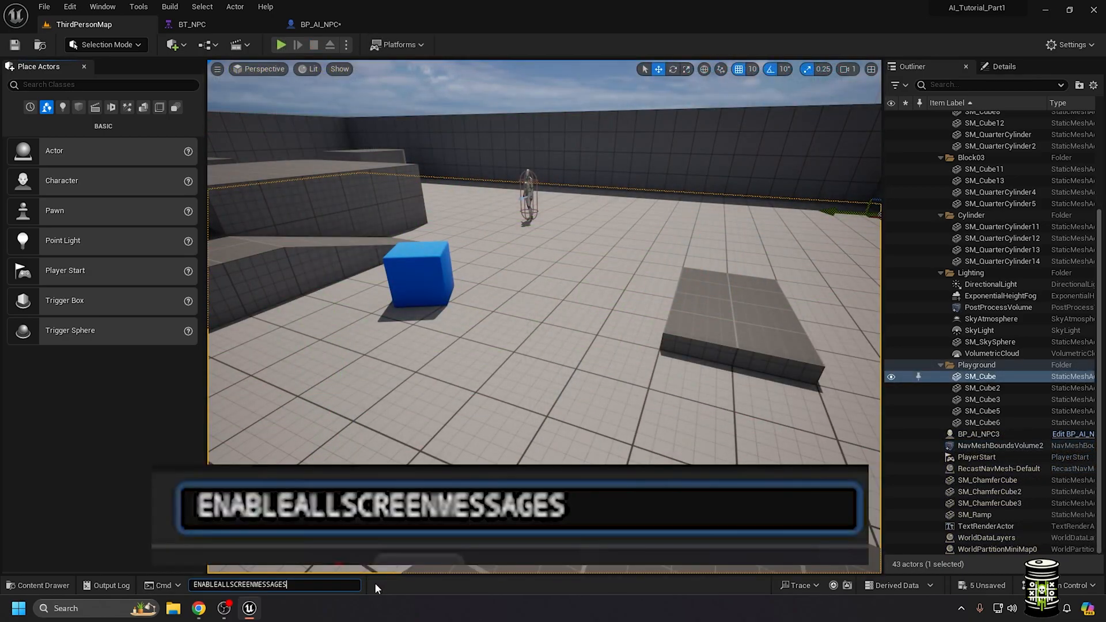
pyautogui.press('Return')
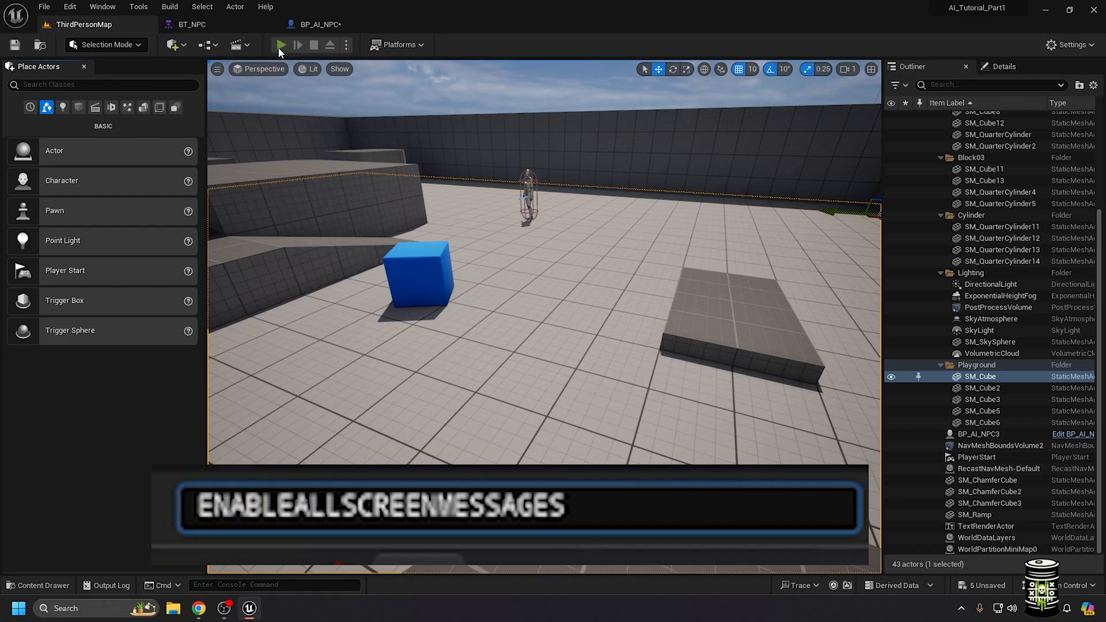
pyautogui.click(280, 45)
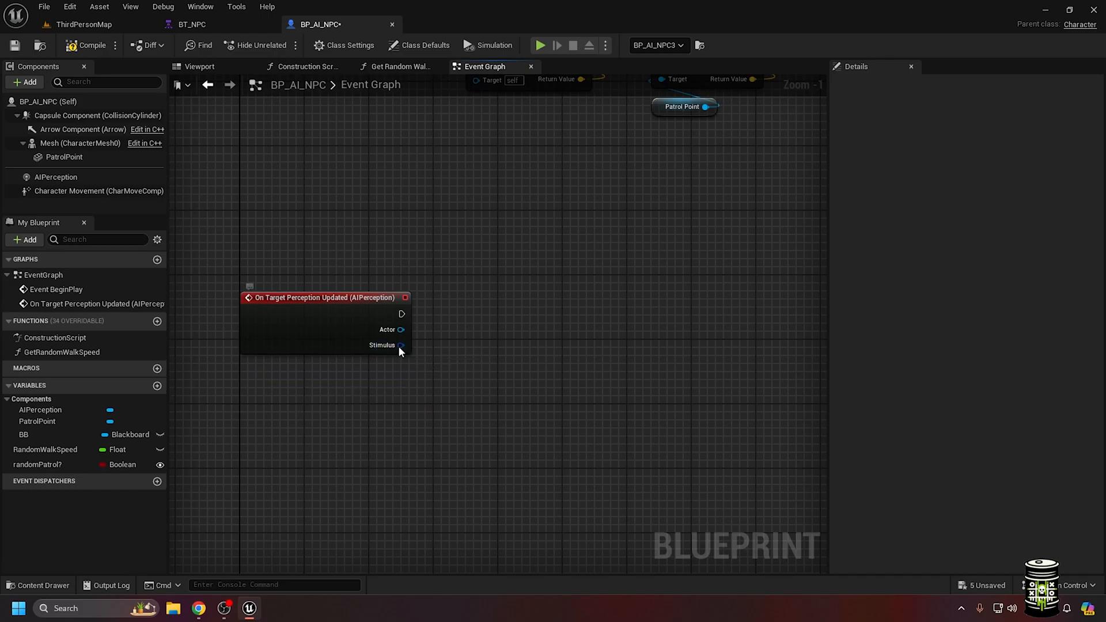
# Split the Stimulus pin and print 'Aww, lost him!' on lost sight, checked in the play log.
pyautogui.click(400, 344)
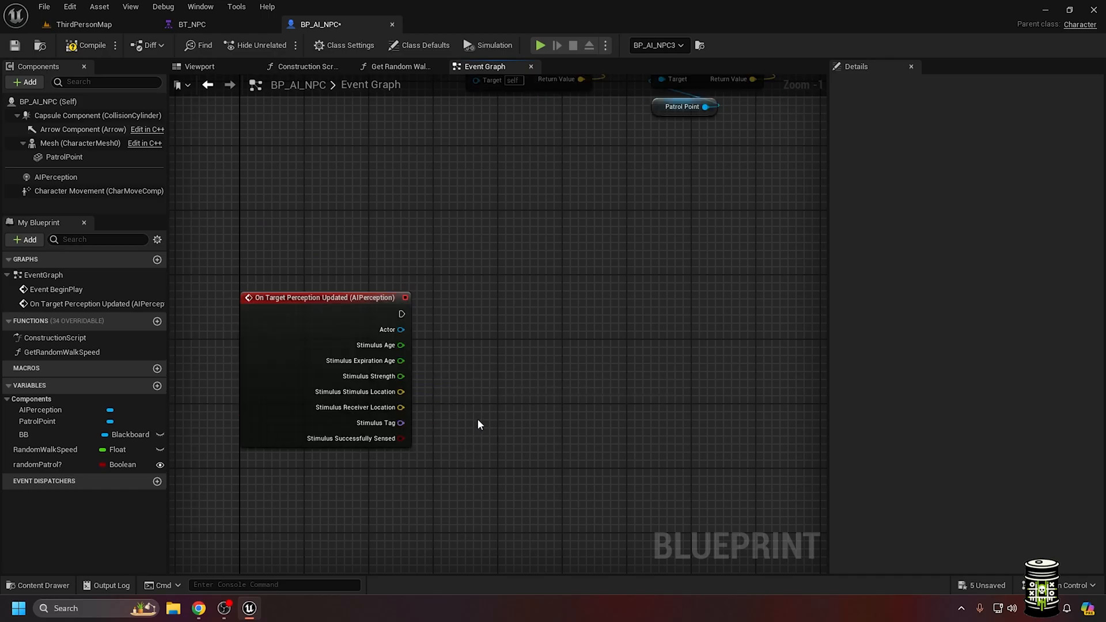
pyautogui.moveTo(432, 339)
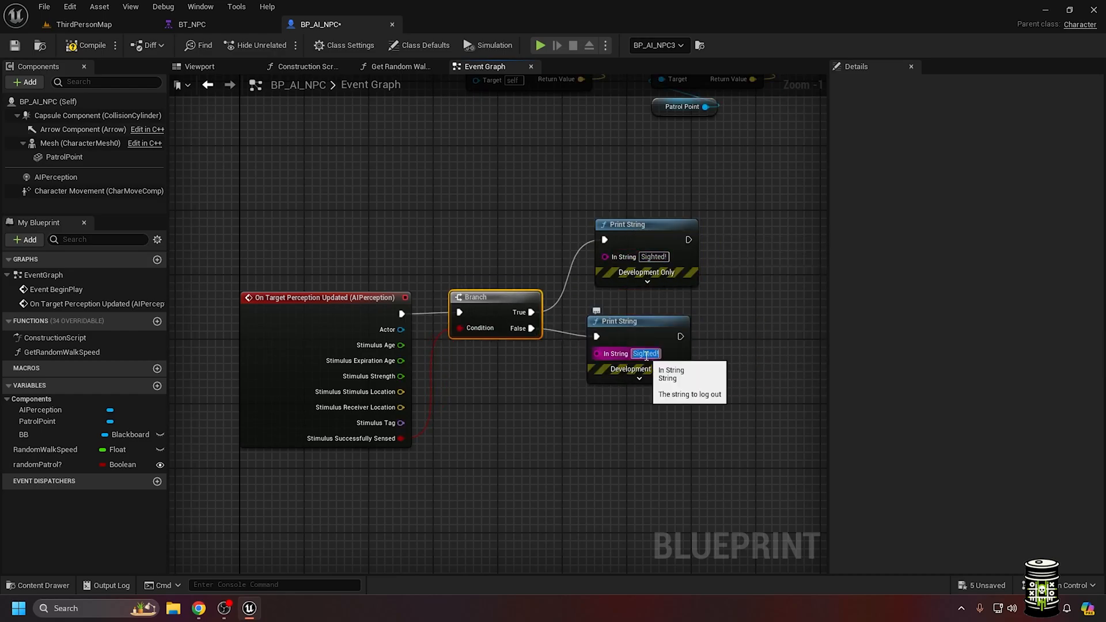
pyautogui.write('Aww, lost him!')
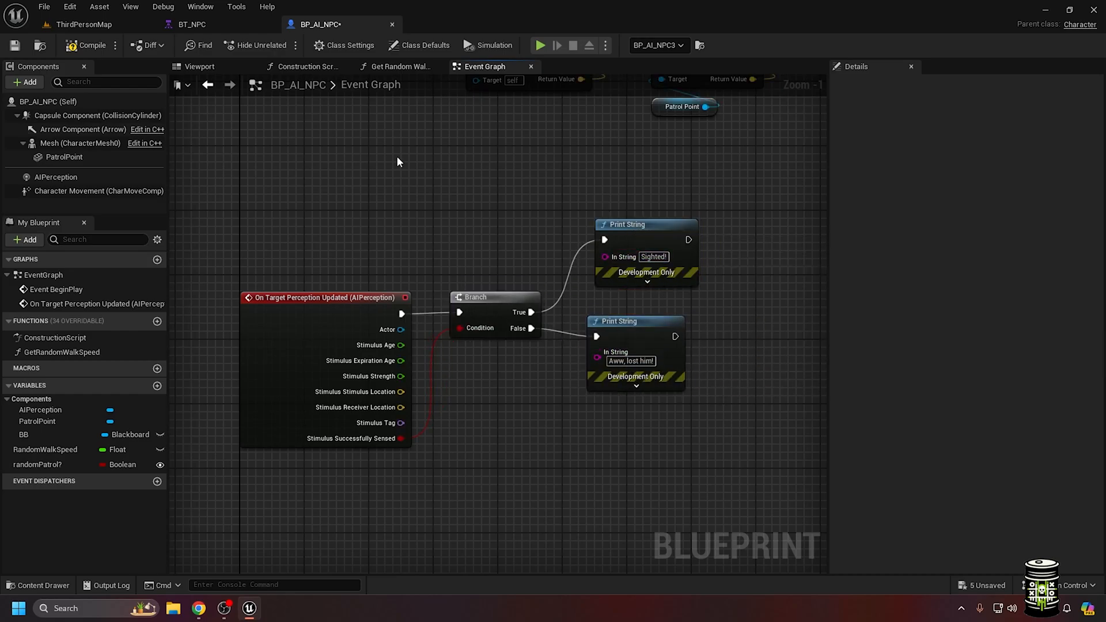
pyautogui.click(83, 24)
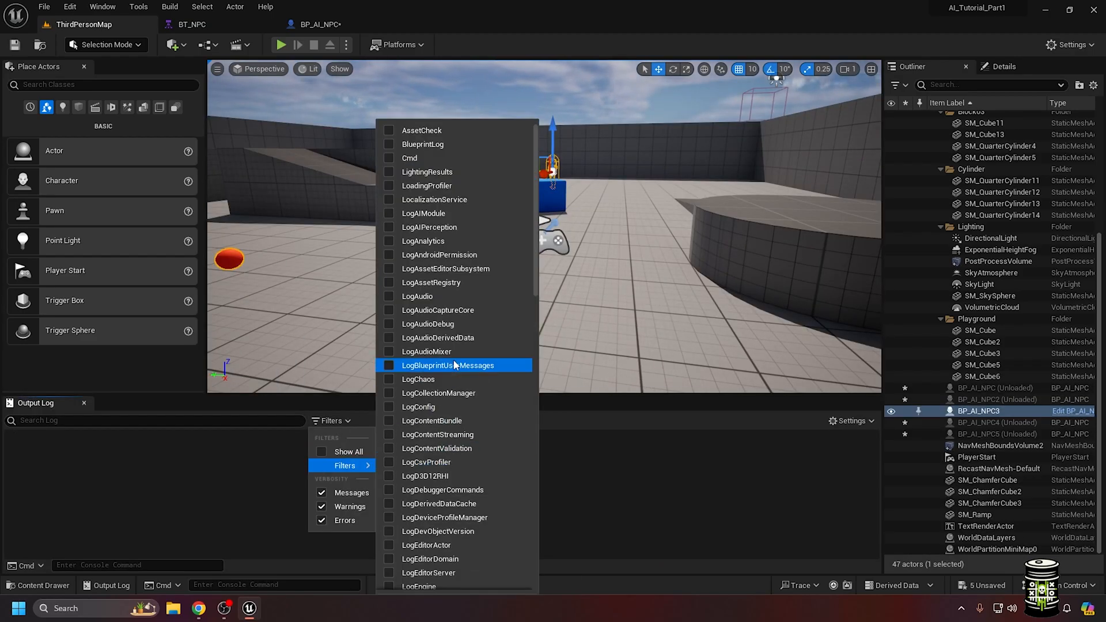
pyautogui.click(281, 45)
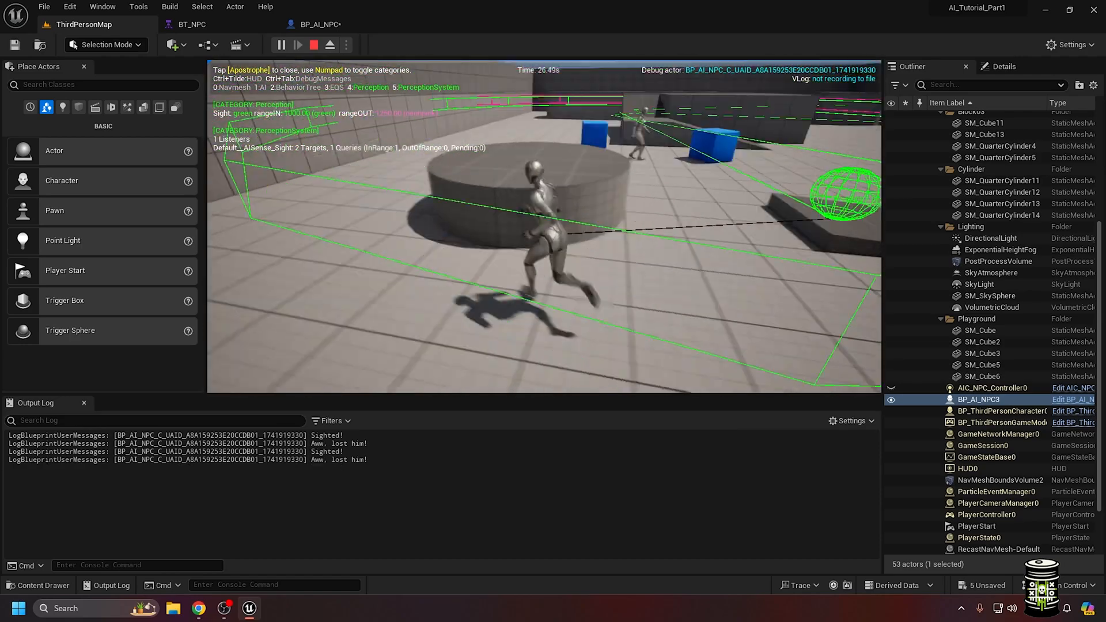
# Replace the test messages with a Set Value as Object node on the NPC's blackboard.
pyautogui.click(315, 24)
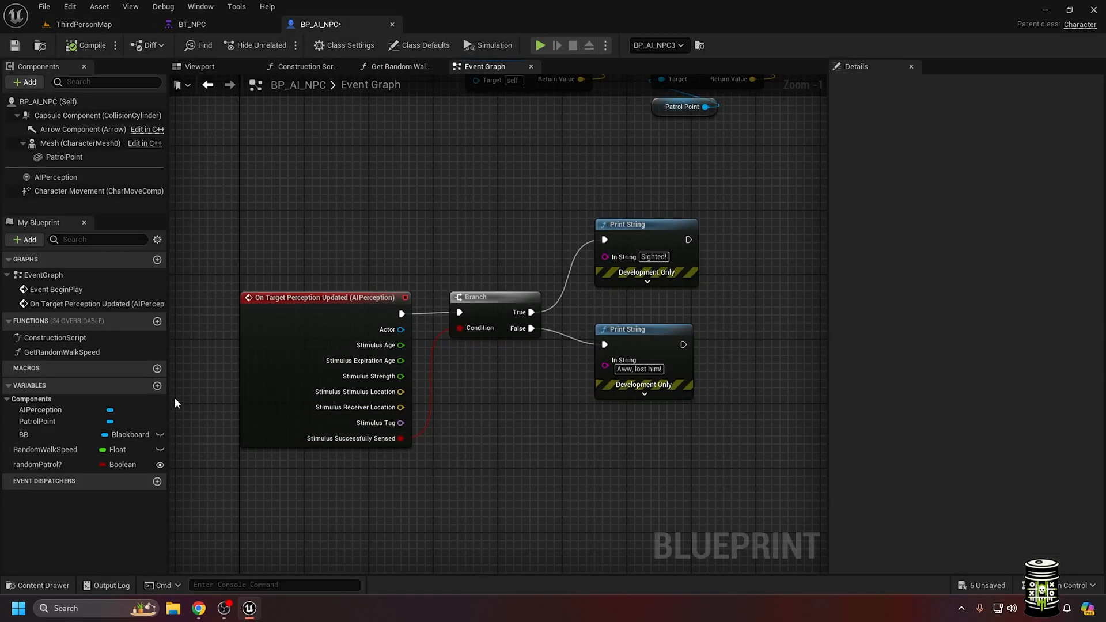
pyautogui.press('Delete')
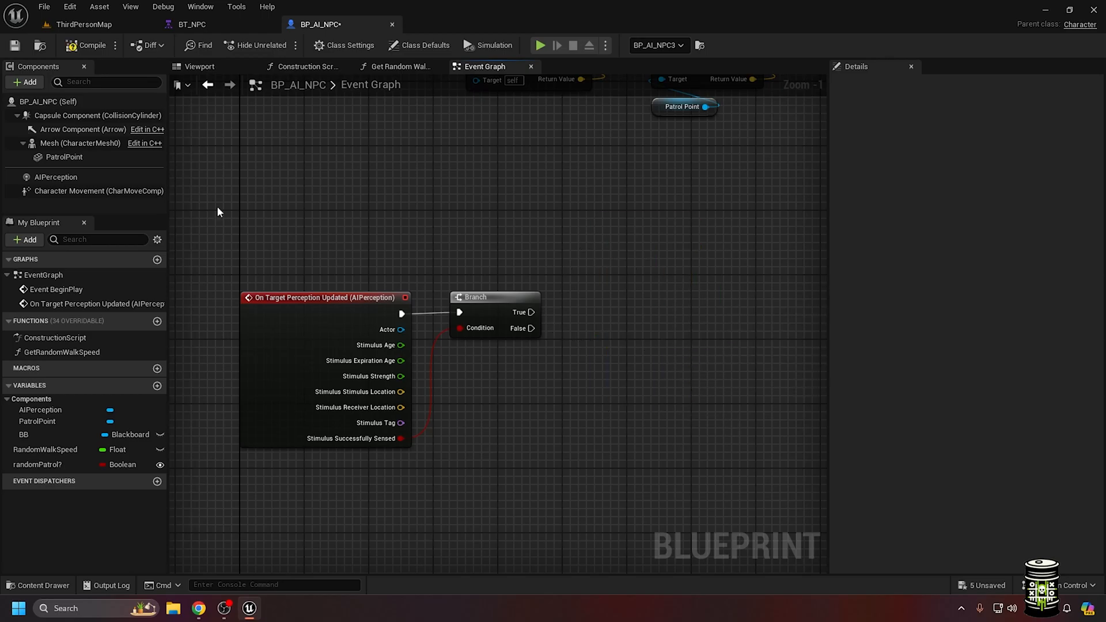
pyautogui.click(23, 434)
pyautogui.write('set')
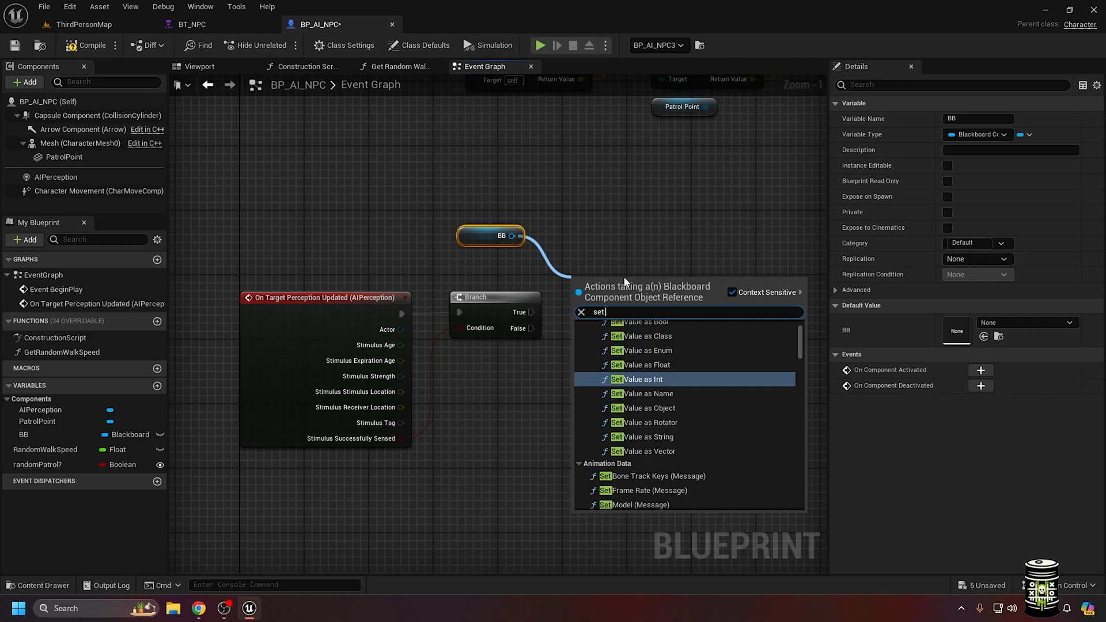
pyautogui.click(643, 407)
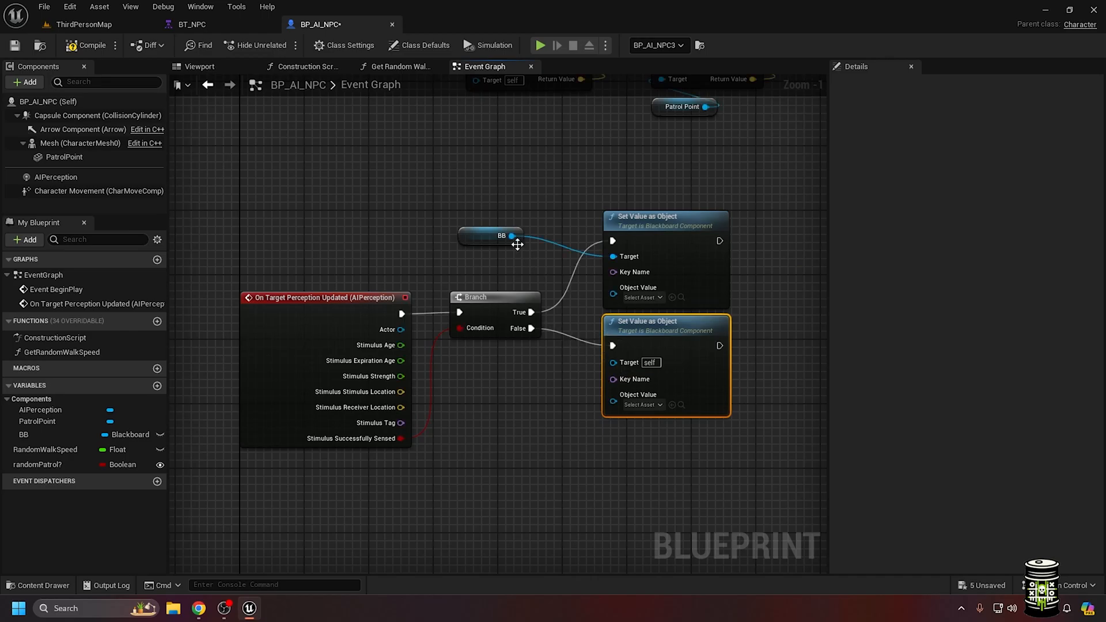
# Create an Object key Target with base class BP_ThirdPersonCharacter in BB_NPC and watch it in play.
pyautogui.click(193, 25)
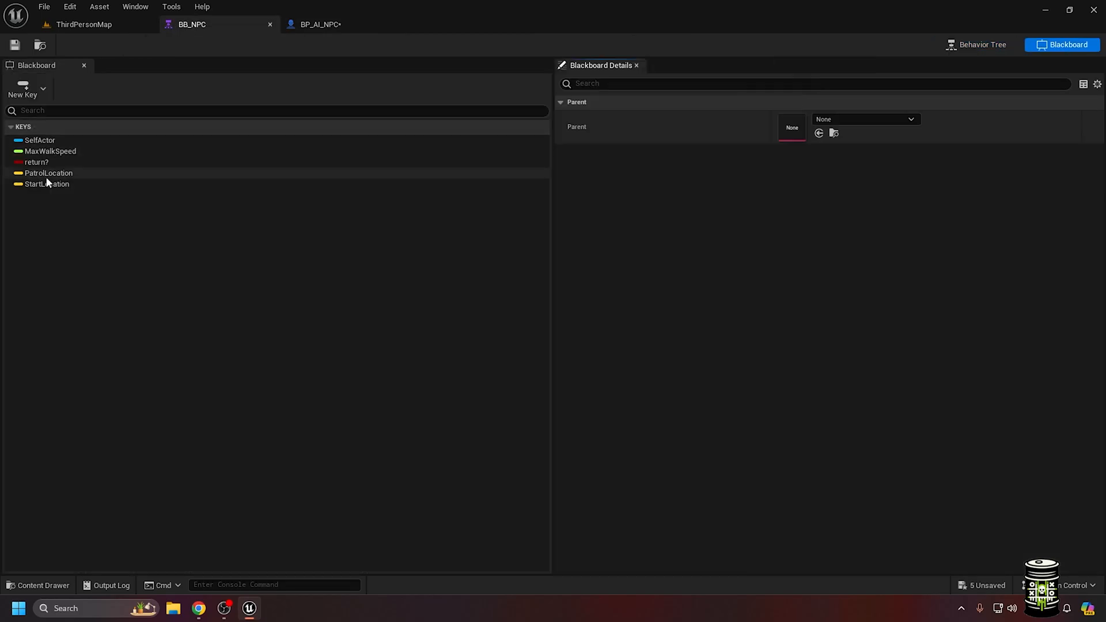
pyautogui.click(22, 90)
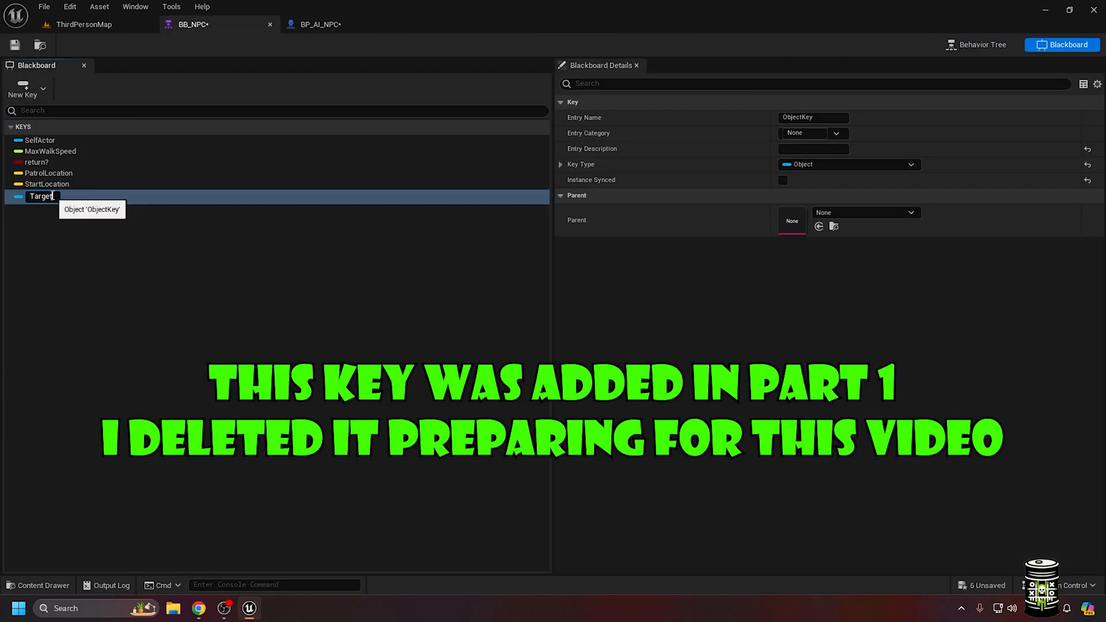
pyautogui.click(909, 165)
pyautogui.write('bp_t')
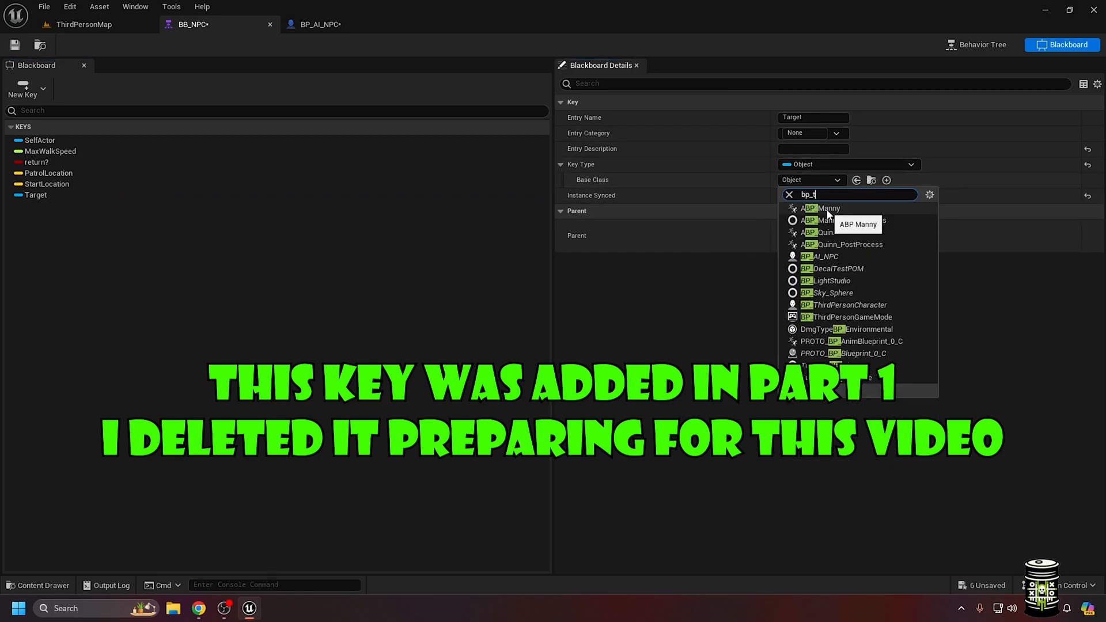
pyautogui.click(320, 24)
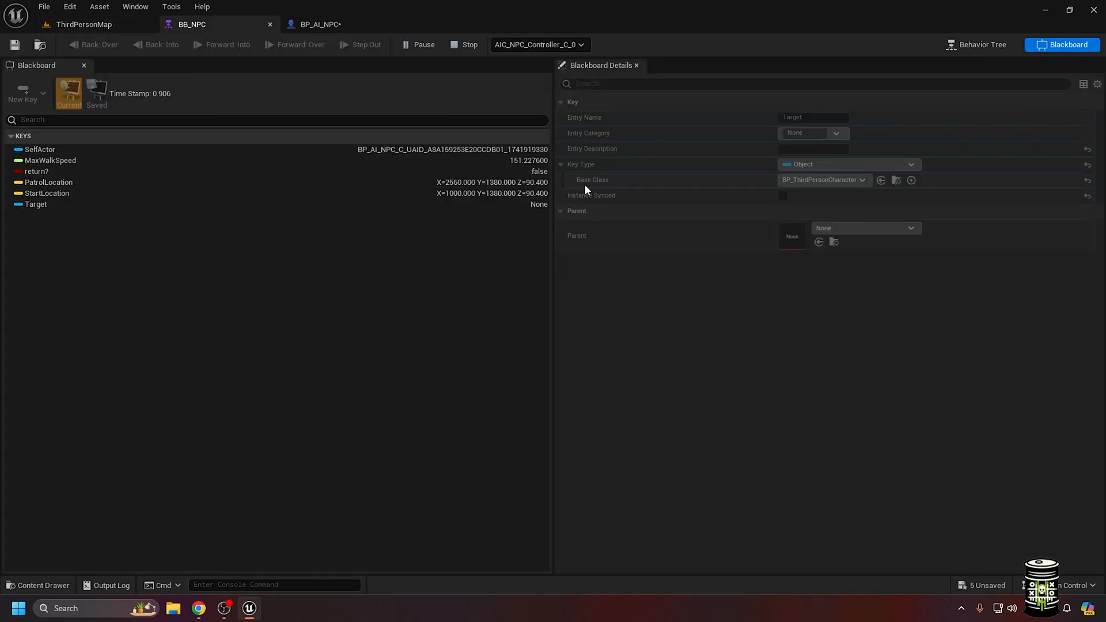
pyautogui.moveTo(466, 242)
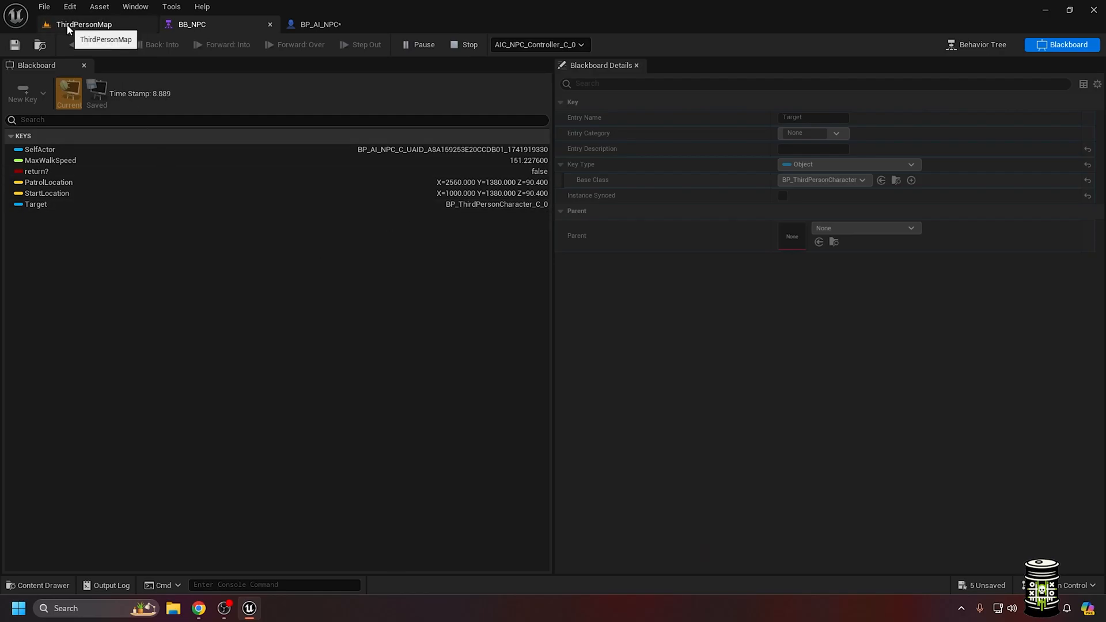
pyautogui.click(83, 24)
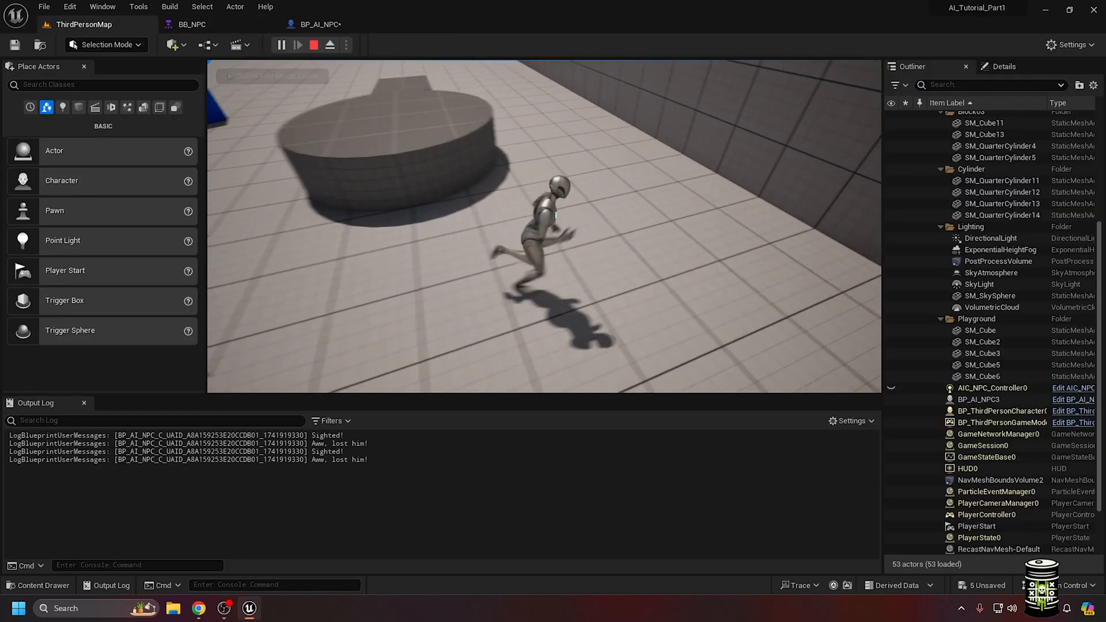
# Check blackboard values in play, then add Set Visibility nodes toggling the AlertMesh and compile.
pyautogui.click(191, 24)
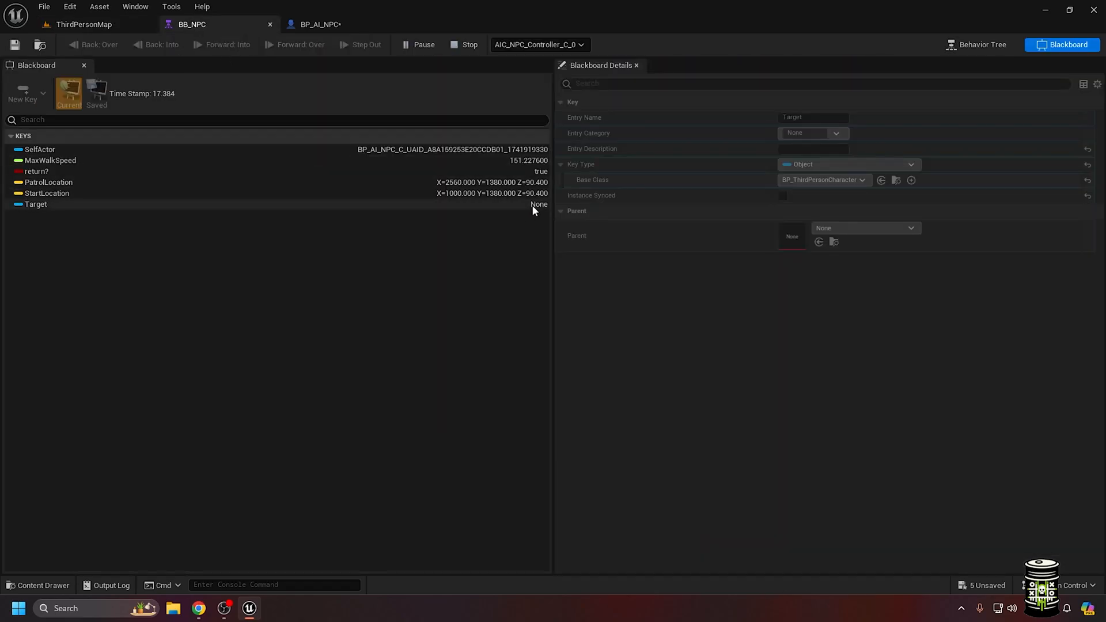
pyautogui.click(469, 45)
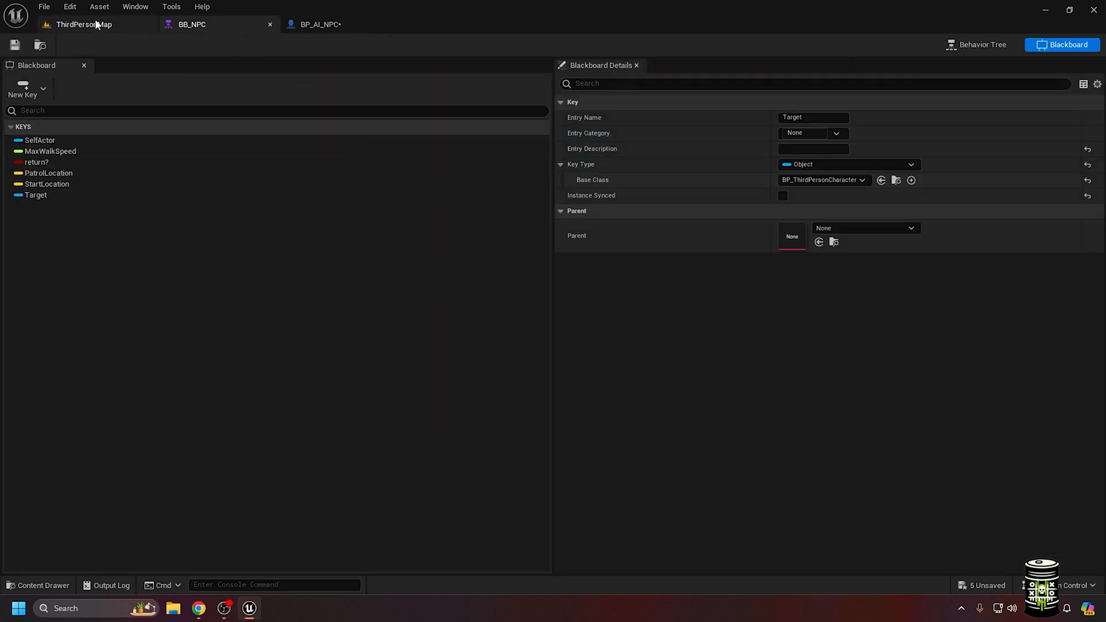
pyautogui.click(318, 24)
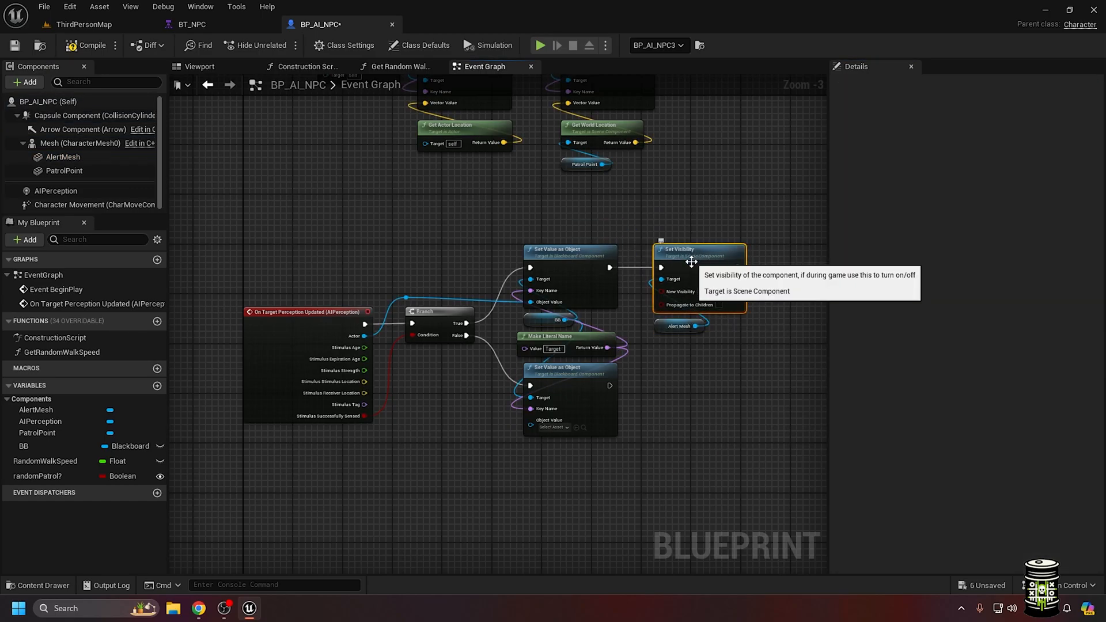
pyautogui.click(678, 320)
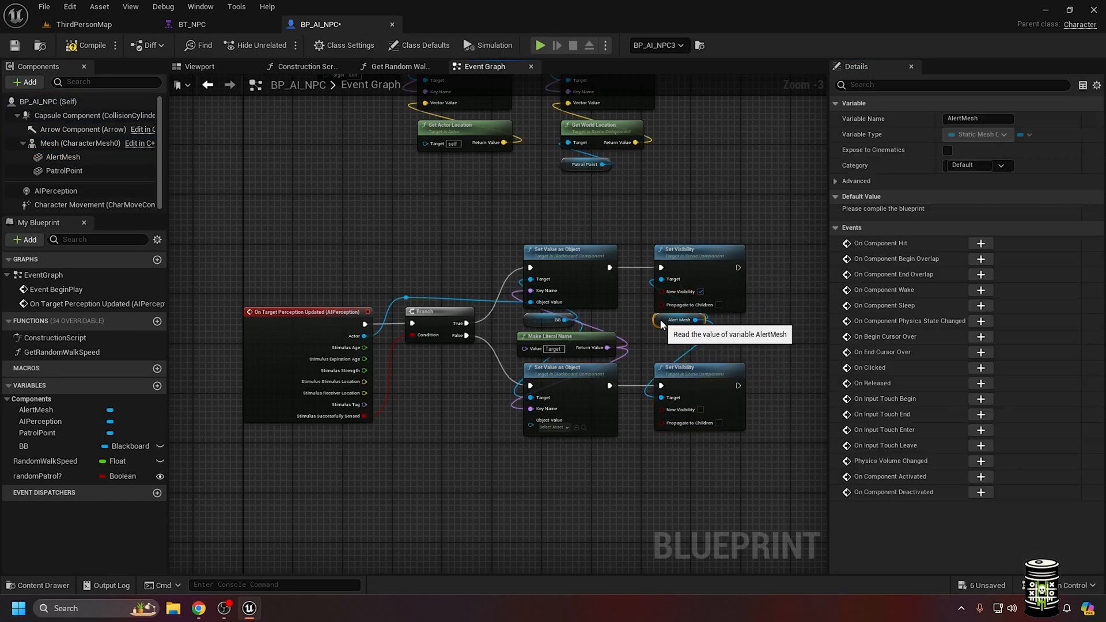
pyautogui.click(539, 45)
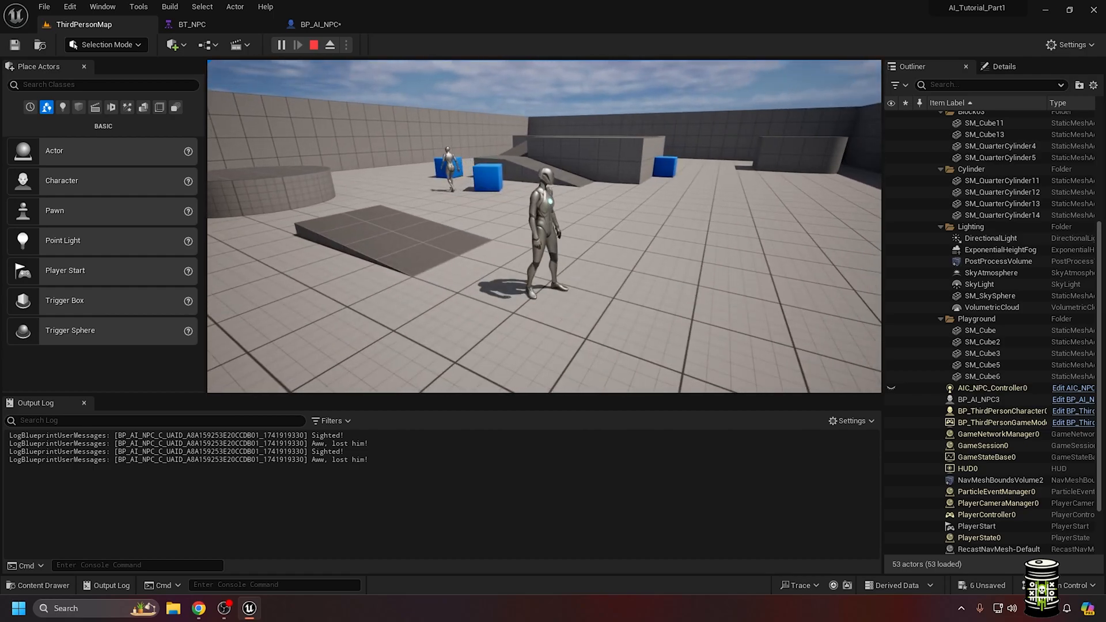
# Add a float AlertTimer and wire its reset to zero after the visibility change.
pyautogui.click(318, 25)
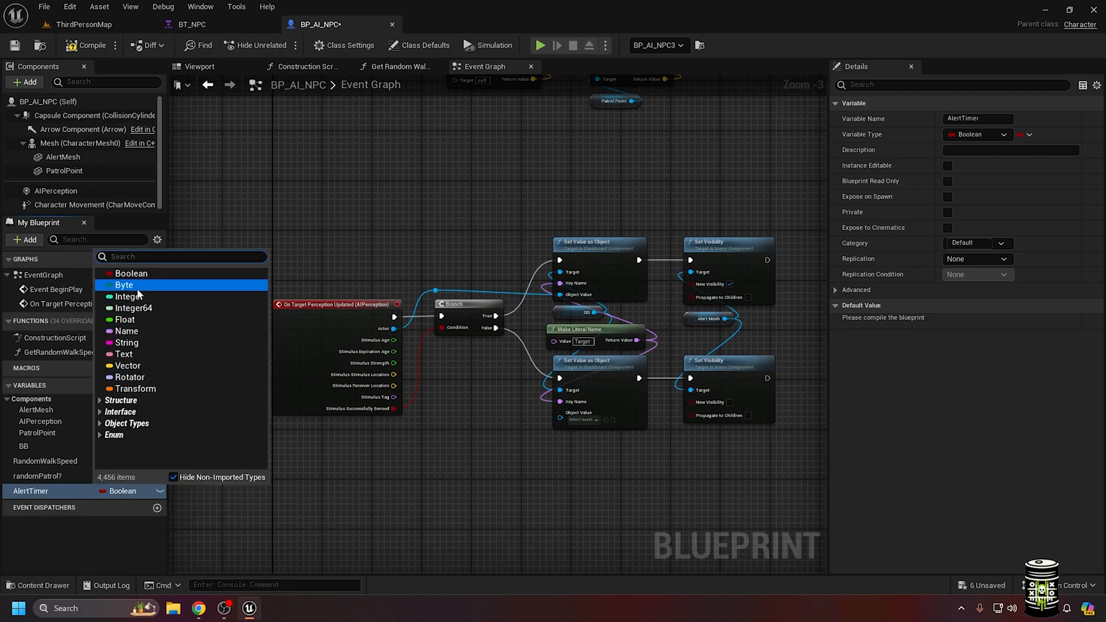
pyautogui.click(125, 319)
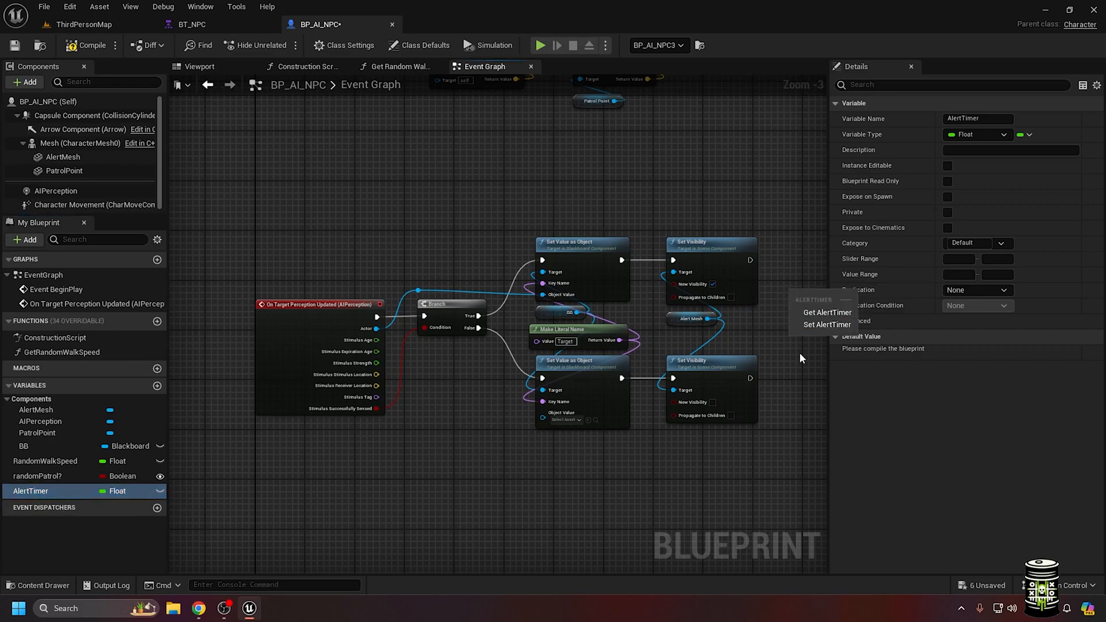
pyautogui.click(827, 325)
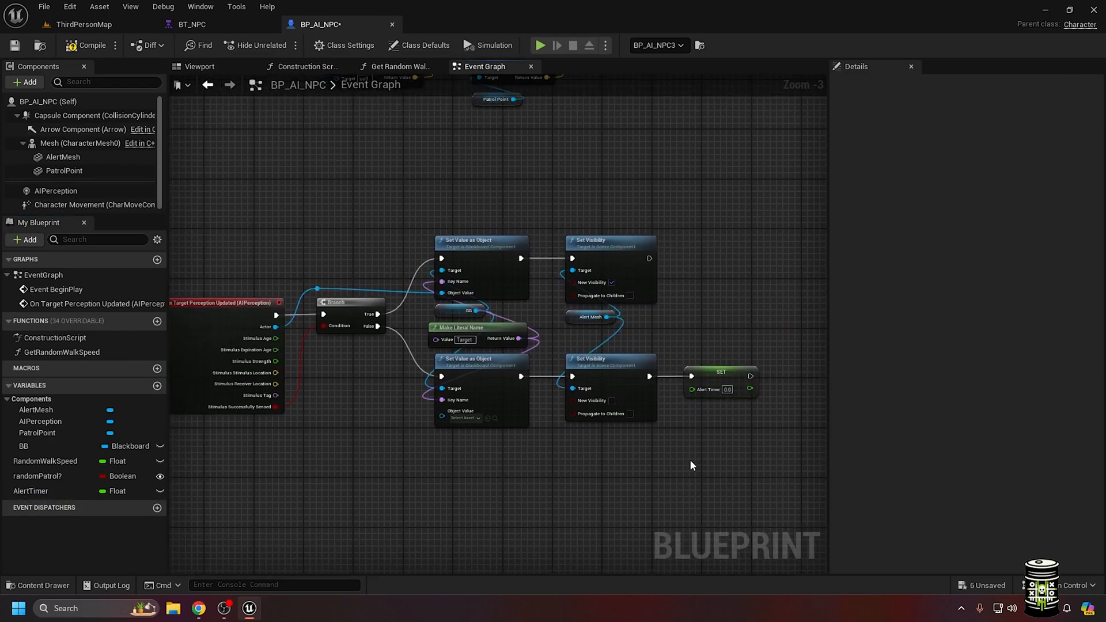
pyautogui.click(746, 332)
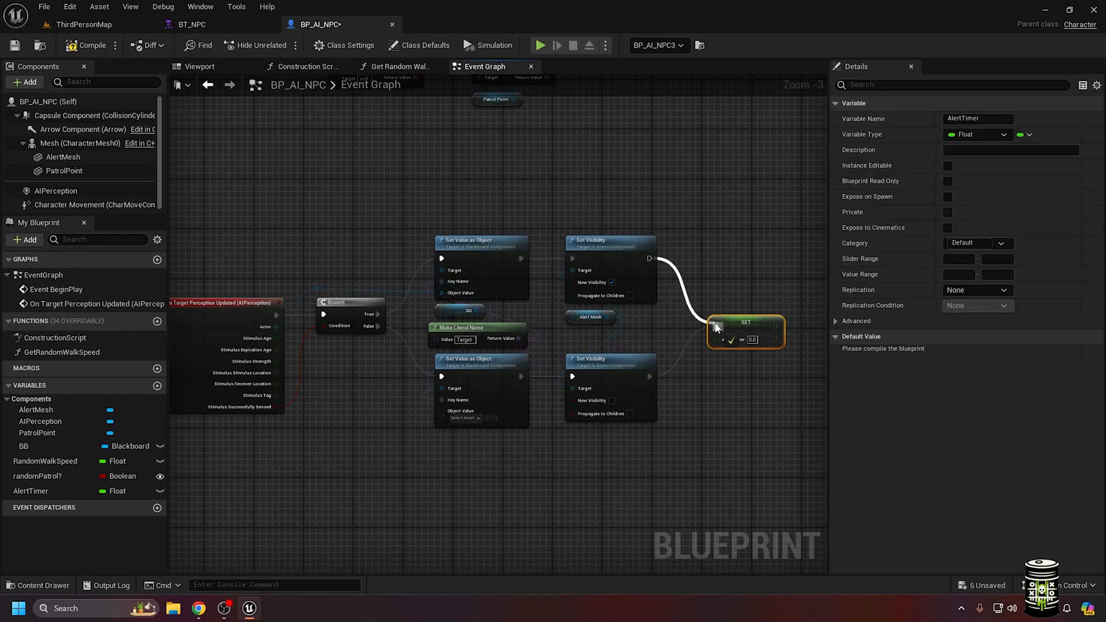
# Add Boolean variables targetSighted? and targetLost? with Set nodes in each branch.
pyautogui.click(156, 385)
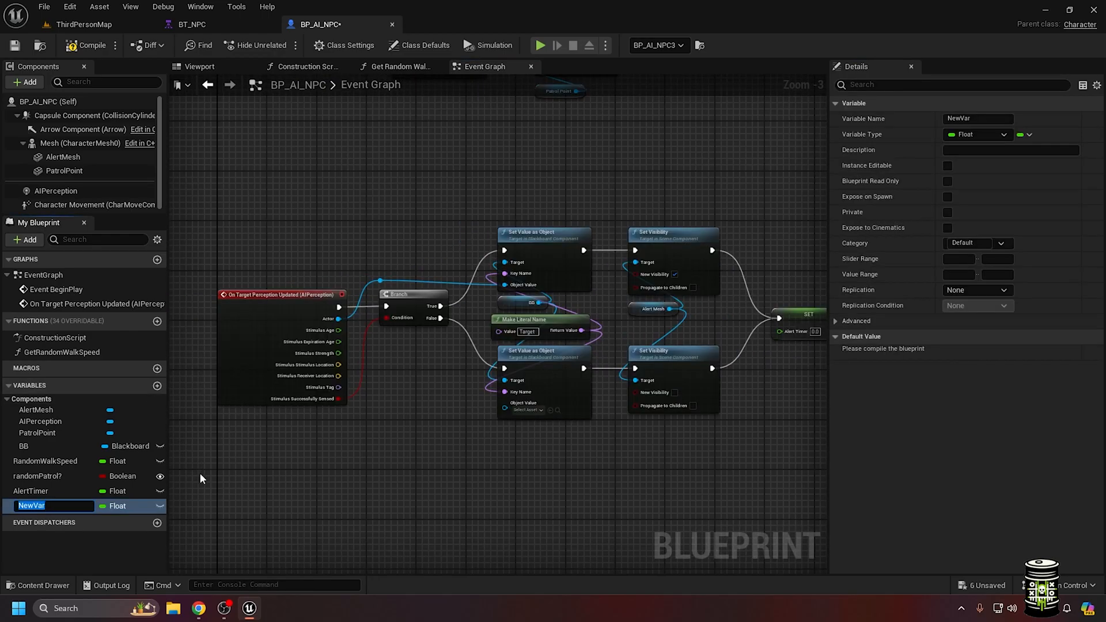
pyautogui.write('targetSighted?')
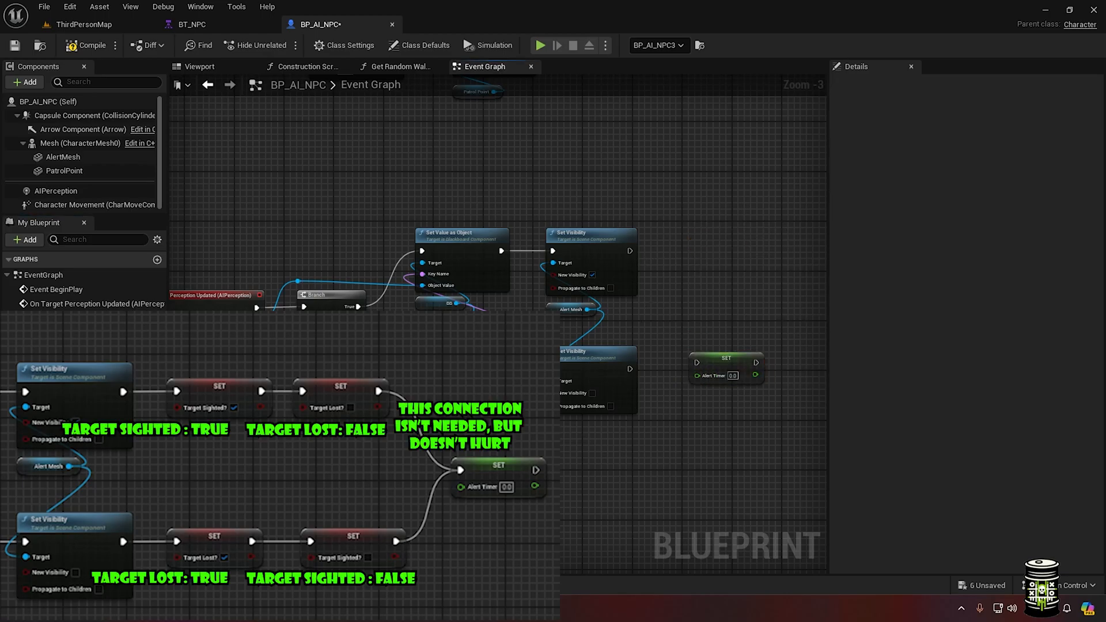
pyautogui.click(701, 374)
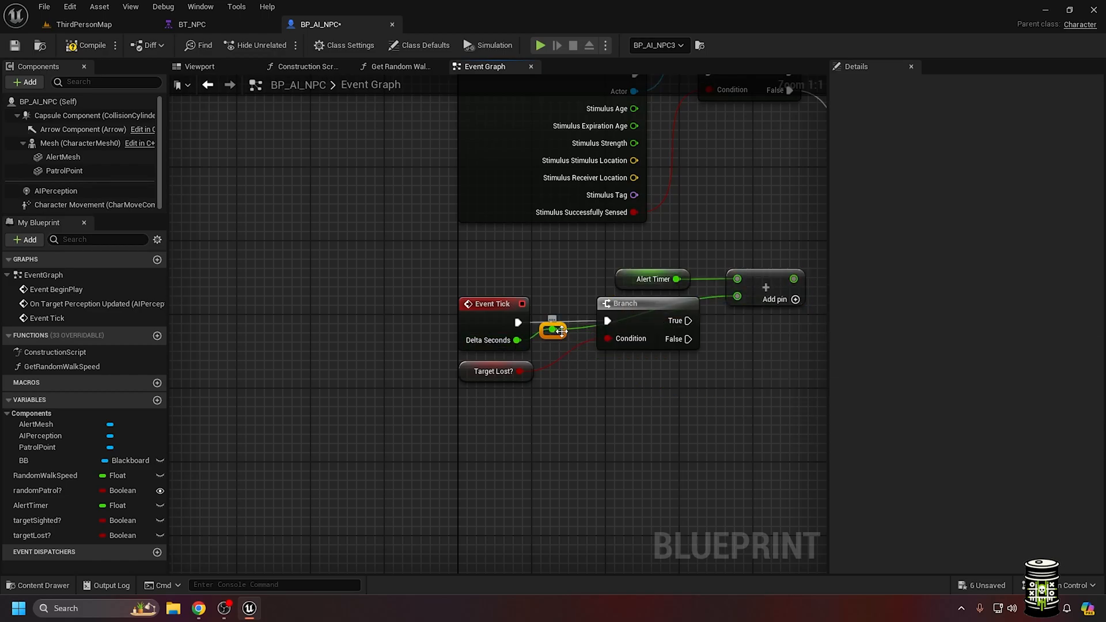
# Add a GiveUpTime float and wire it into the AlertTimer comparison feeding the Branch.
pyautogui.click(30, 505)
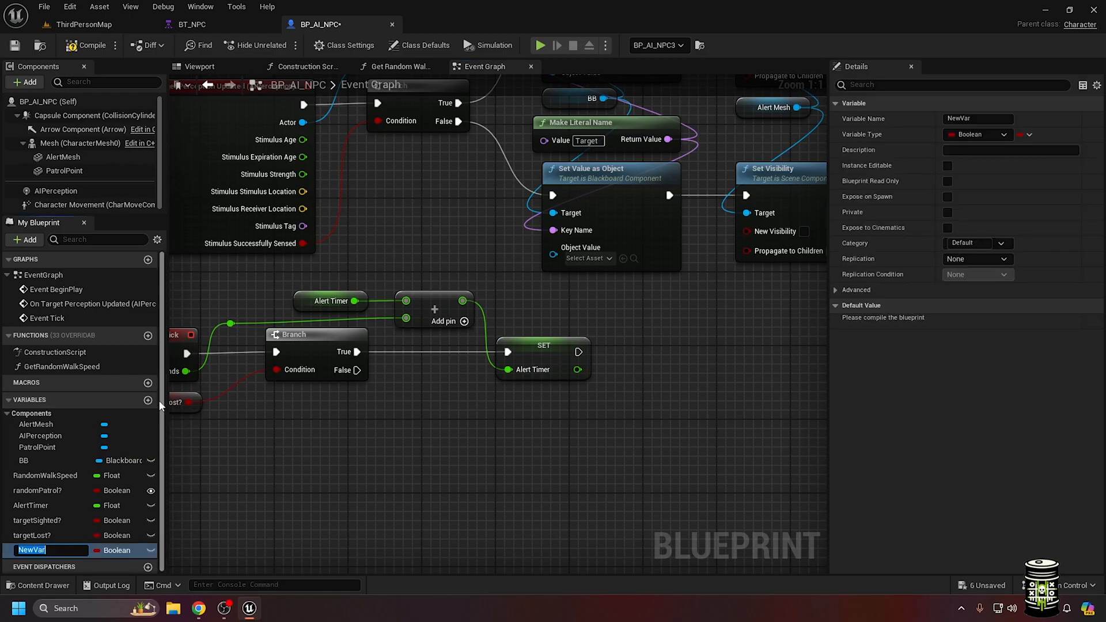
pyautogui.write('GiveUpTime')
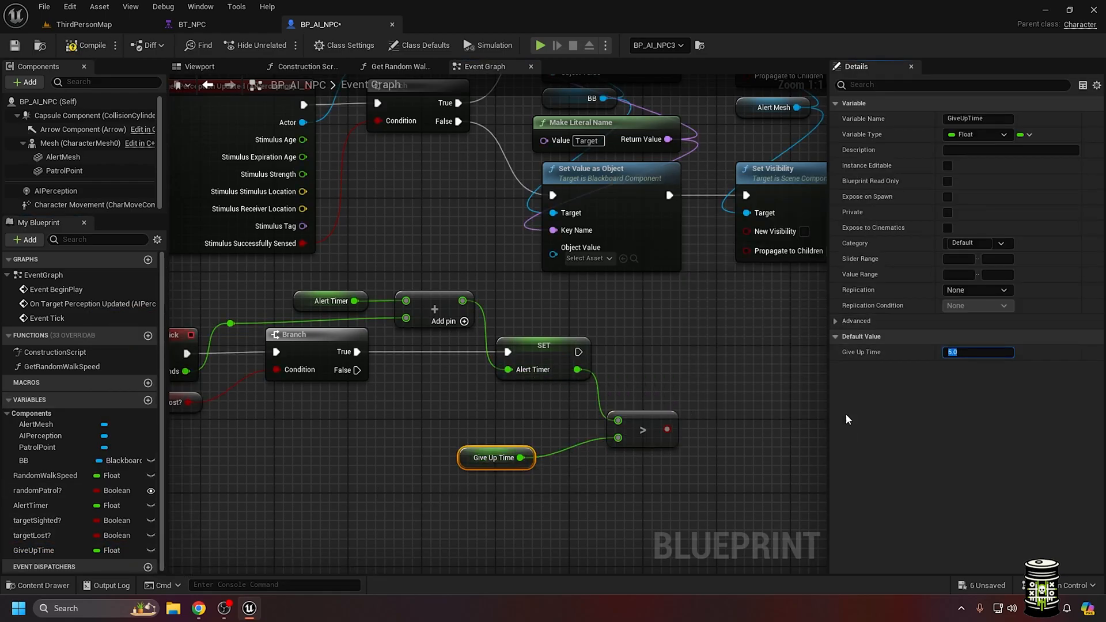
pyautogui.scroll(-3)
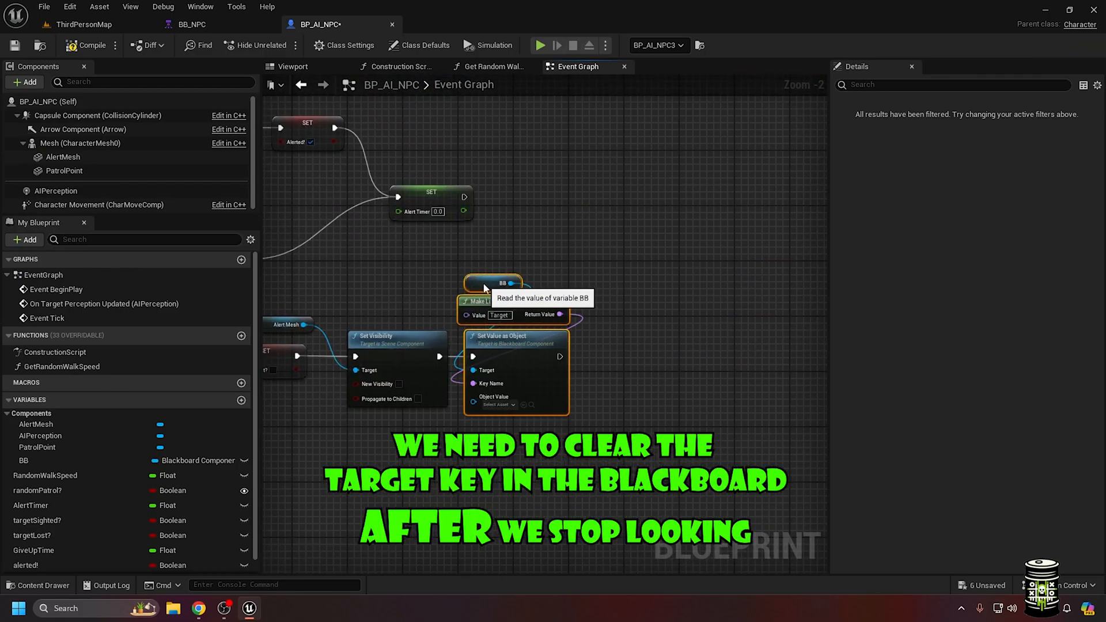
pyautogui.scroll(-3)
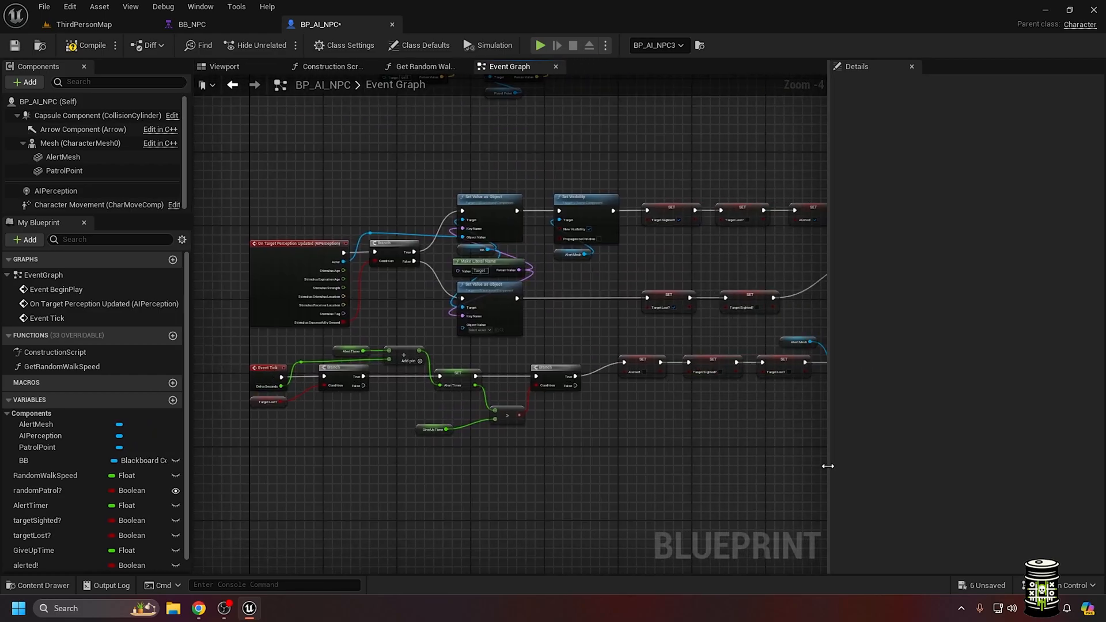
pyautogui.scroll(3)
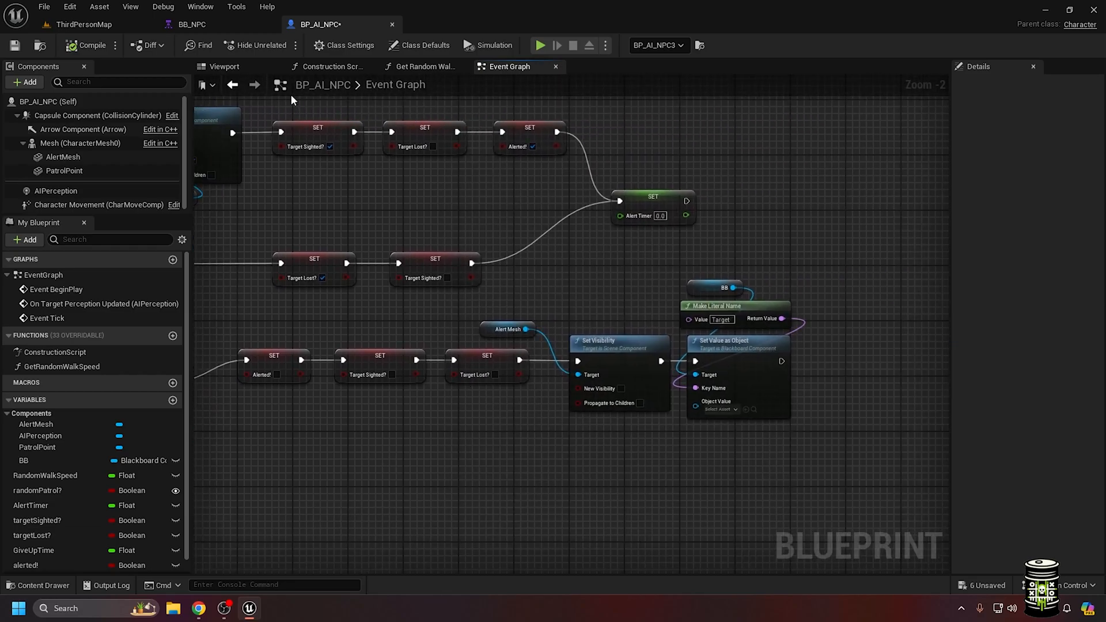
# Add a Wait task under the sequence and a Move To task keyed to Target under the selector.
pyautogui.click(190, 24)
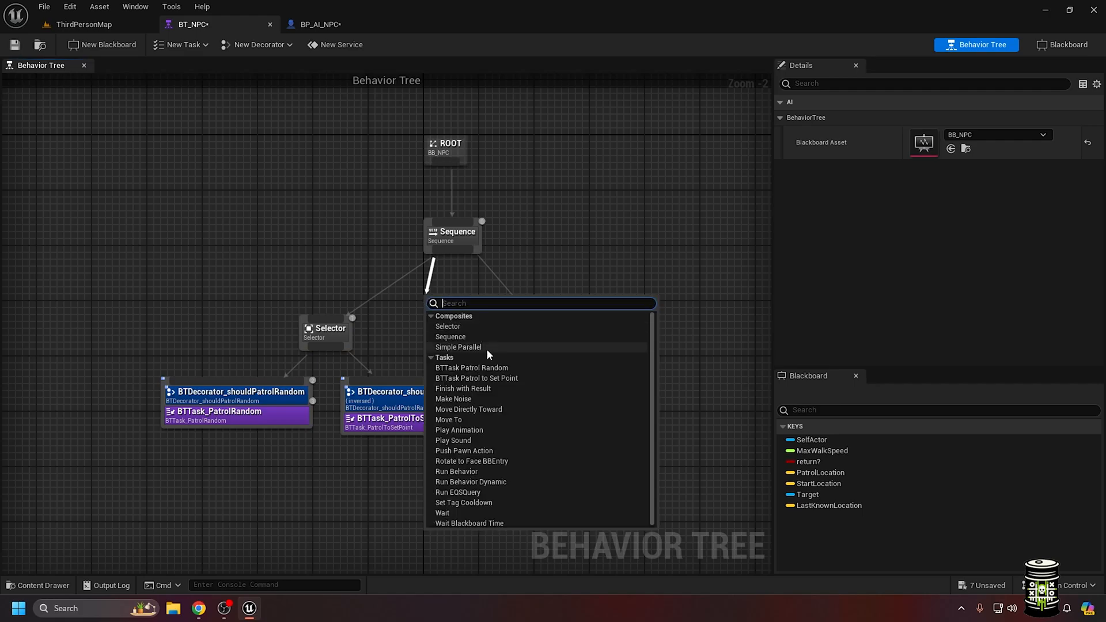
pyautogui.click(448, 326)
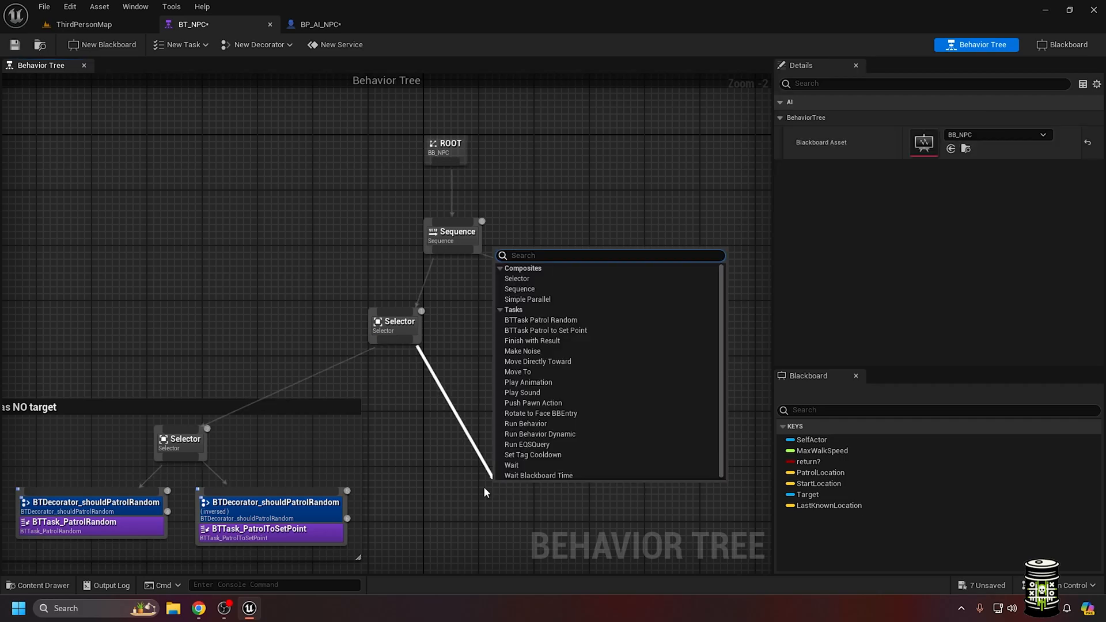
pyautogui.click(517, 373)
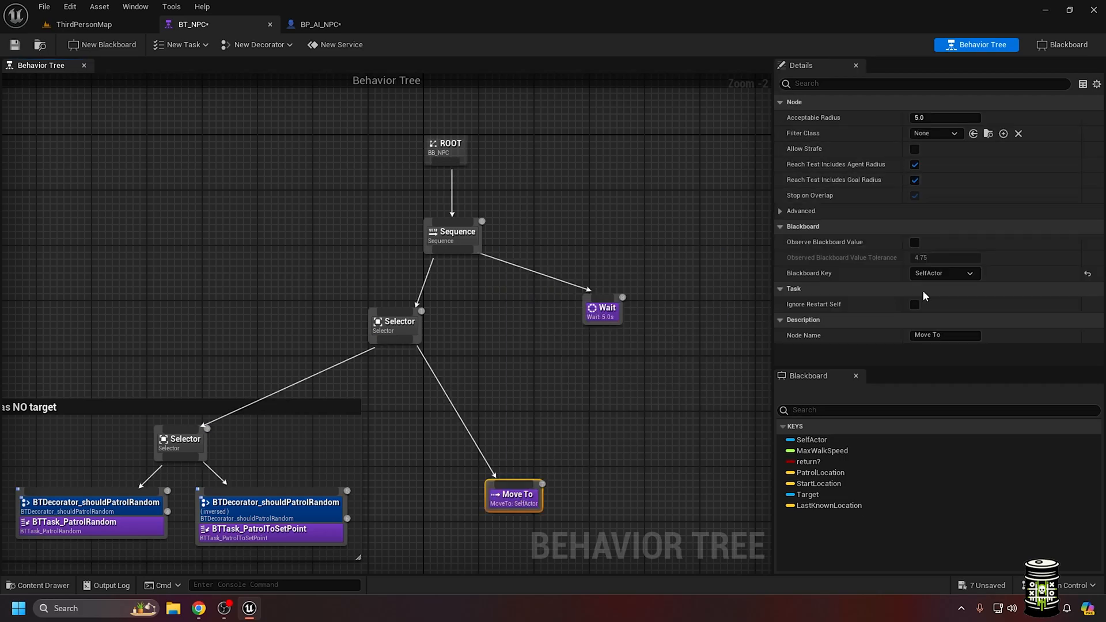
pyautogui.click(944, 273)
pyautogui.write('HAS target')
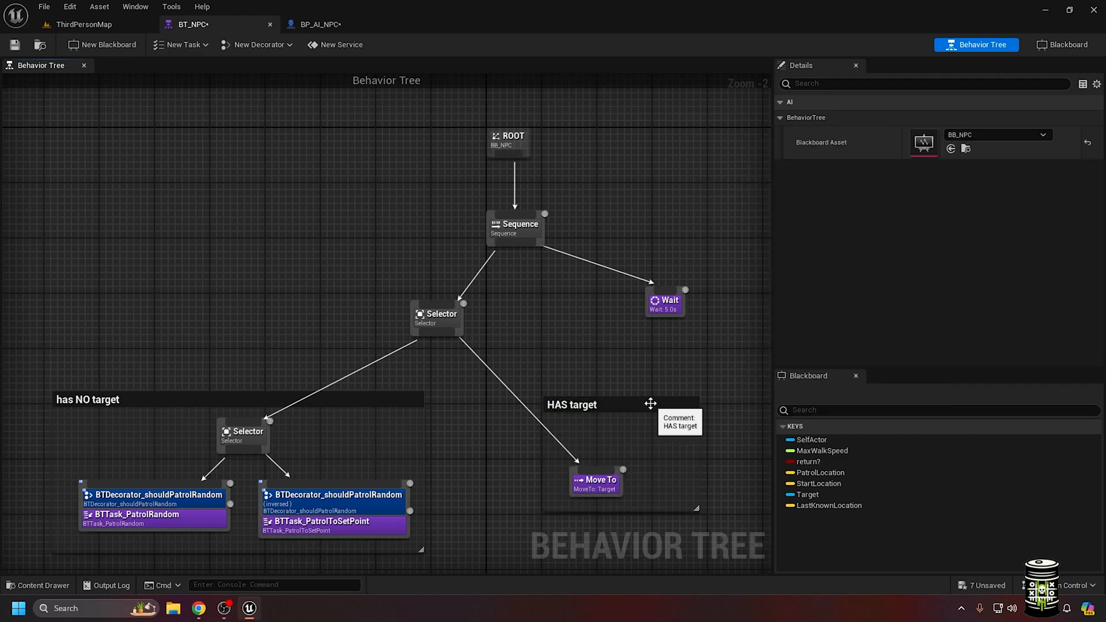
pyautogui.click(806, 117)
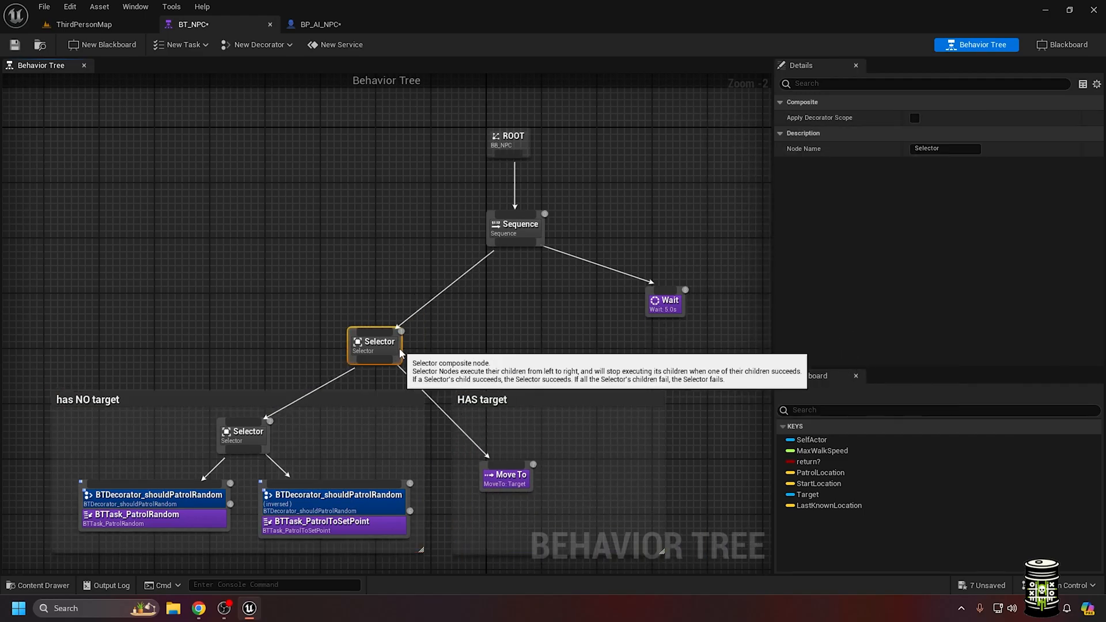
# Guard the patrol selector with a Blackboard Based Condition checking the Target key.
pyautogui.rightClick(243, 430)
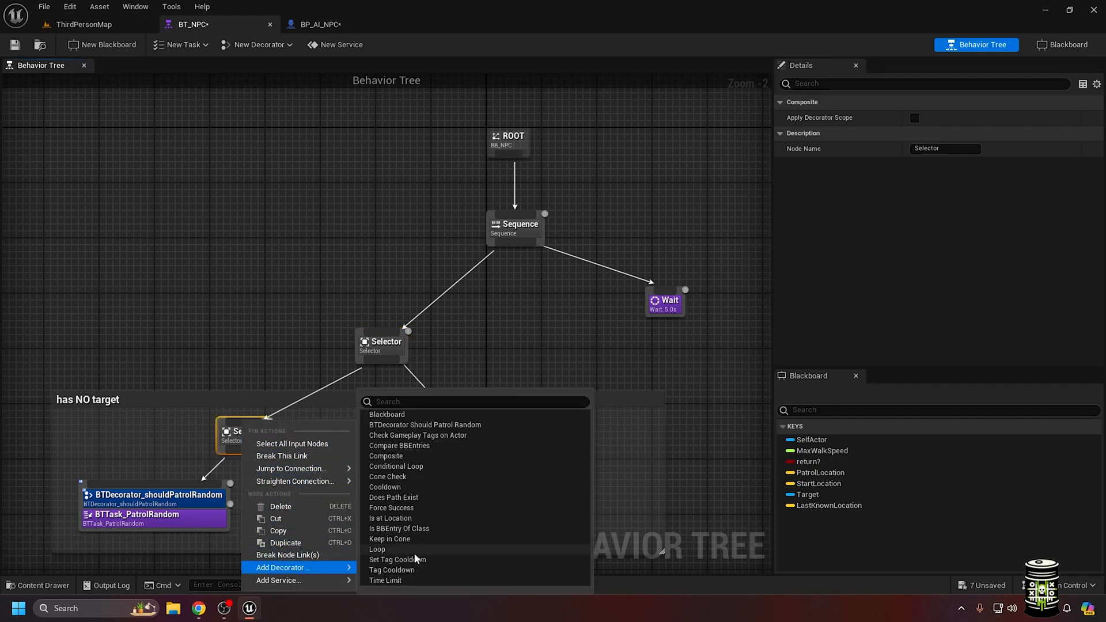
pyautogui.click(387, 414)
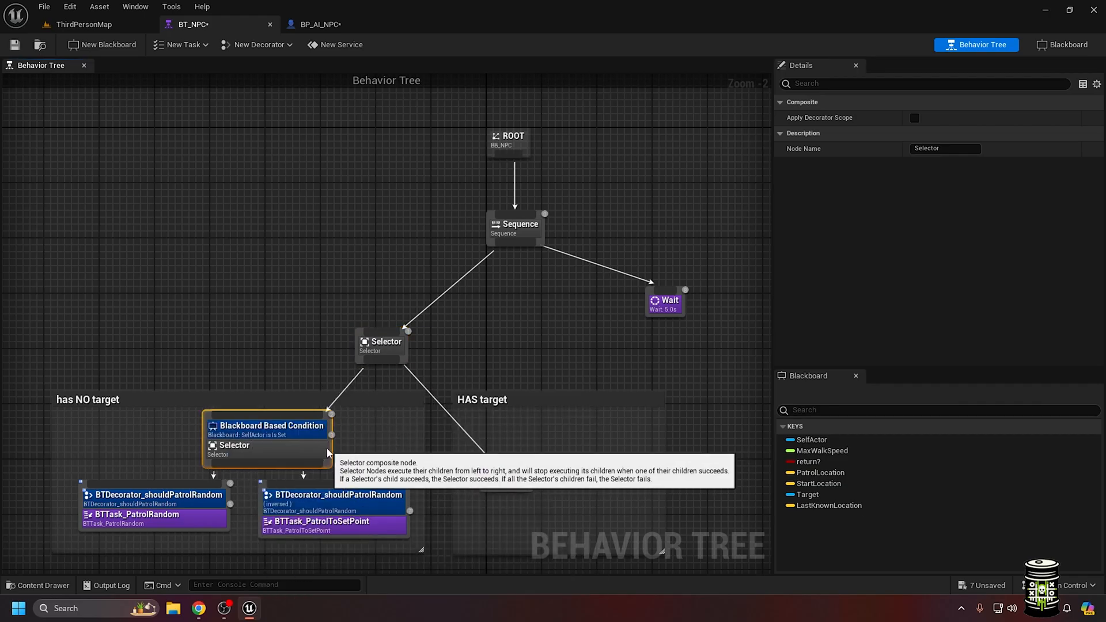
pyautogui.click(266, 425)
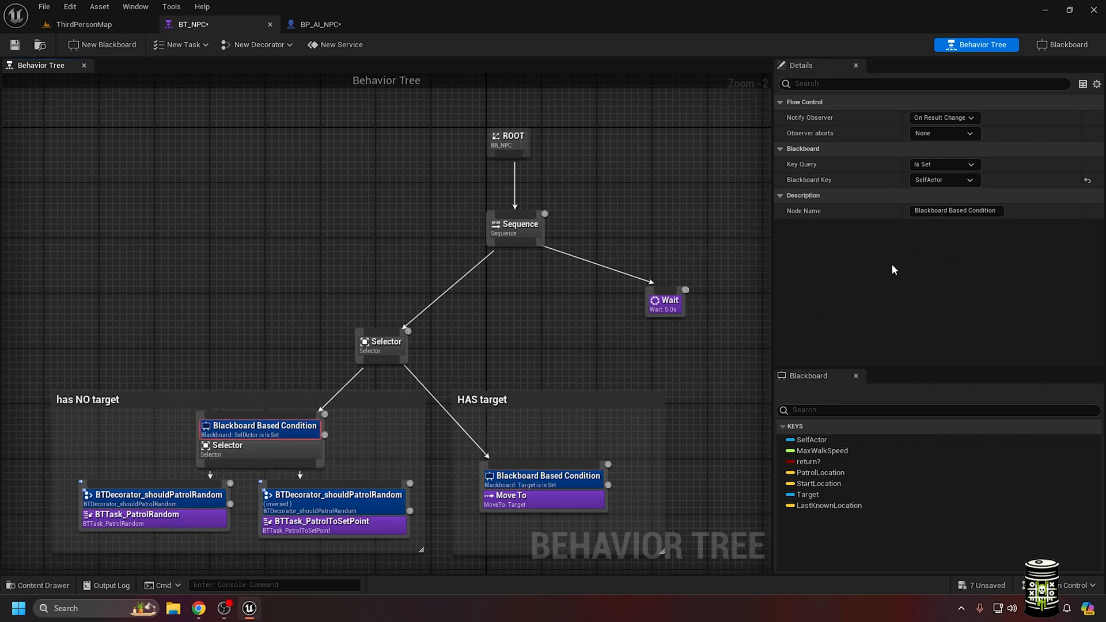
pyautogui.click(510, 139)
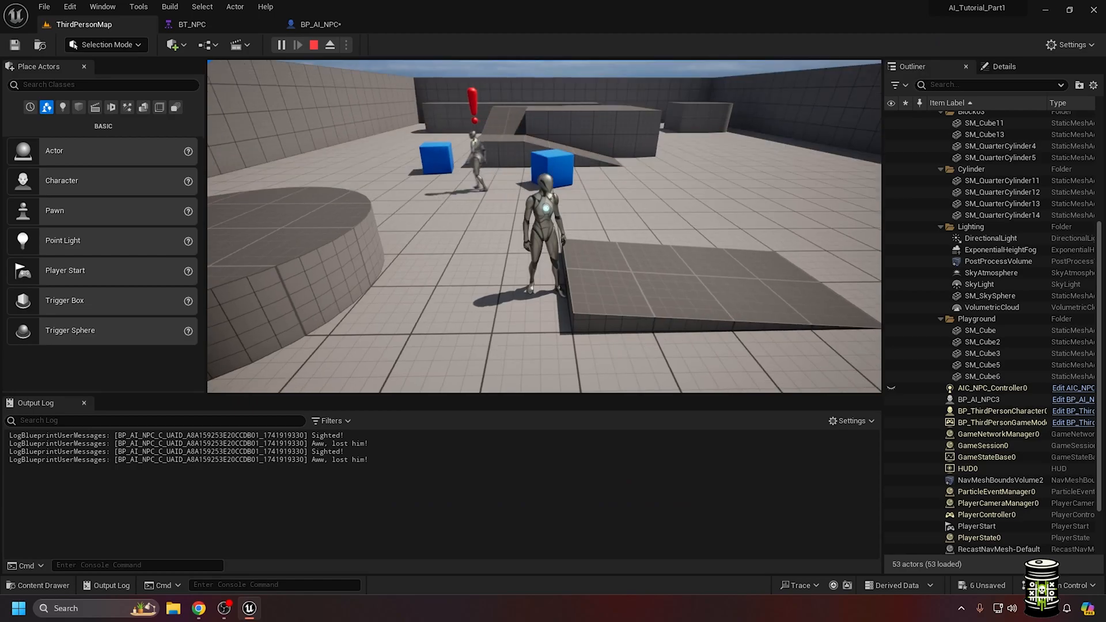
# Watch the tree simulate beside the playing level, then stop the play session.
pyautogui.click(189, 24)
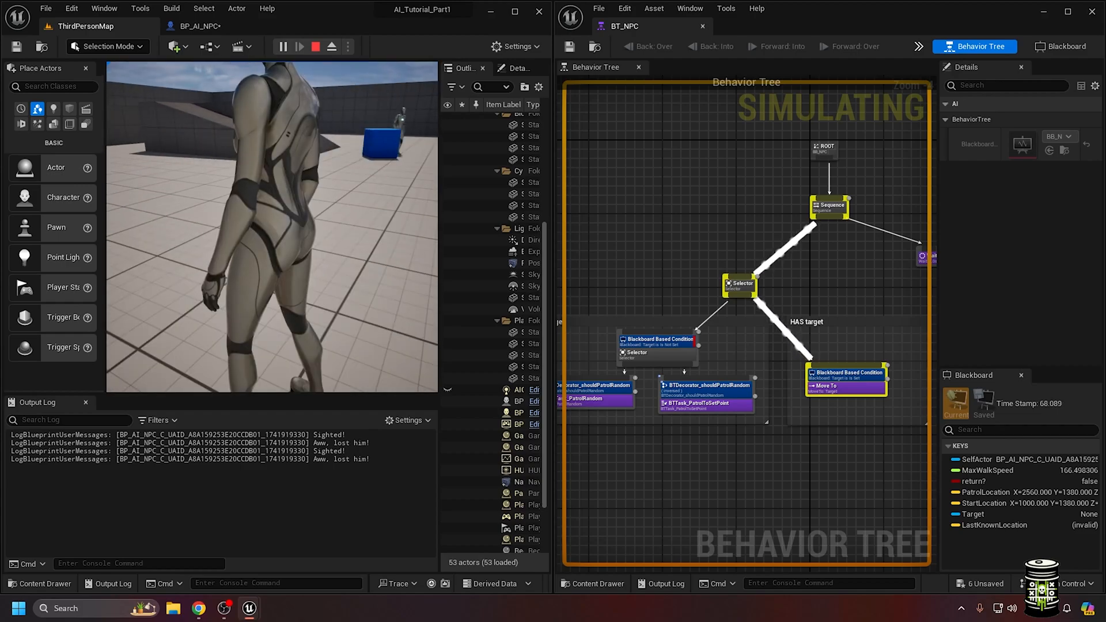
pyautogui.click(313, 46)
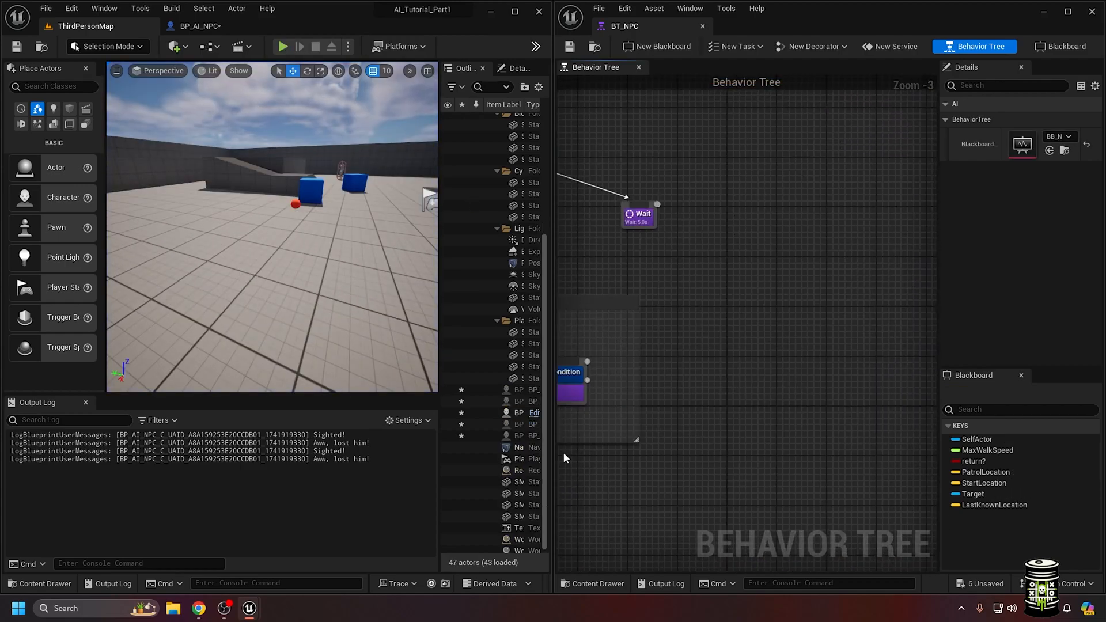
# Set the blackboard conditions' Observer Aborts to Self.
pyautogui.click(197, 26)
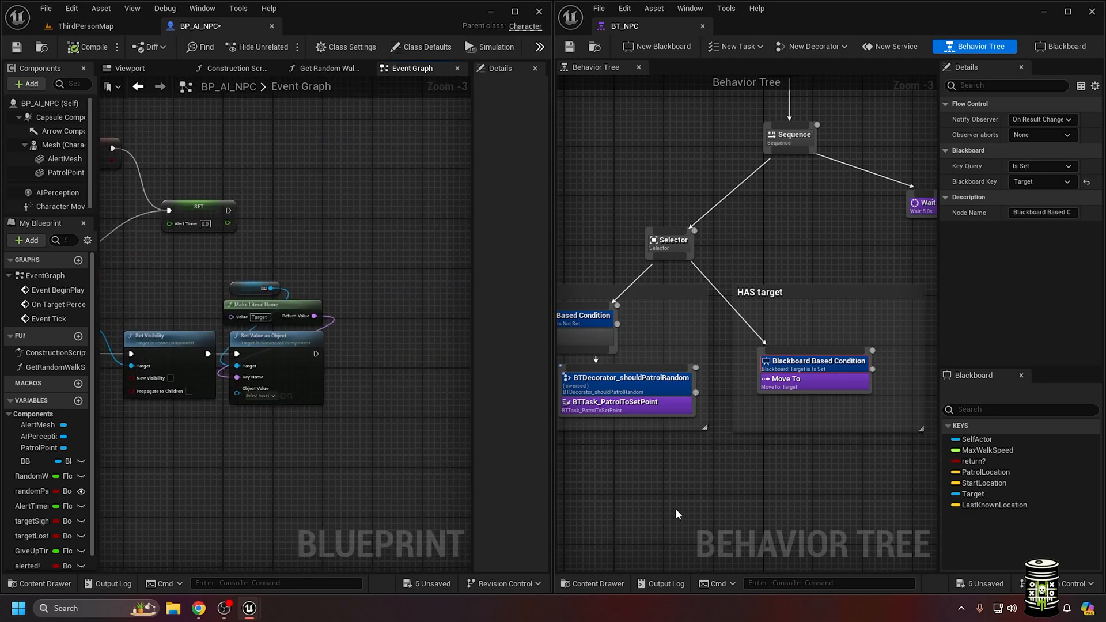
pyautogui.click(1041, 119)
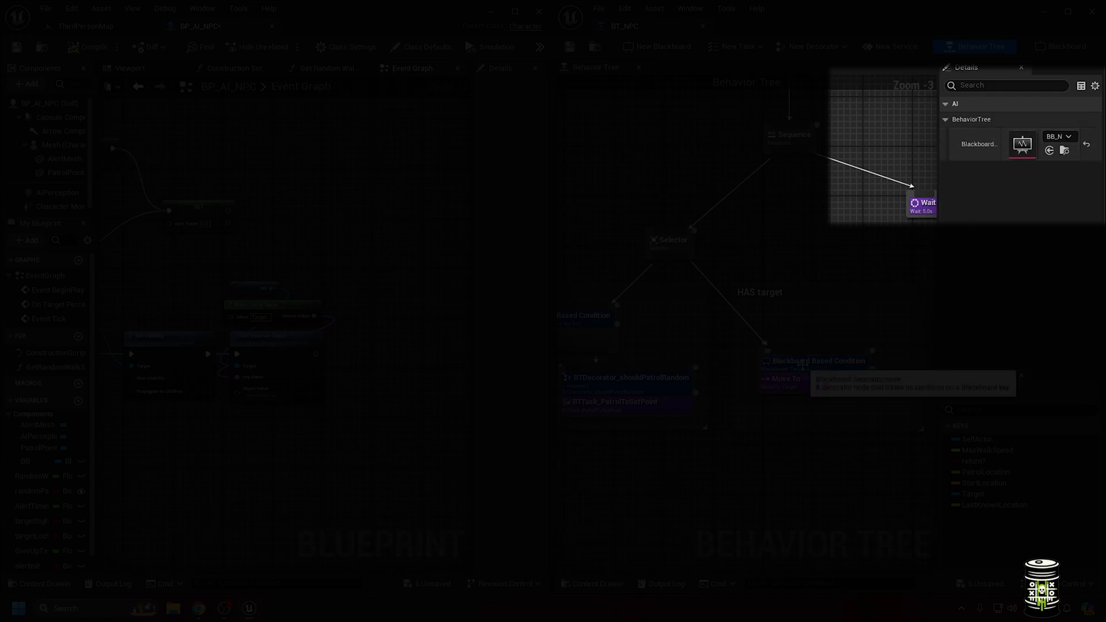
pyautogui.click(1043, 135)
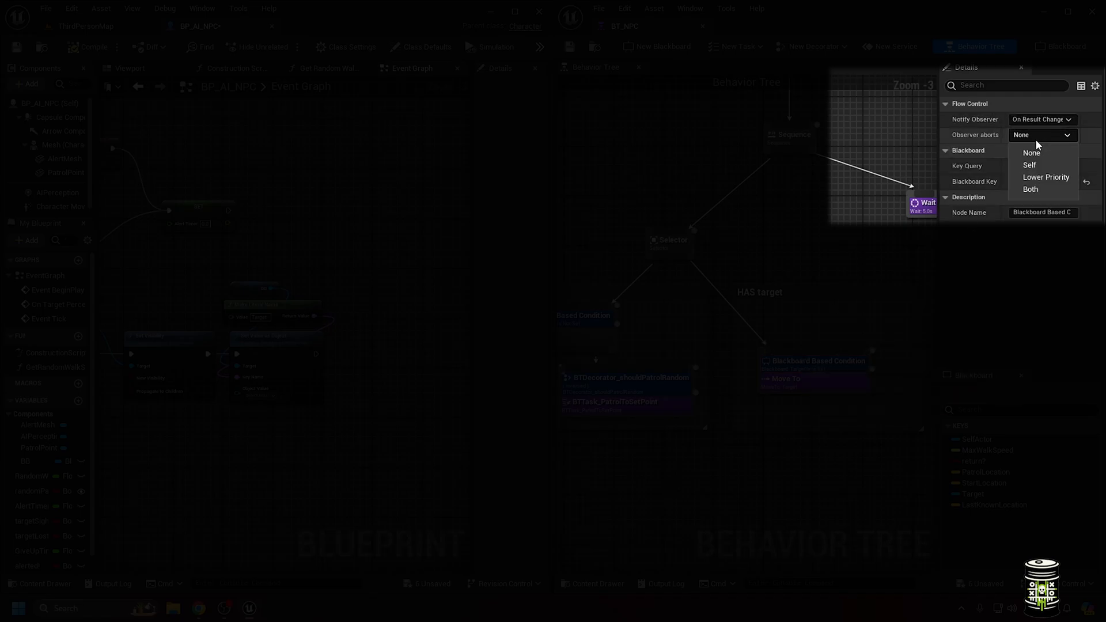
pyautogui.click(1029, 165)
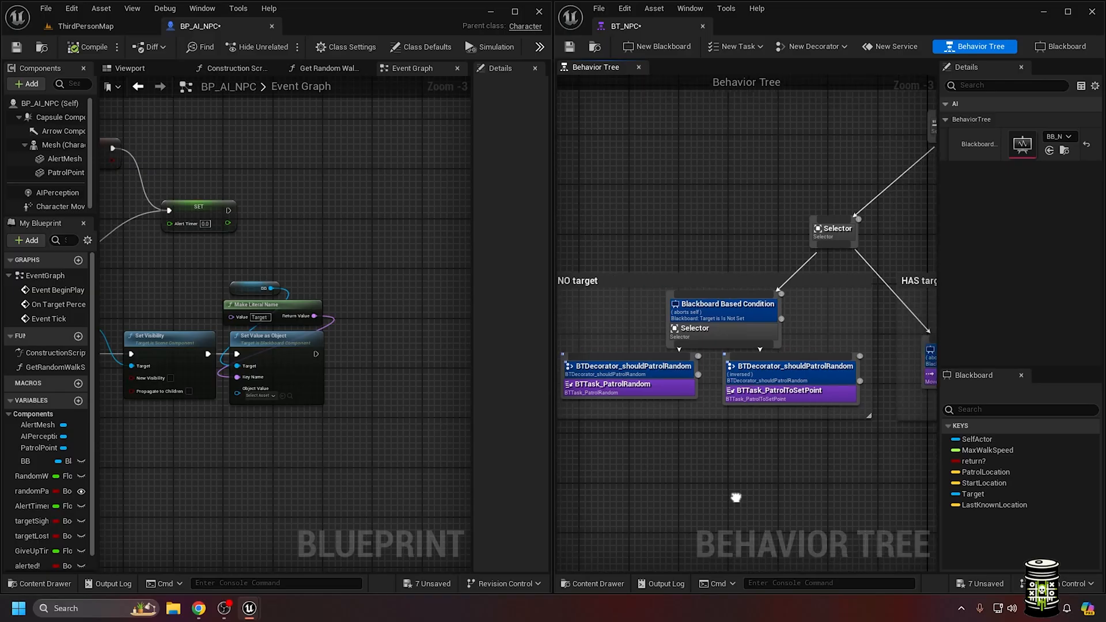
# Play the level to test the patrol branch, then stop.
pyautogui.click(489, 46)
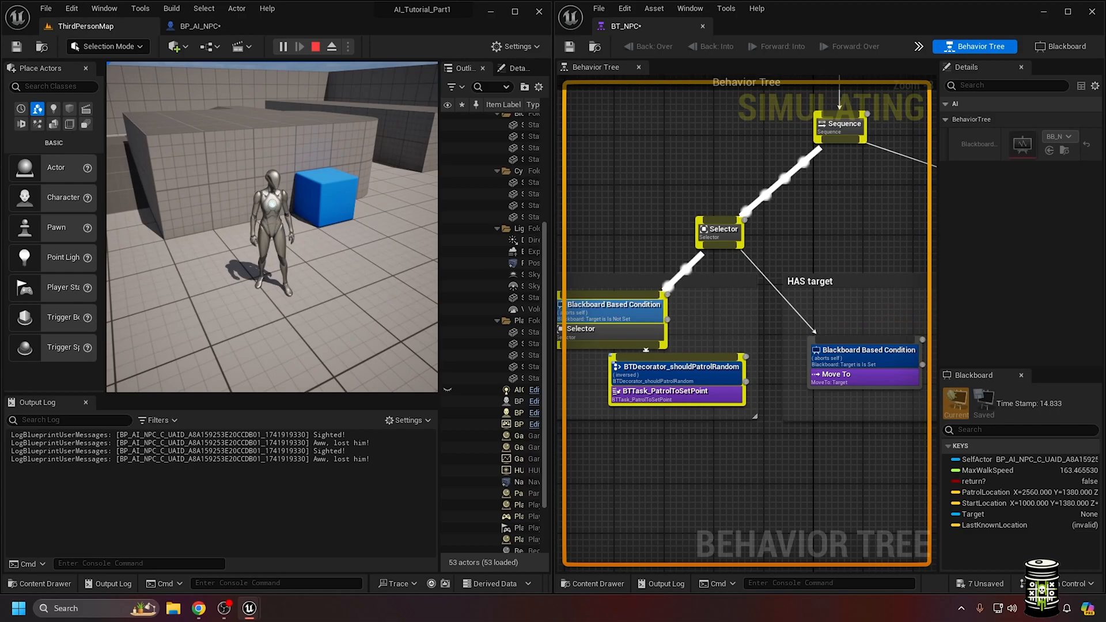
pyautogui.click(315, 46)
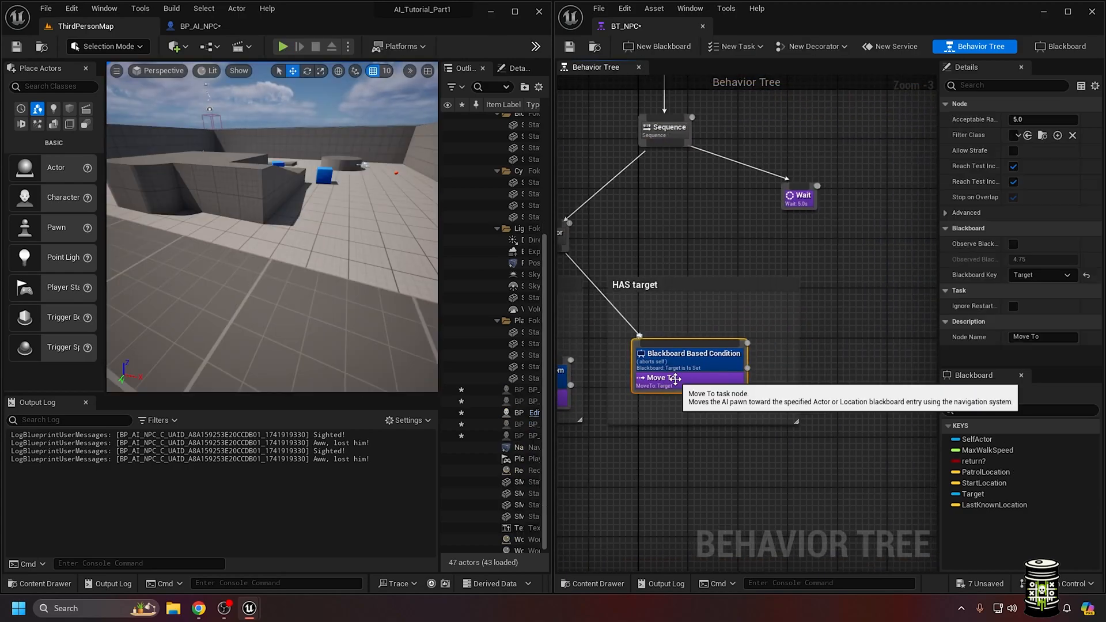
# Create and save the BTService_RUN service, then return to the level to play.
pyautogui.rightClick(663, 378)
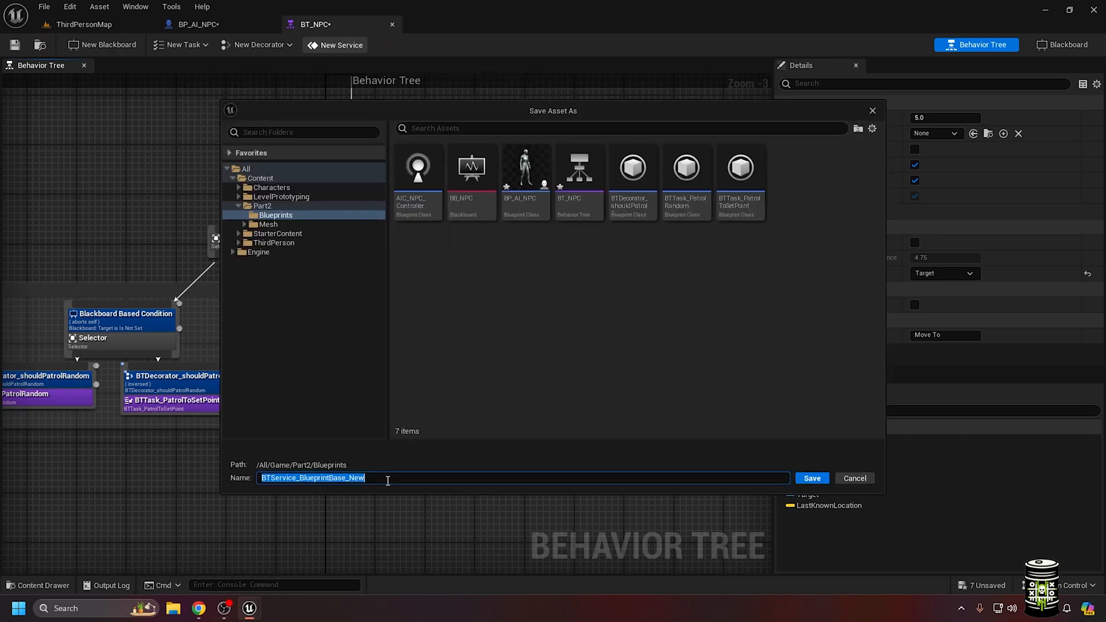
pyautogui.click(810, 478)
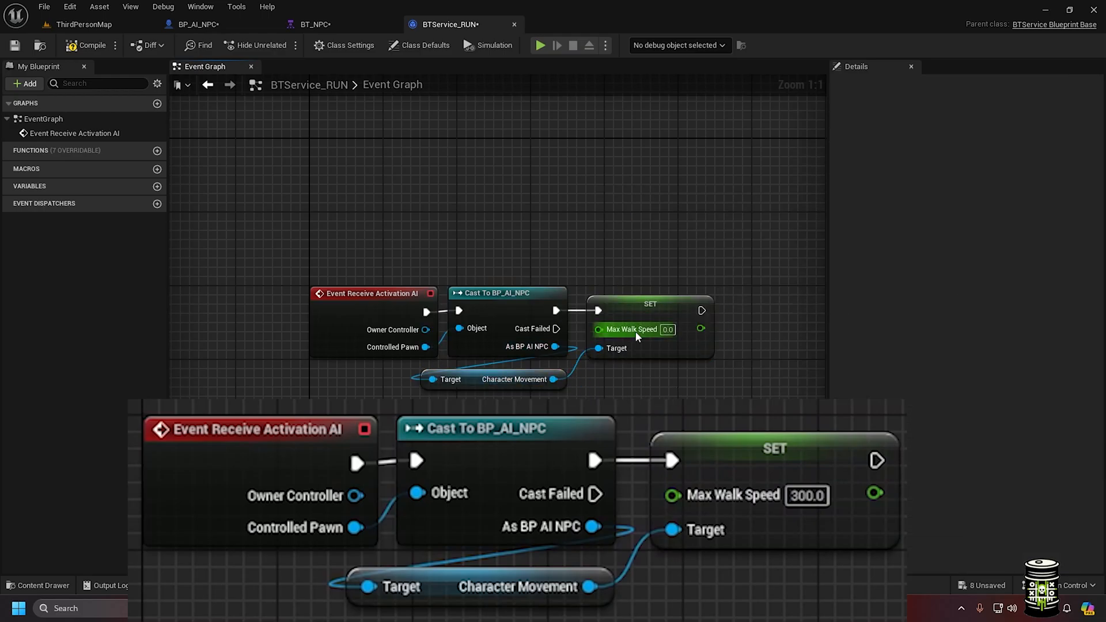
pyautogui.click(83, 25)
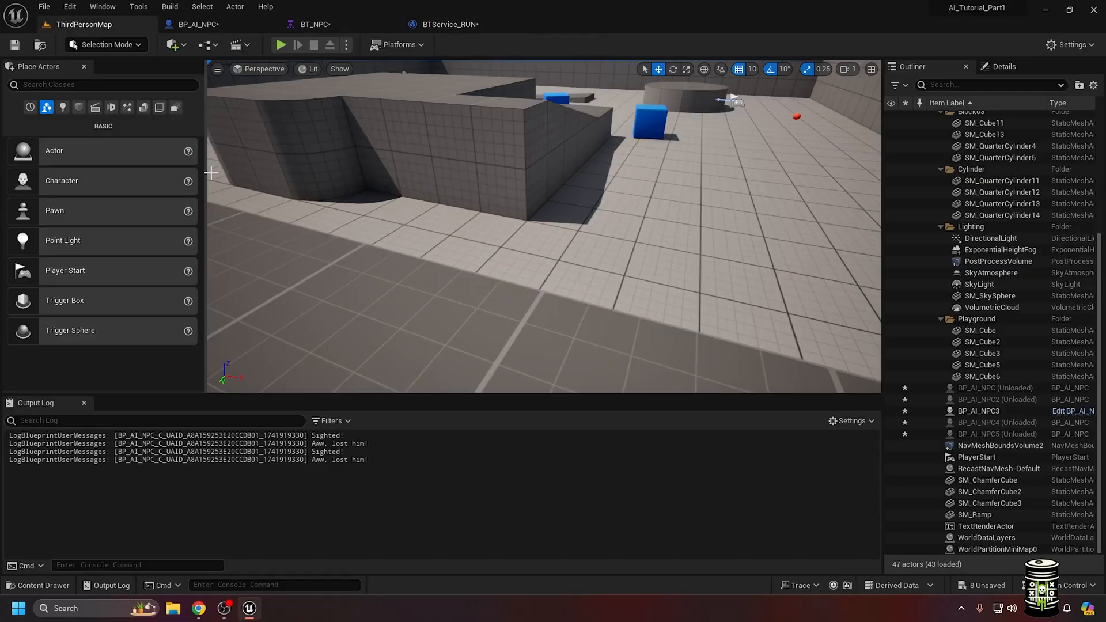
pyautogui.click(313, 25)
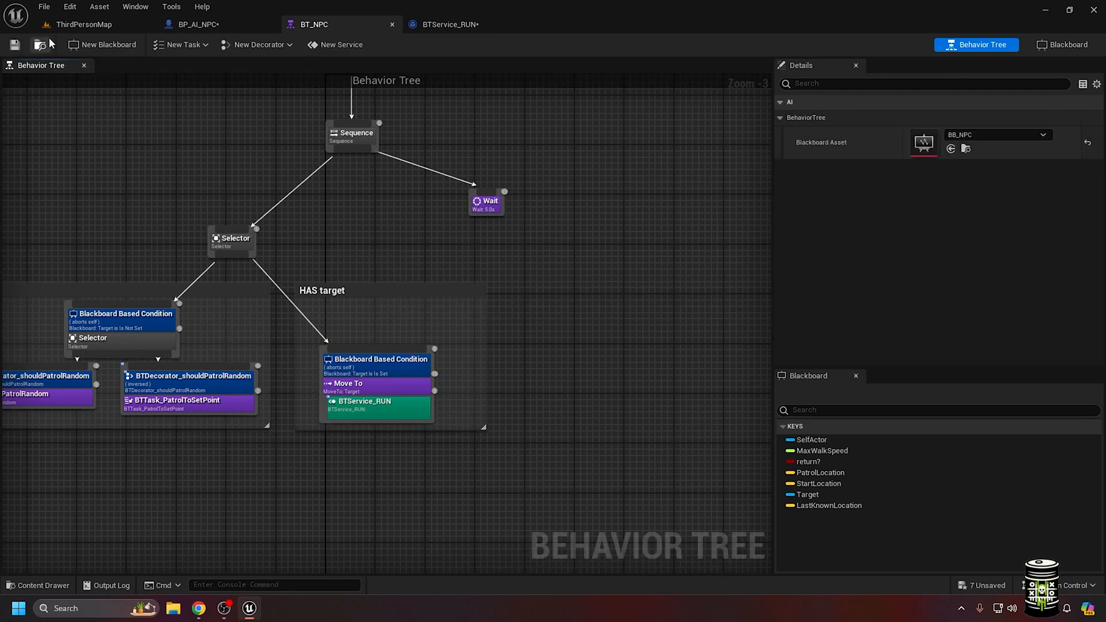
pyautogui.click(83, 24)
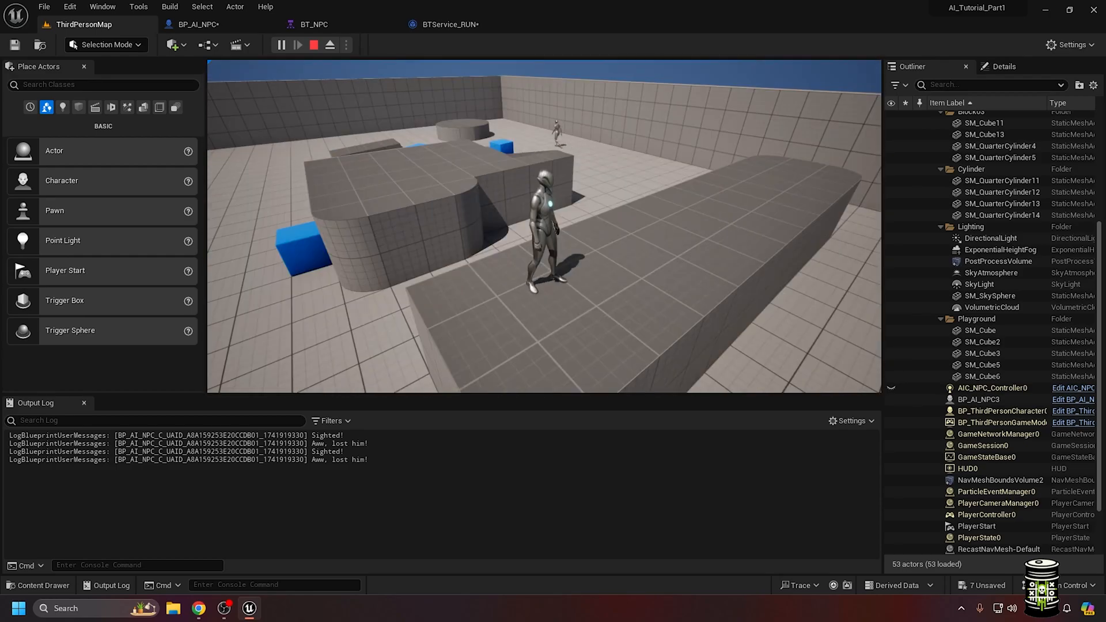
# Give the patrol task an abort event with Stop Movement Immediately, save it and play the level.
pyautogui.click(313, 24)
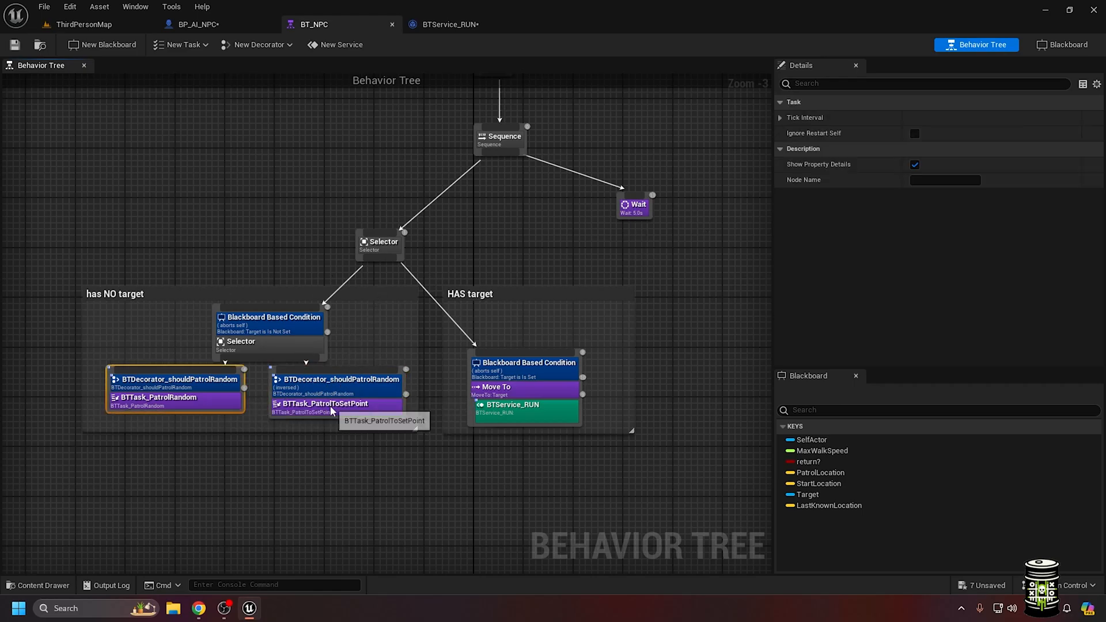
pyautogui.doubleClick(323, 403)
pyautogui.write('stop')
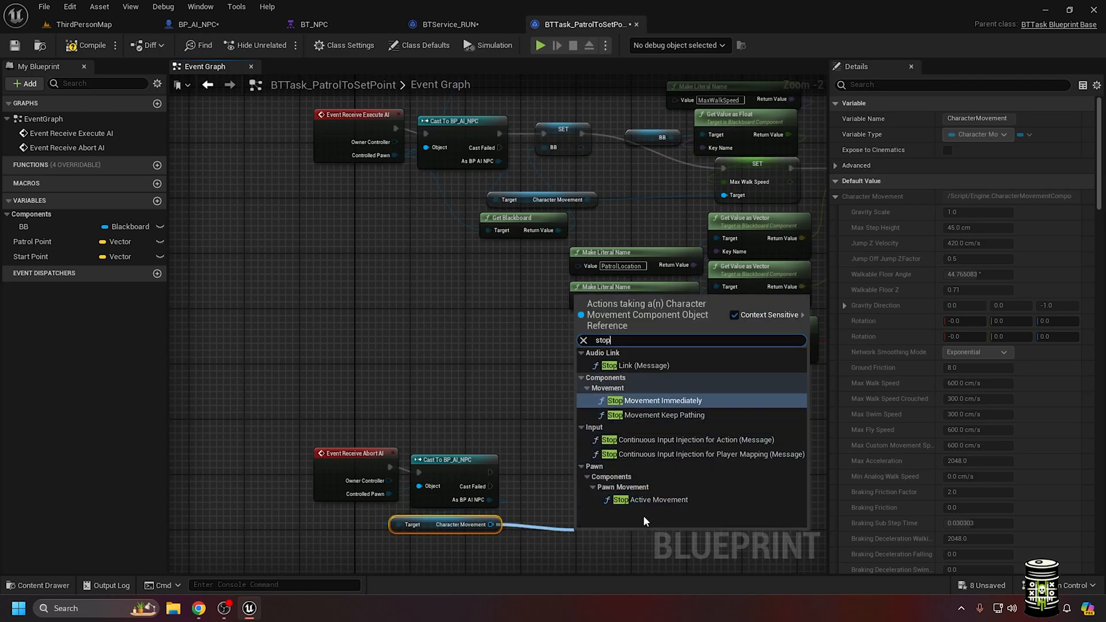
pyautogui.click(661, 399)
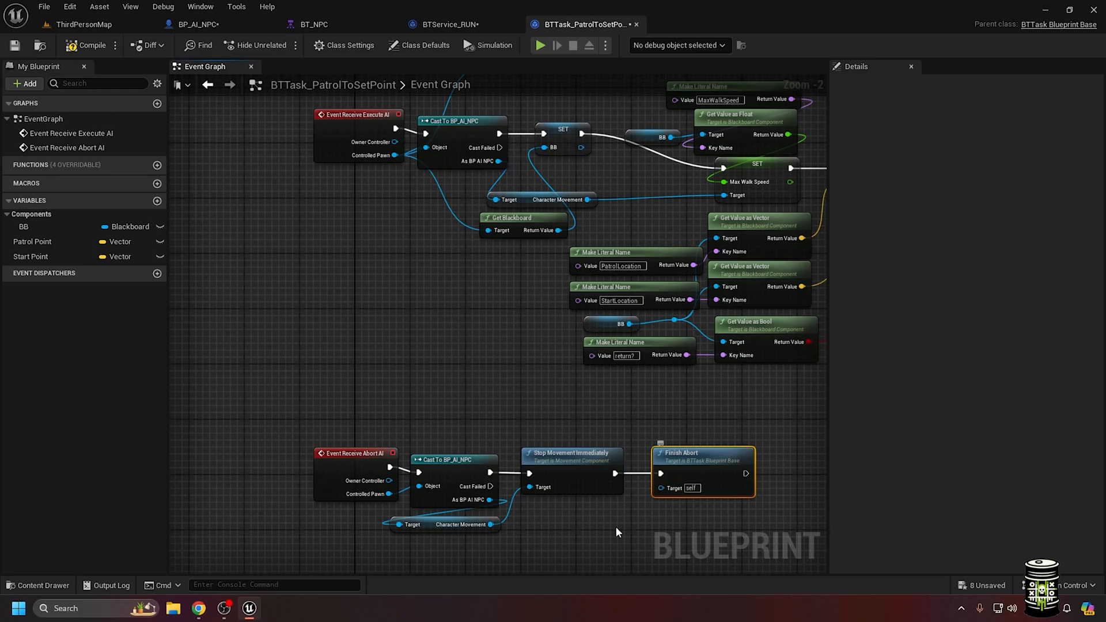
pyautogui.scroll(-3)
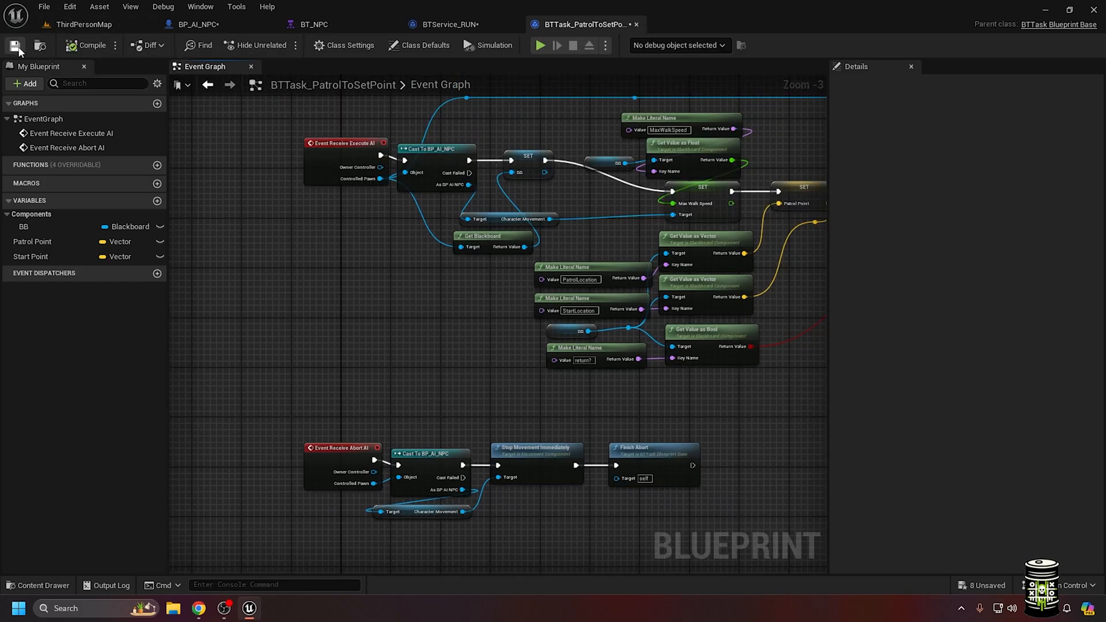
pyautogui.click(580, 24)
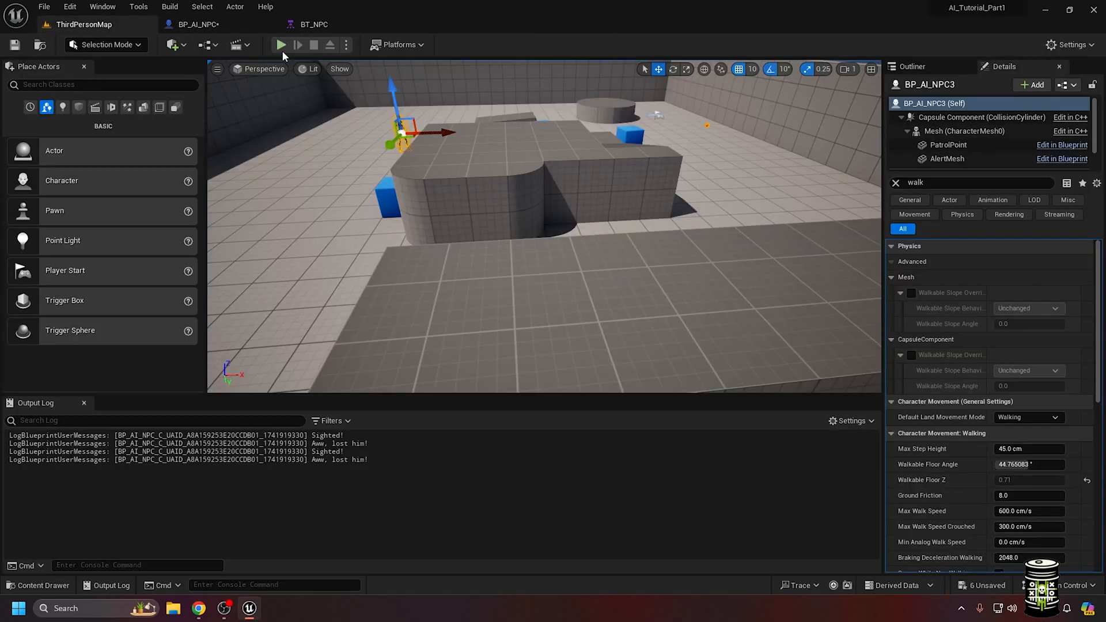
pyautogui.click(280, 45)
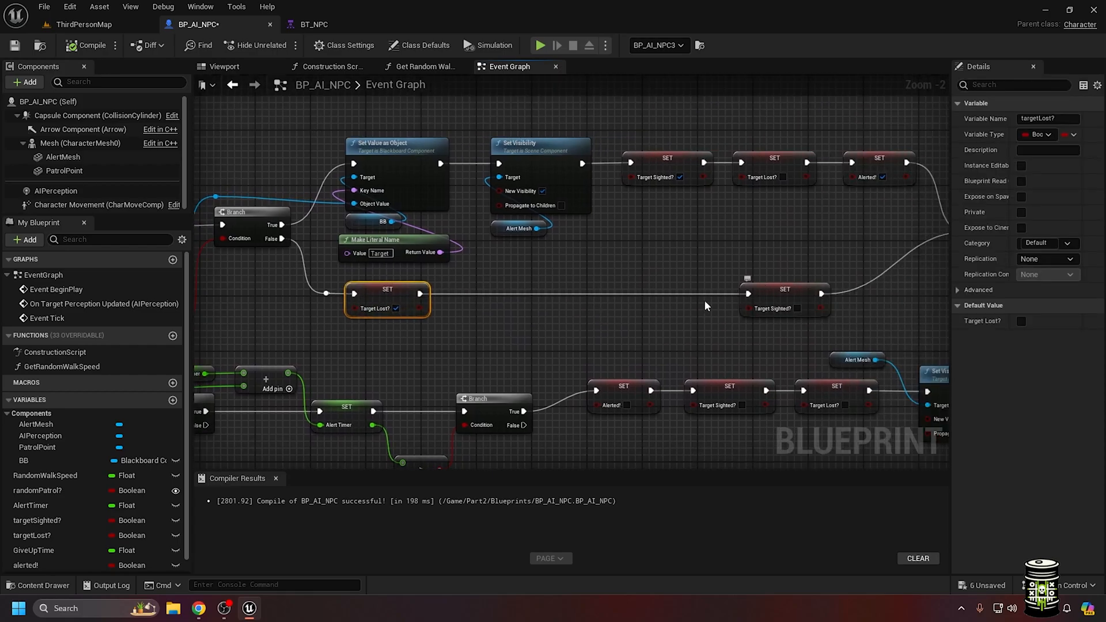
# Feed a Make Literal Name of LastKnownLocation into Set Value as Vector from the stimulus location.
pyautogui.click(312, 24)
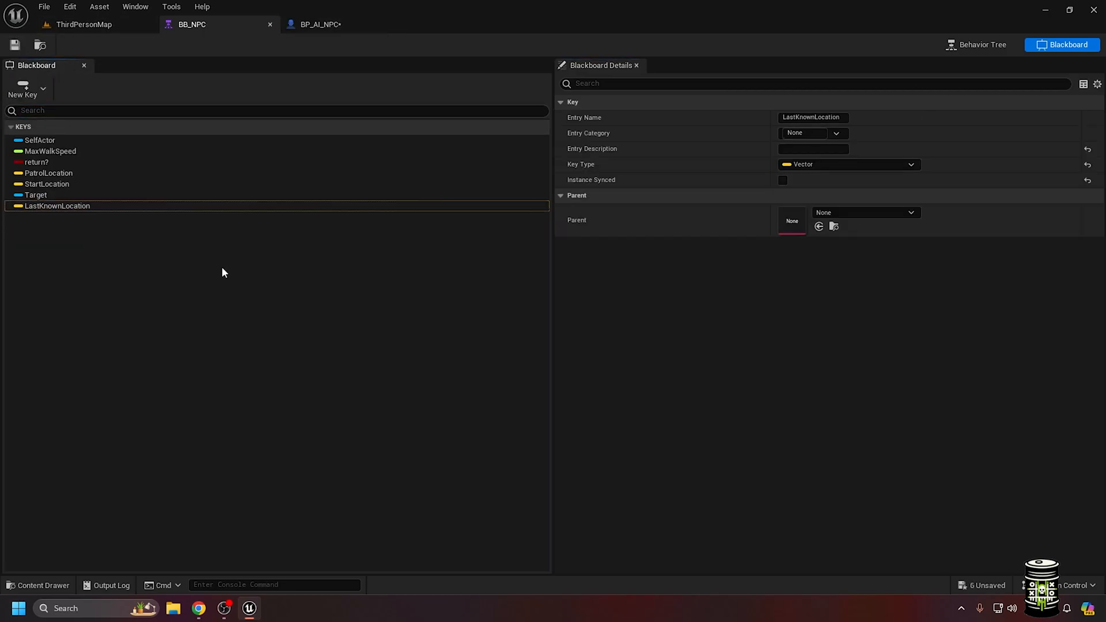
pyautogui.click(314, 24)
pyautogui.write('make')
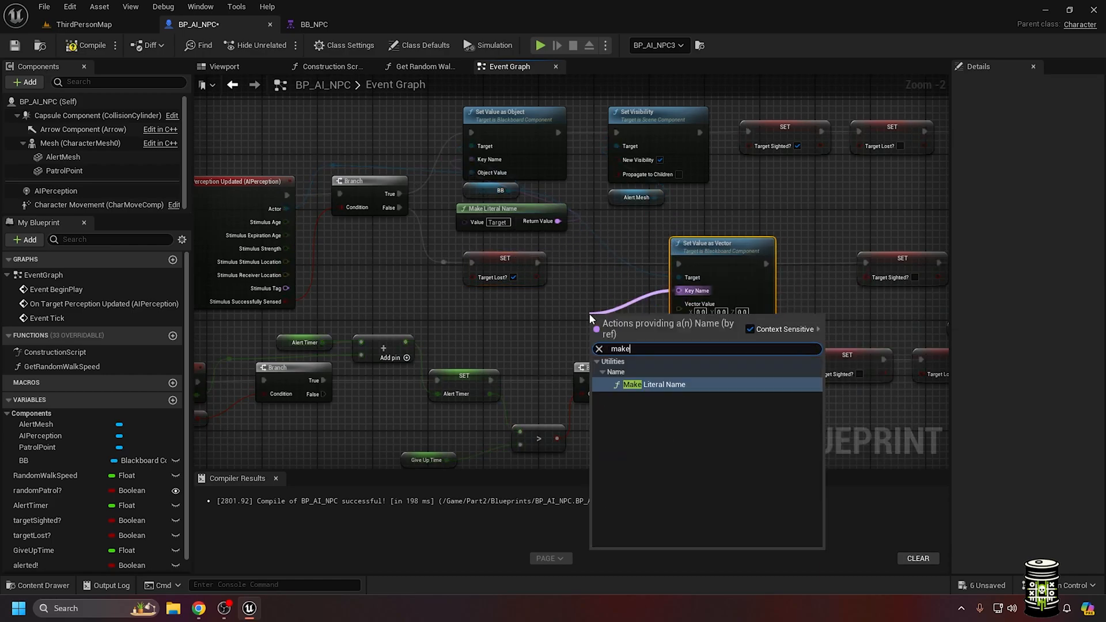
pyautogui.click(658, 384)
pyautogui.write('LastKnownLocation')
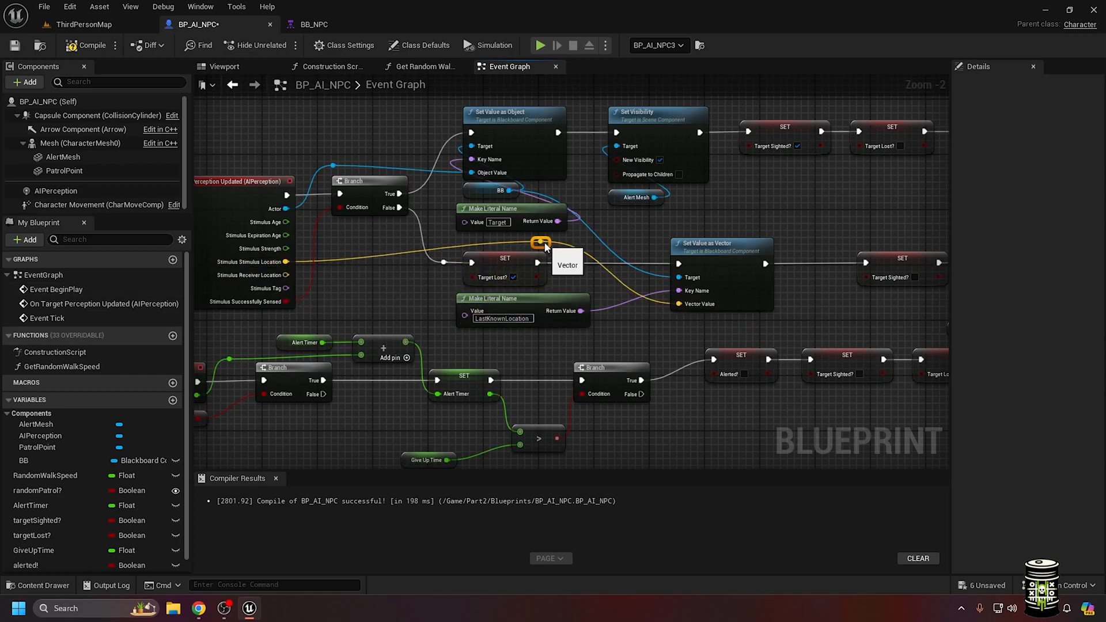
pyautogui.scroll(-3)
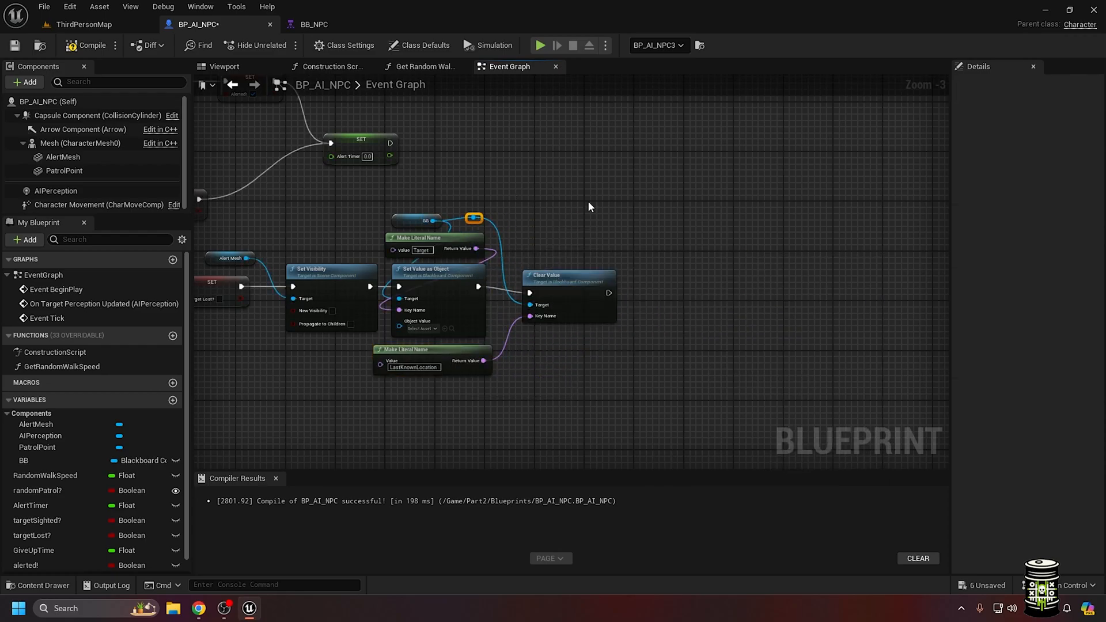
pyautogui.click(312, 24)
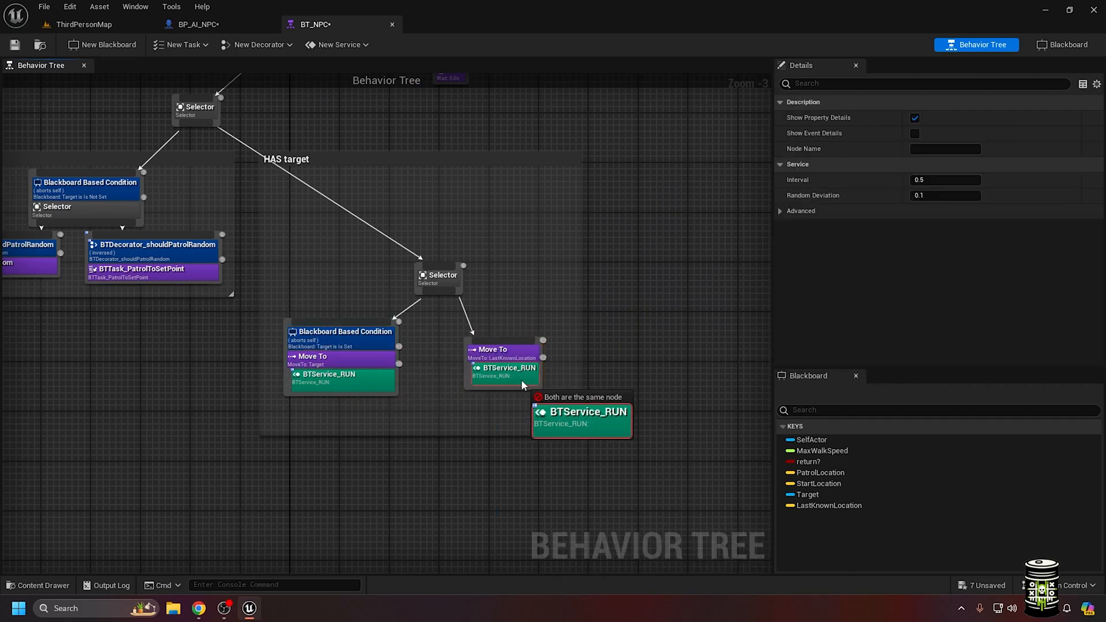
# Build a Sequence with Move To LastKnownLocation carrying BTService_RUN plus a Wait node.
pyautogui.click(473, 317)
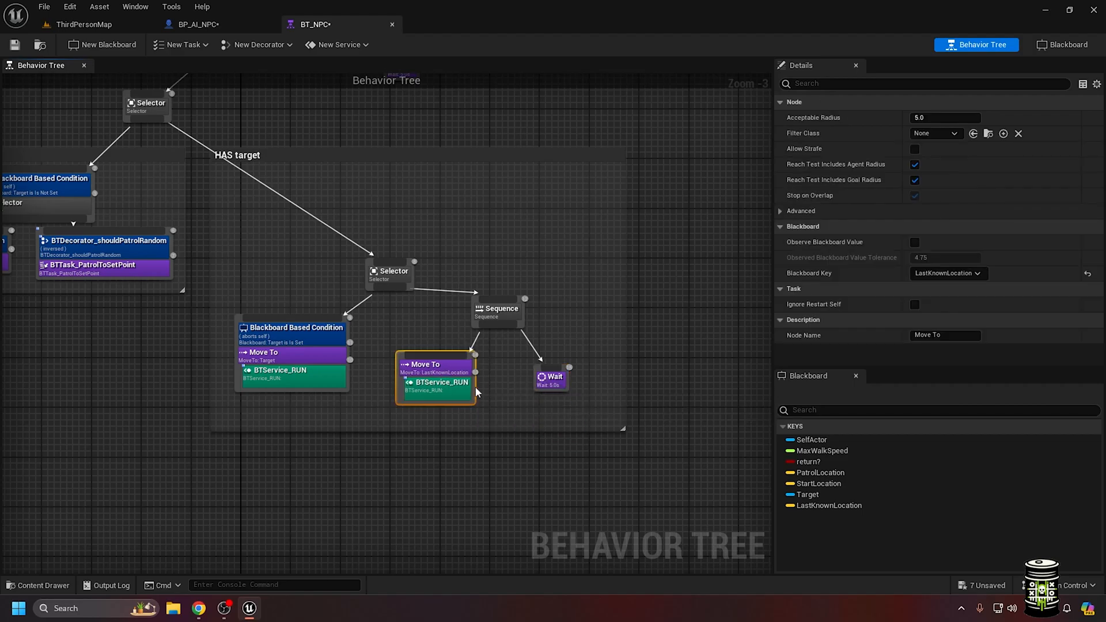
pyautogui.click(495, 323)
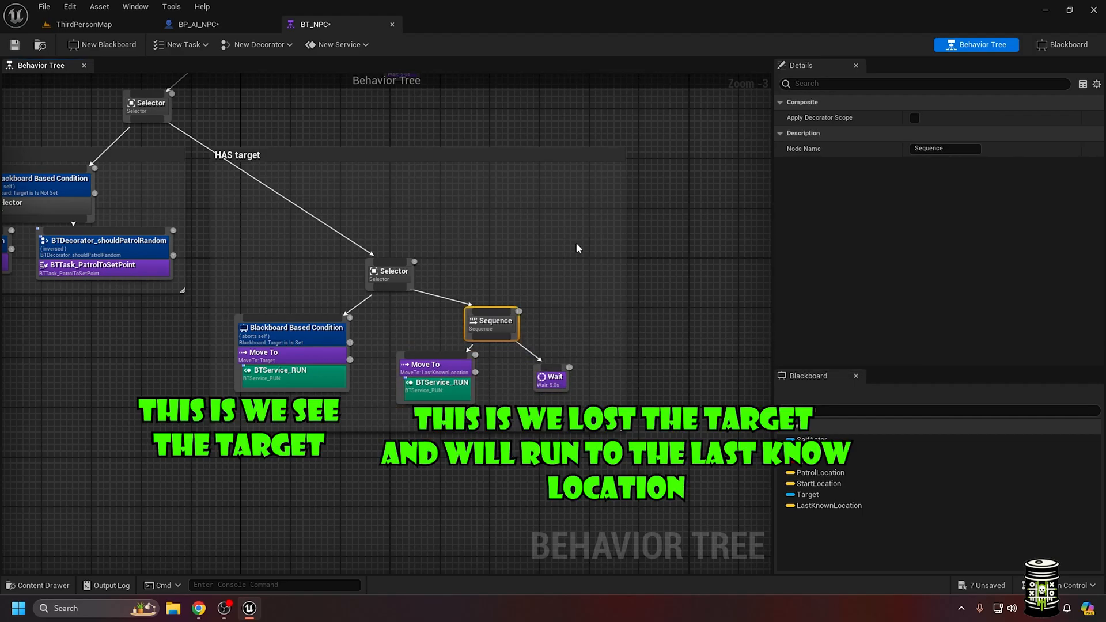
pyautogui.click(346, 246)
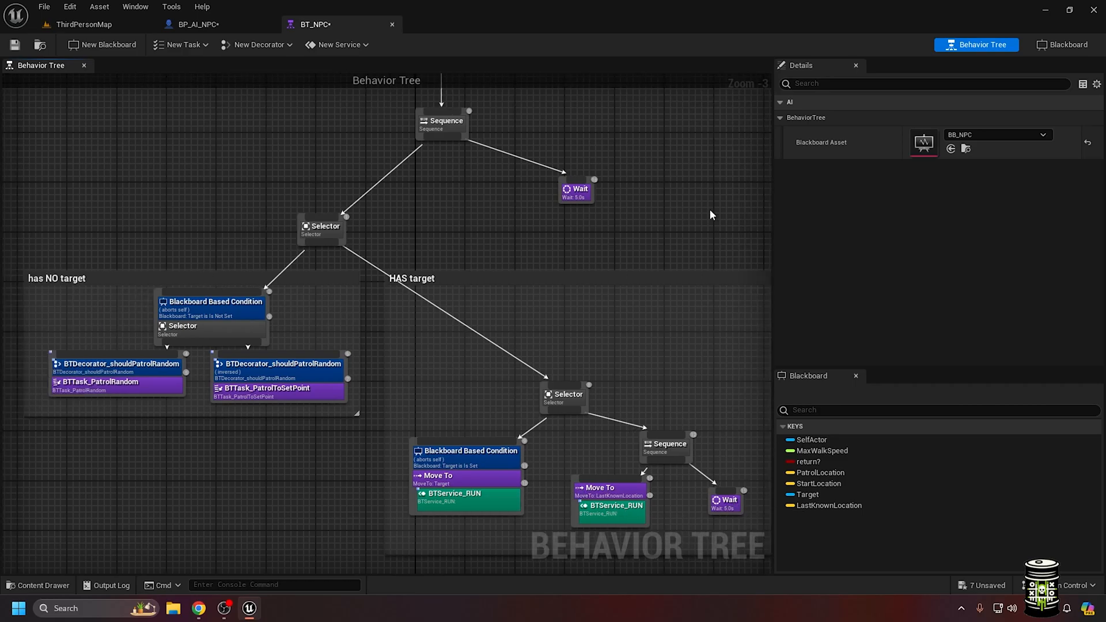
pyautogui.click(368, 479)
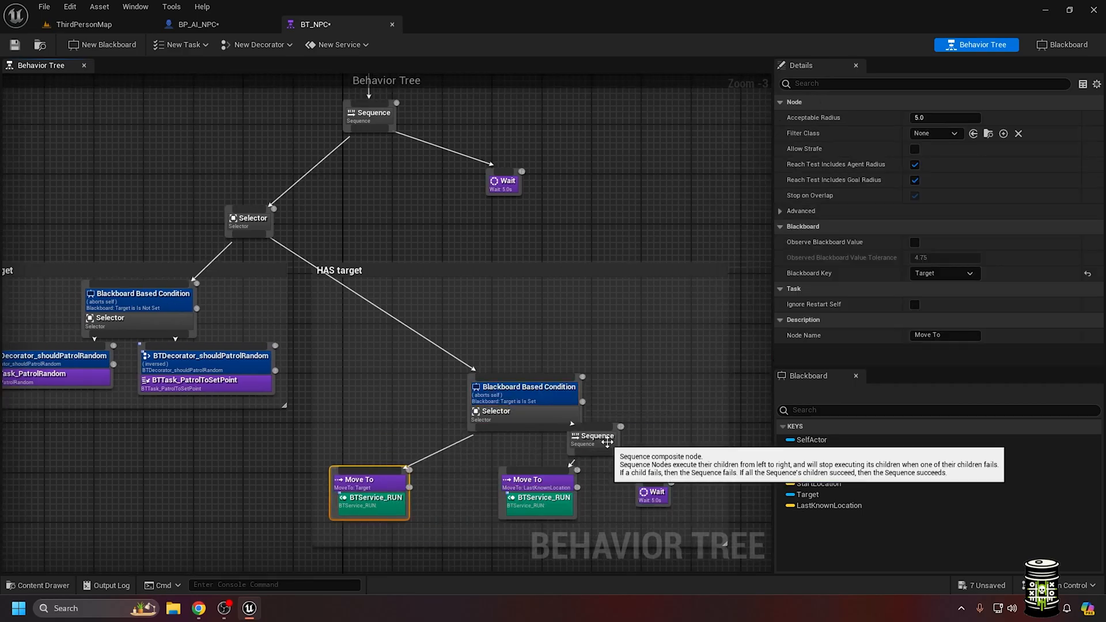
pyautogui.click(197, 24)
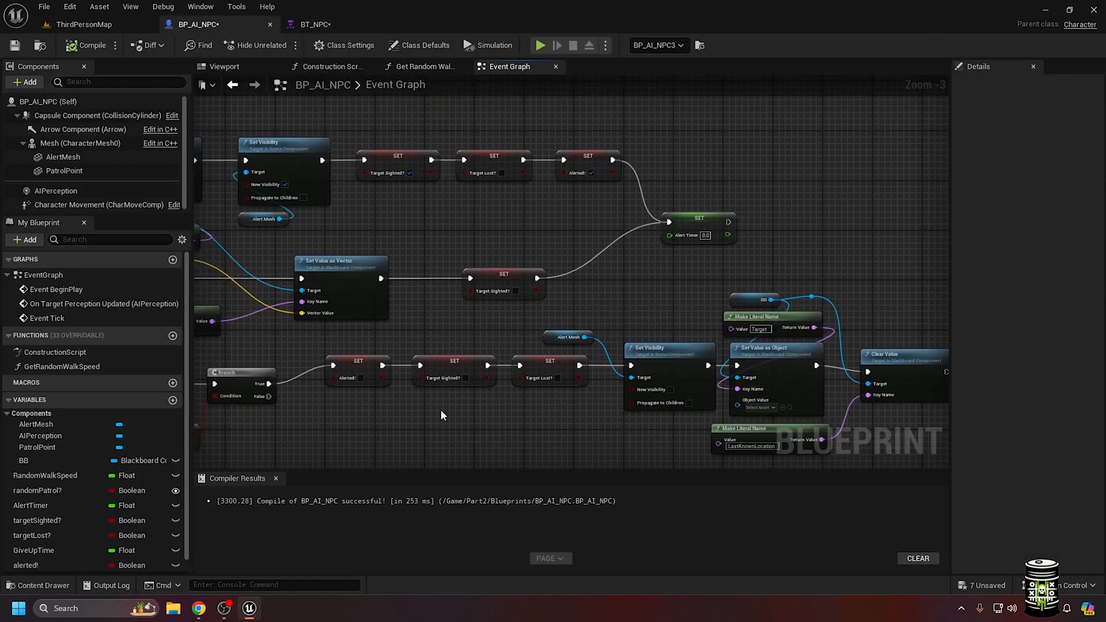
# Add a Clear Value node for LastKnownLocation after Set Value as Object in the NPC graph.
pyautogui.click(313, 24)
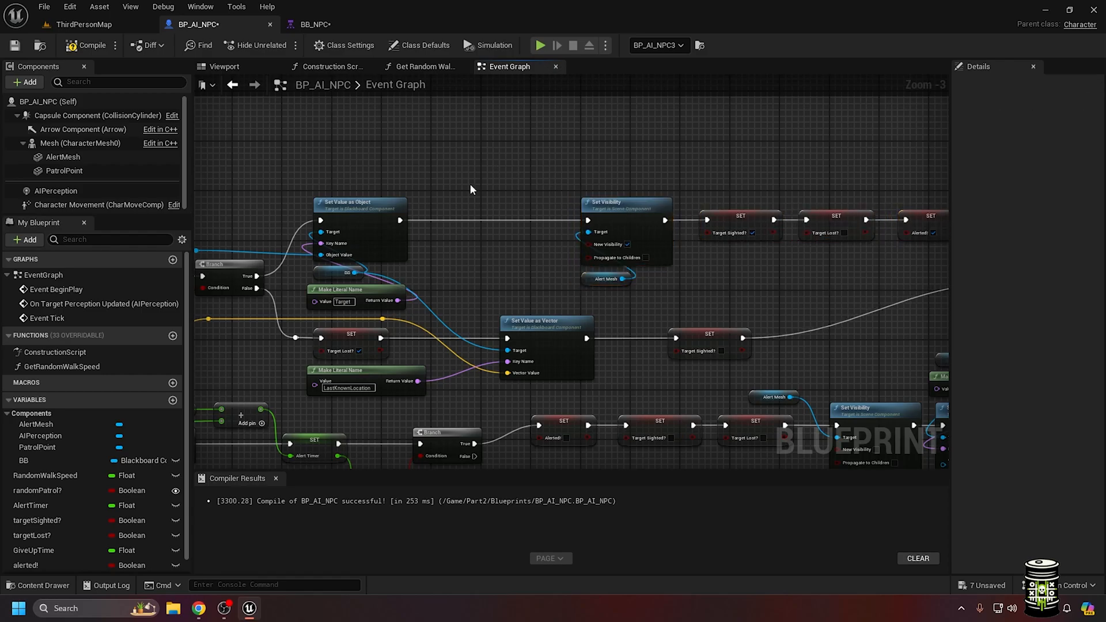
pyautogui.write('clear')
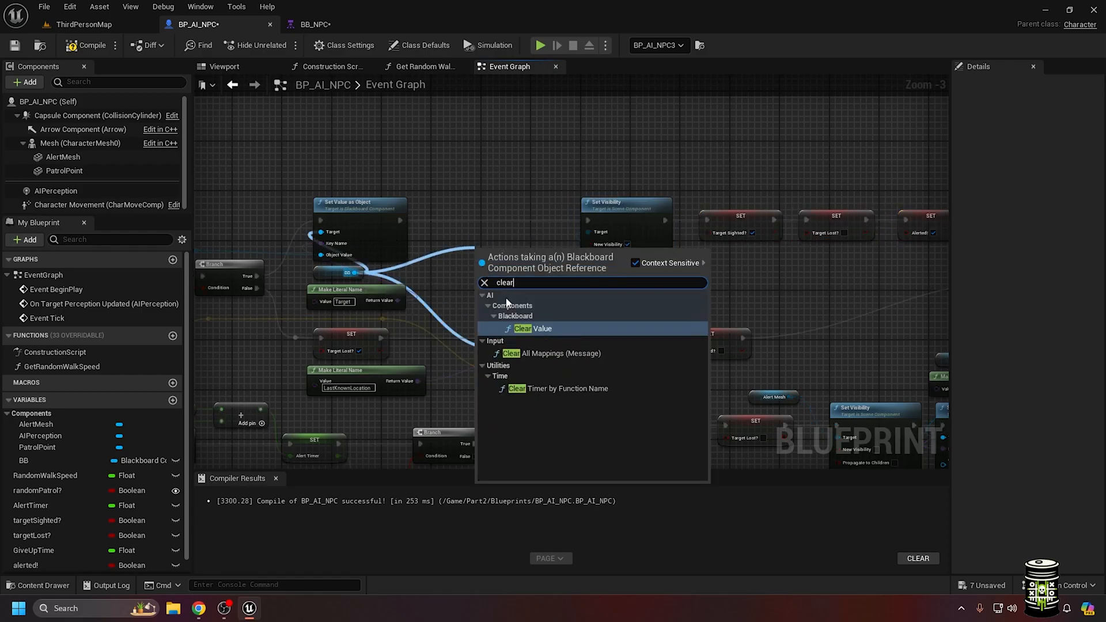
pyautogui.click(540, 329)
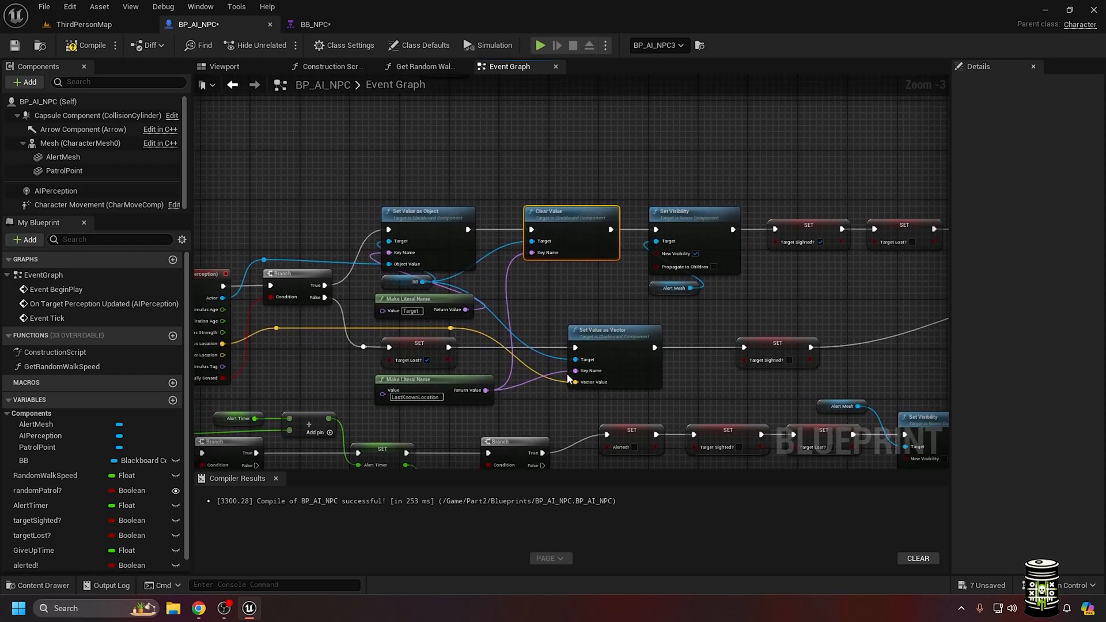
pyautogui.click(312, 24)
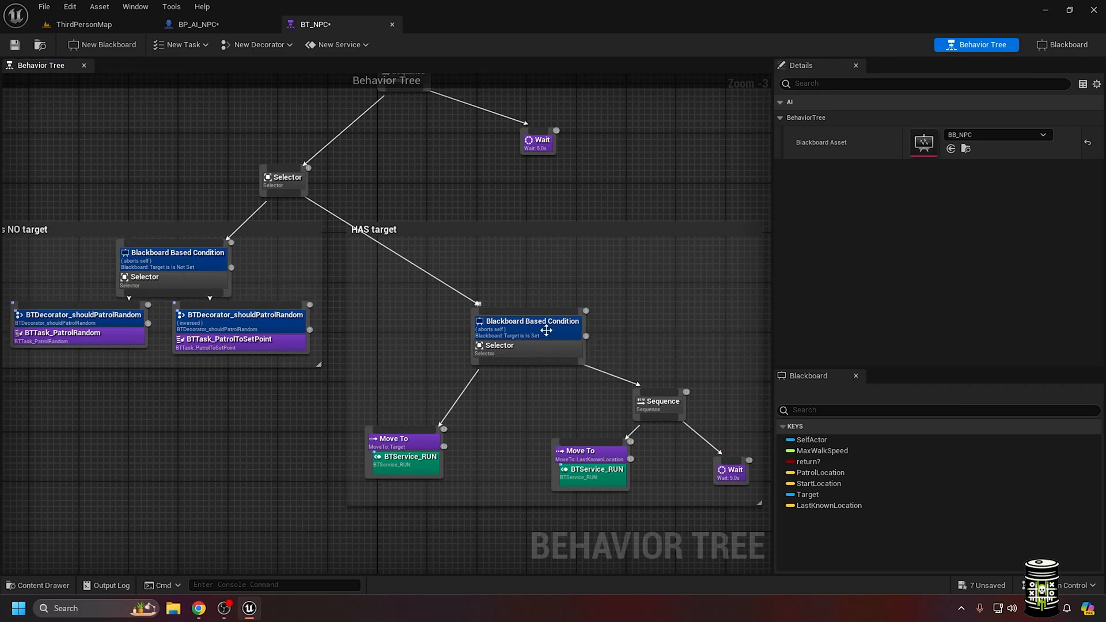
# Add LastKnownLocation conditions (Is Not Set / Is Set) on the chase and run branches and save all.
pyautogui.click(402, 442)
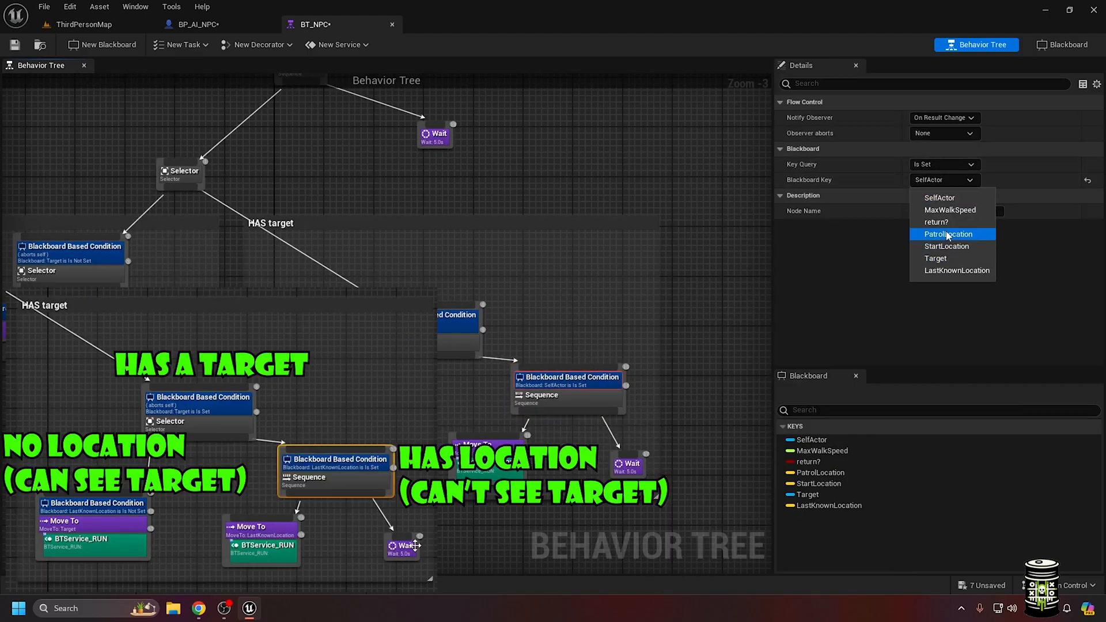
pyautogui.click(957, 269)
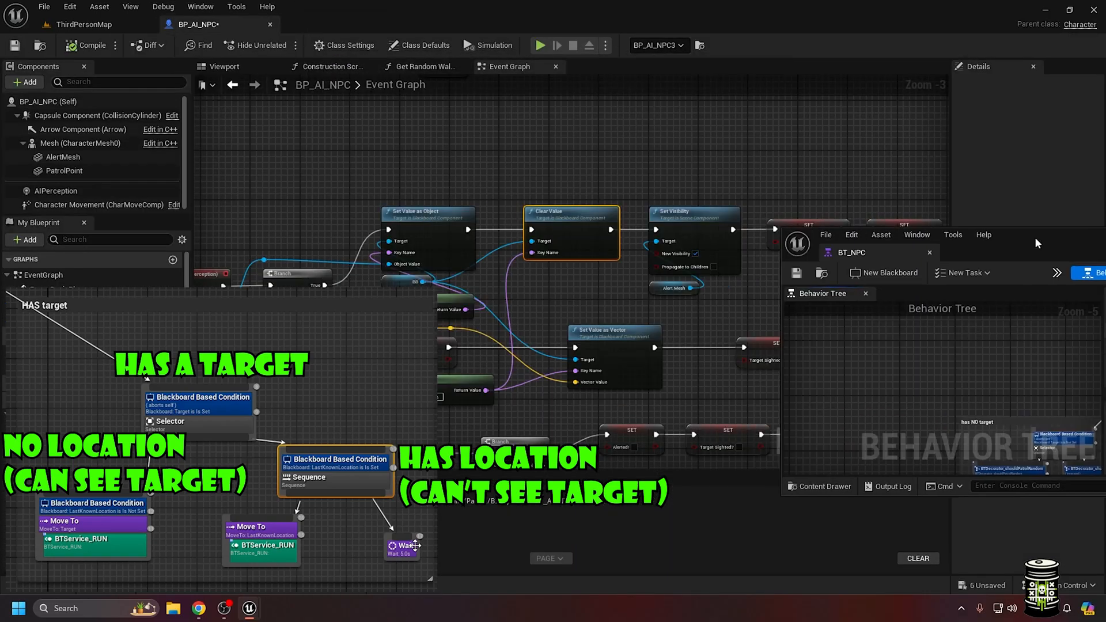
pyautogui.click(539, 45)
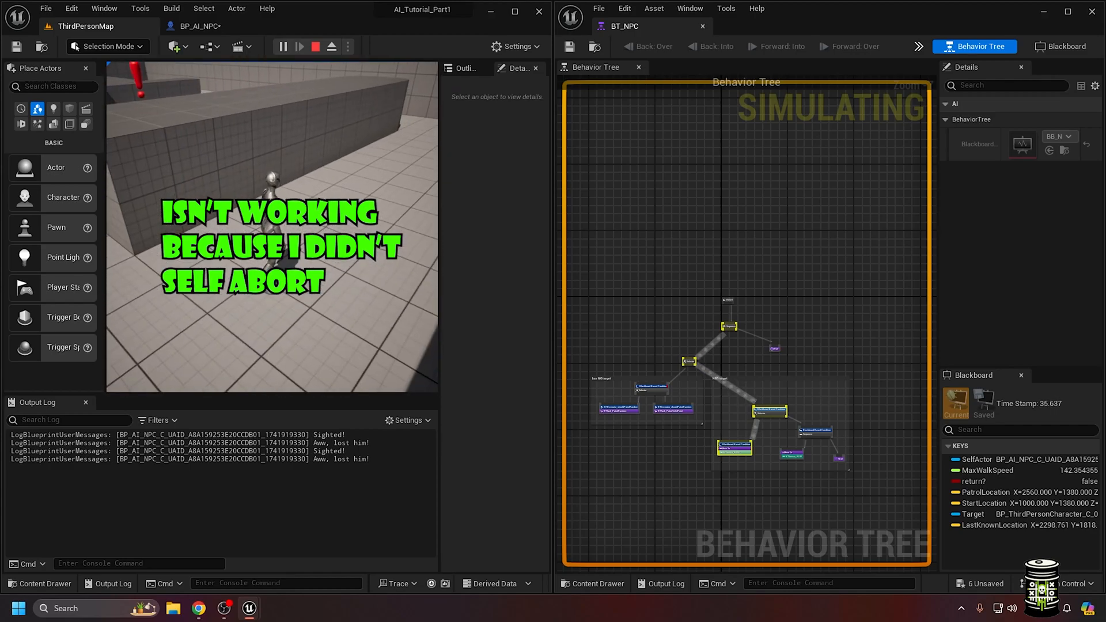
# Set both LastKnownLocation conditions' Observer Aborts to Self.
pyautogui.click(315, 46)
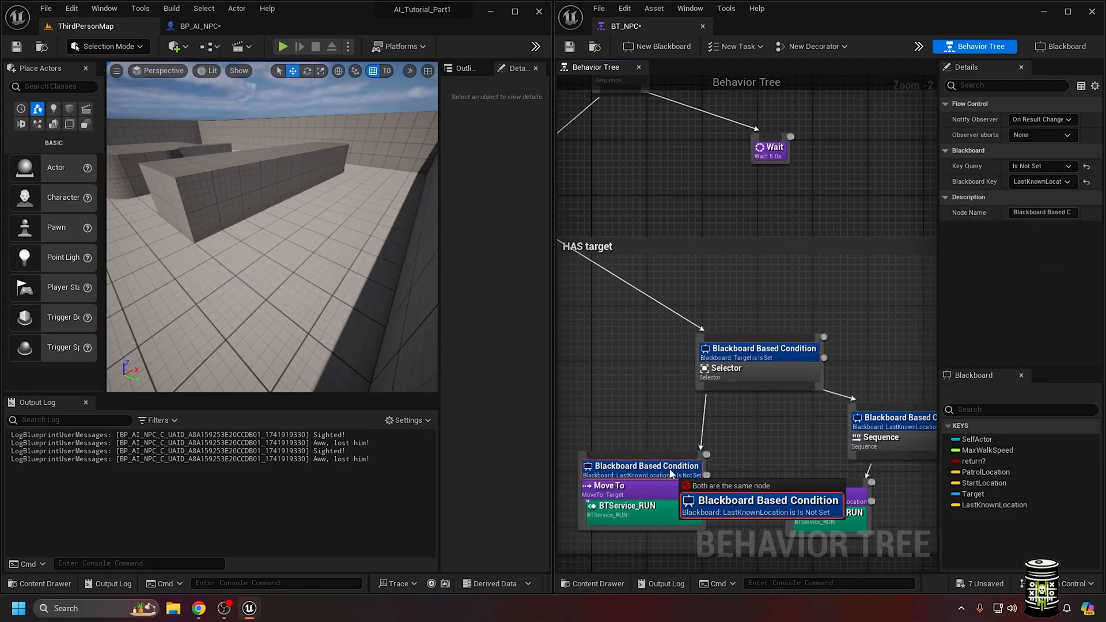
pyautogui.click(1041, 134)
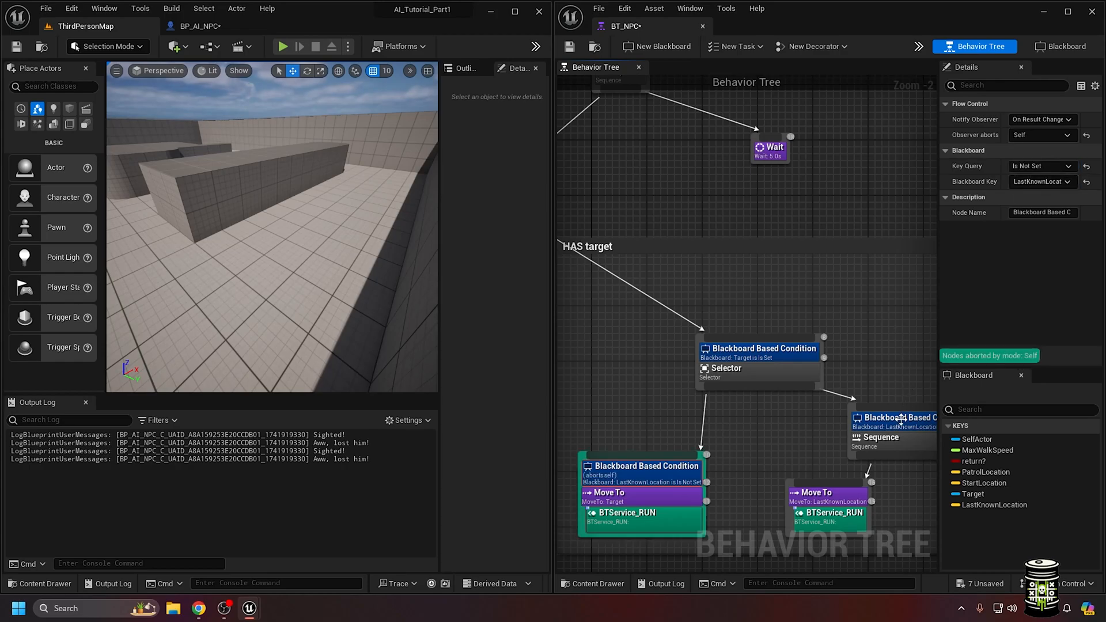
pyautogui.click(13, 46)
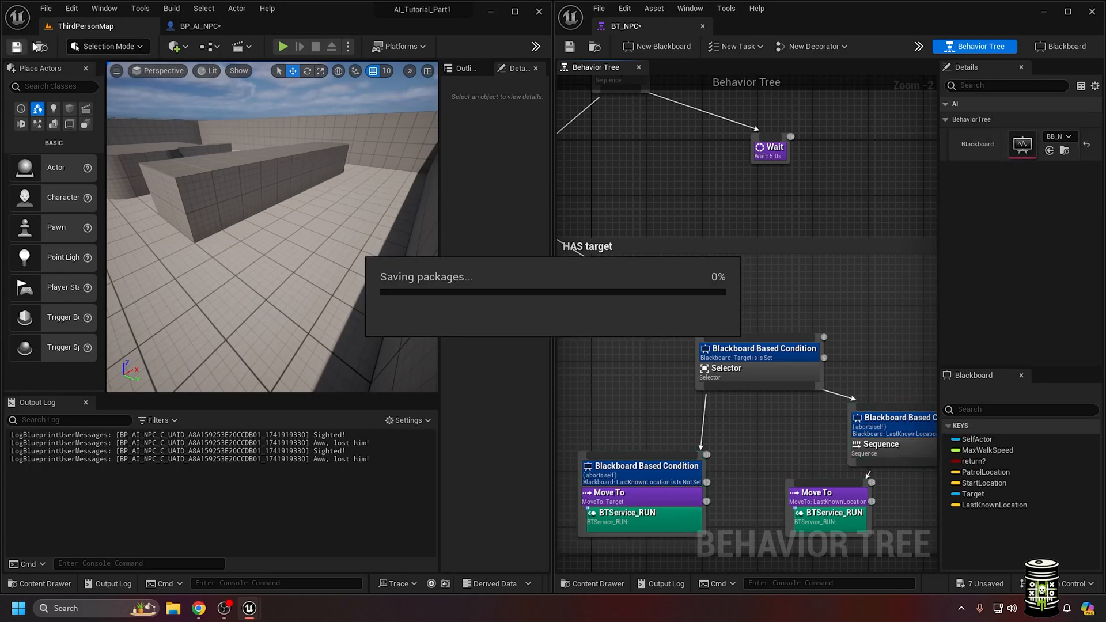
# Play the level beside the tree debugger to watch the NPC chase through the new branches.
pyautogui.click(281, 46)
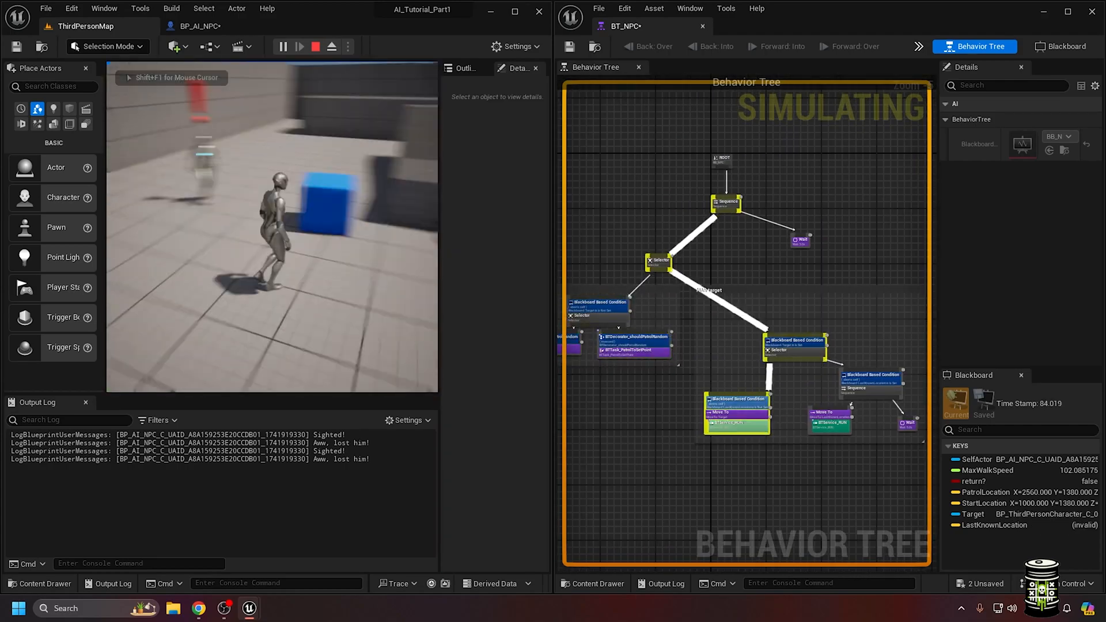
# Guard the run-to-LastKnownLocation sequence with a Does Path Exist decorator (SelfActor → LastKnownLocation) and play-test it.
pyautogui.click(314, 46)
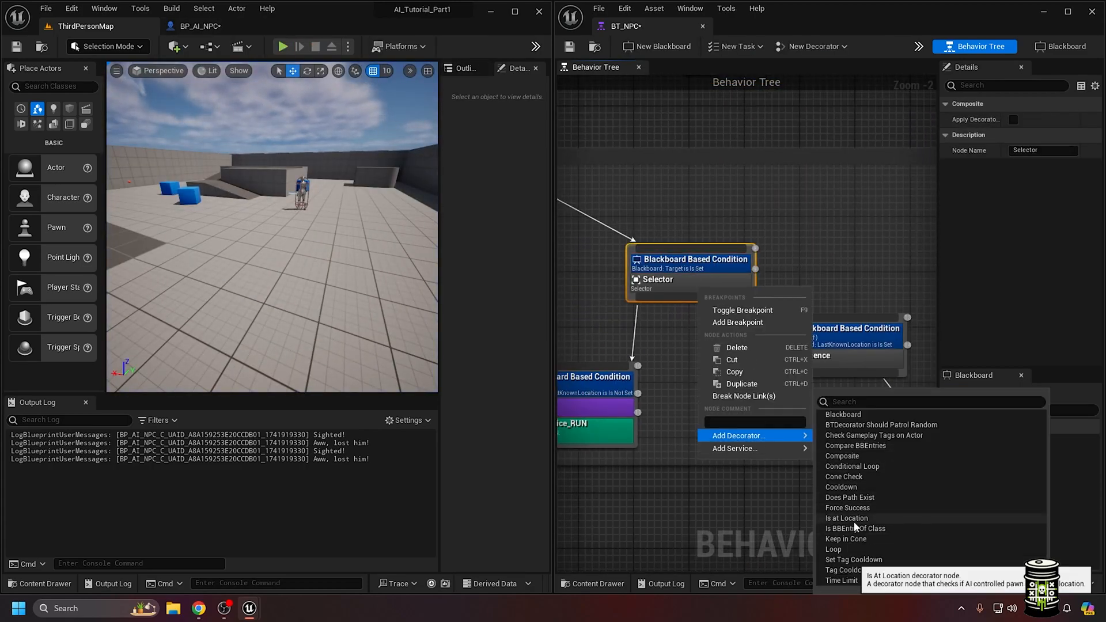
pyautogui.click(849, 496)
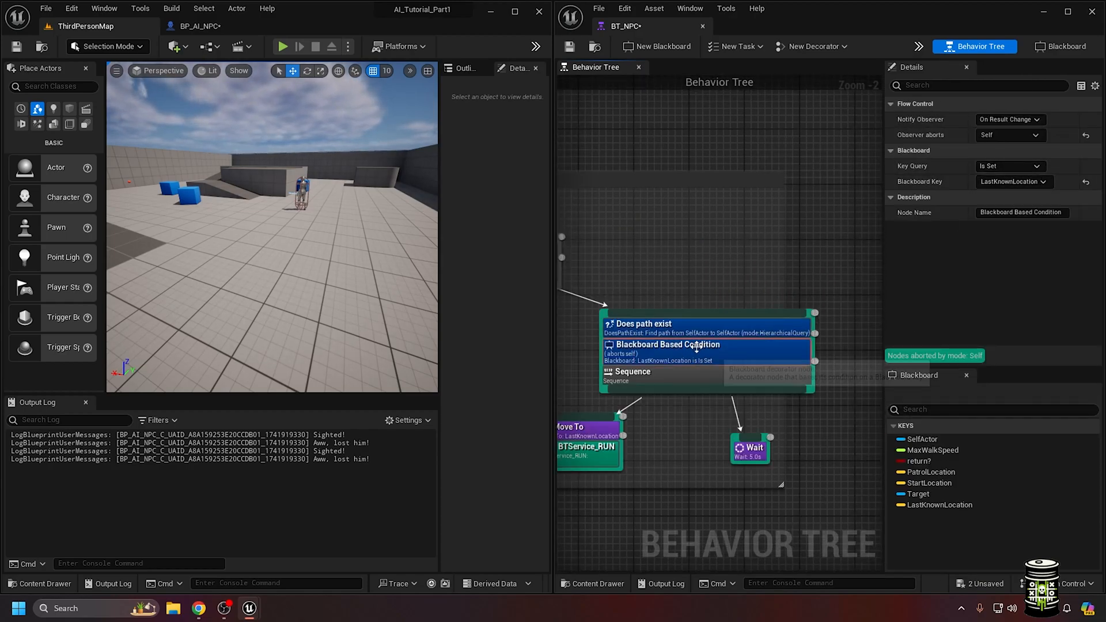
pyautogui.click(281, 46)
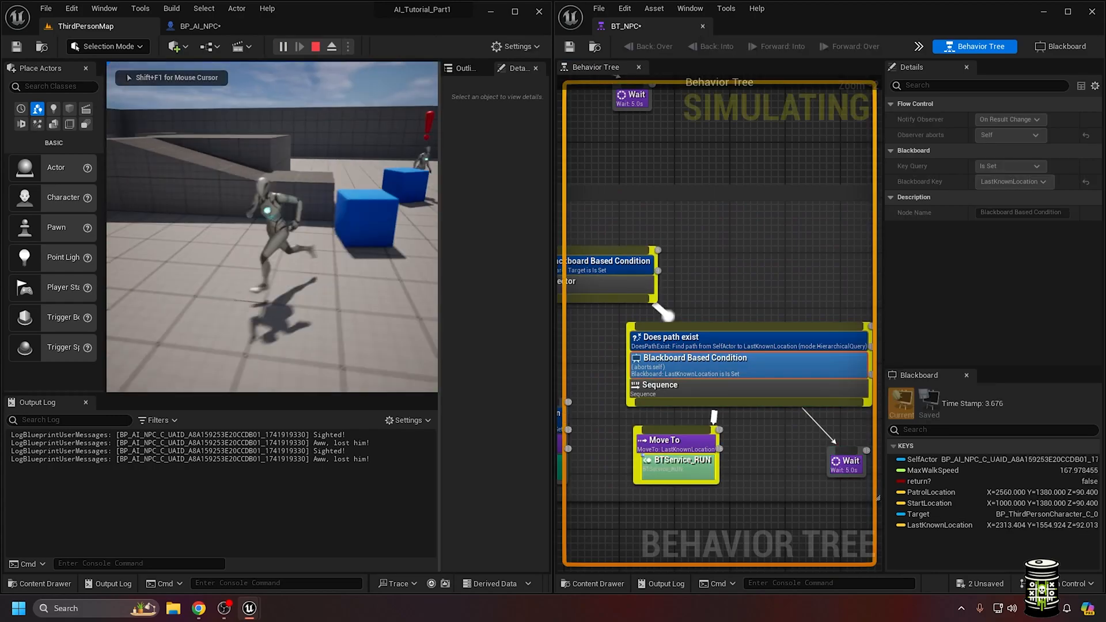
pyautogui.click(314, 46)
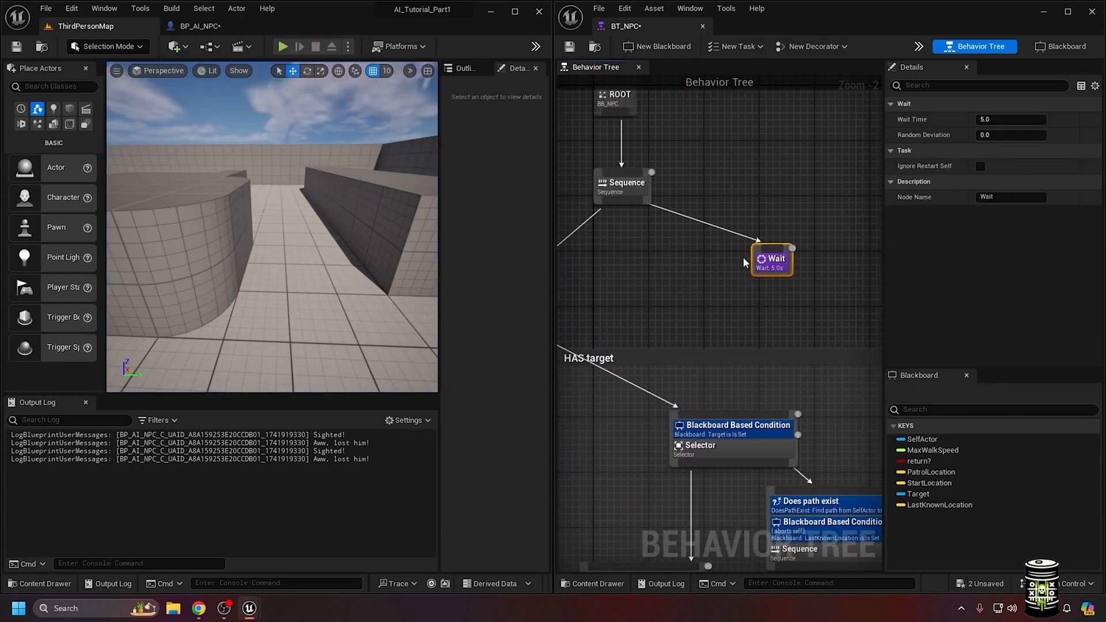
pyautogui.click(281, 46)
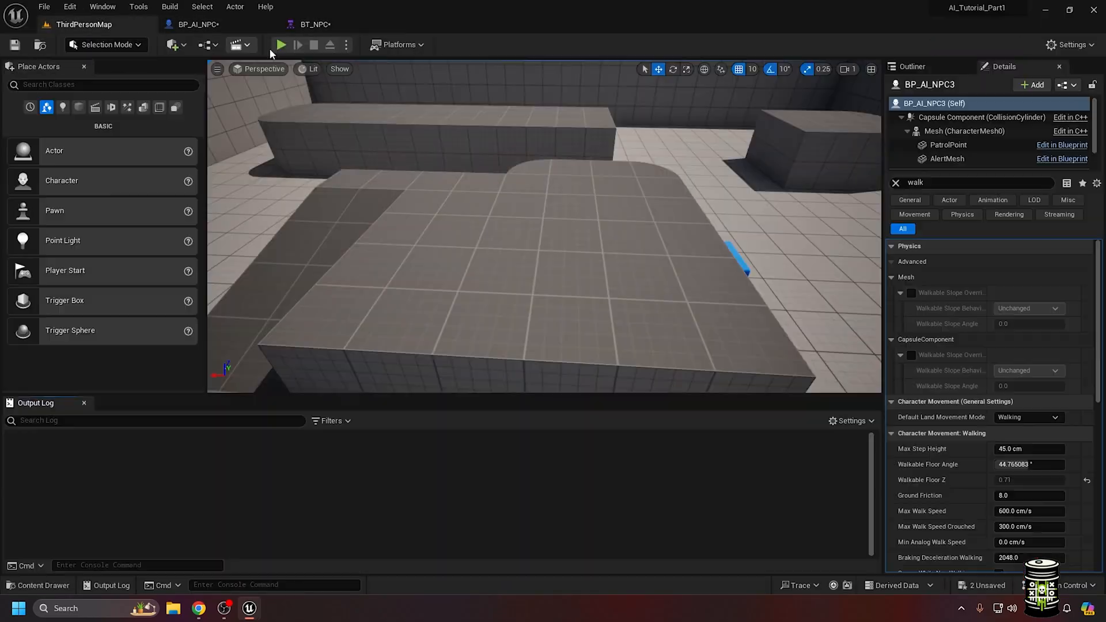
# Play the ThirdPersonMap level with the AI perception debug overlay shown as the NPC chases.
pyautogui.click(280, 45)
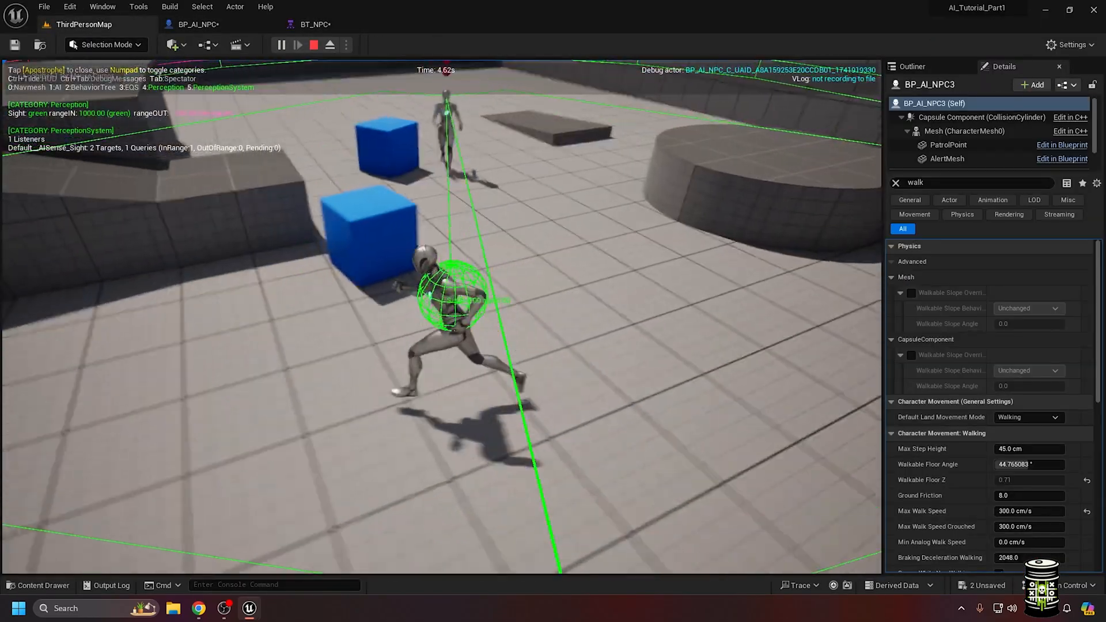